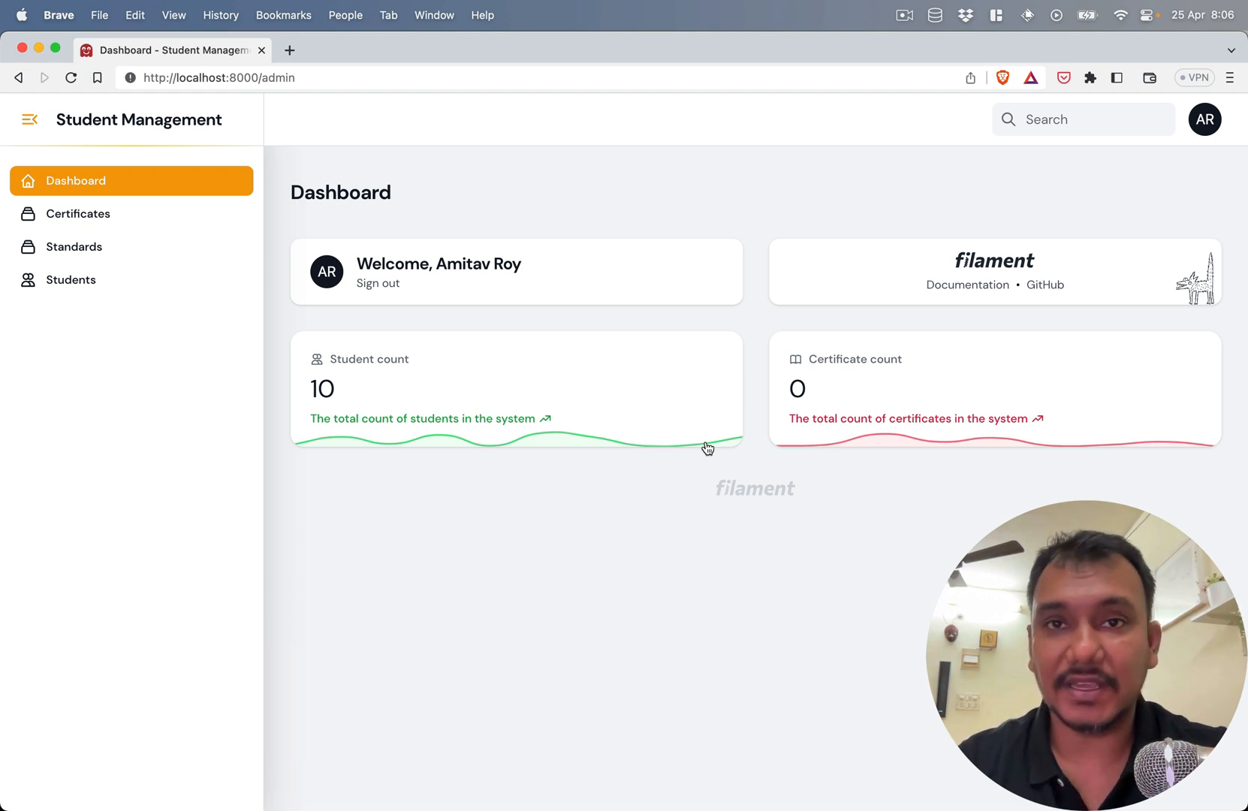
- Open the first student's edit page and increment the attendance widget counter to 1
click(72, 279)
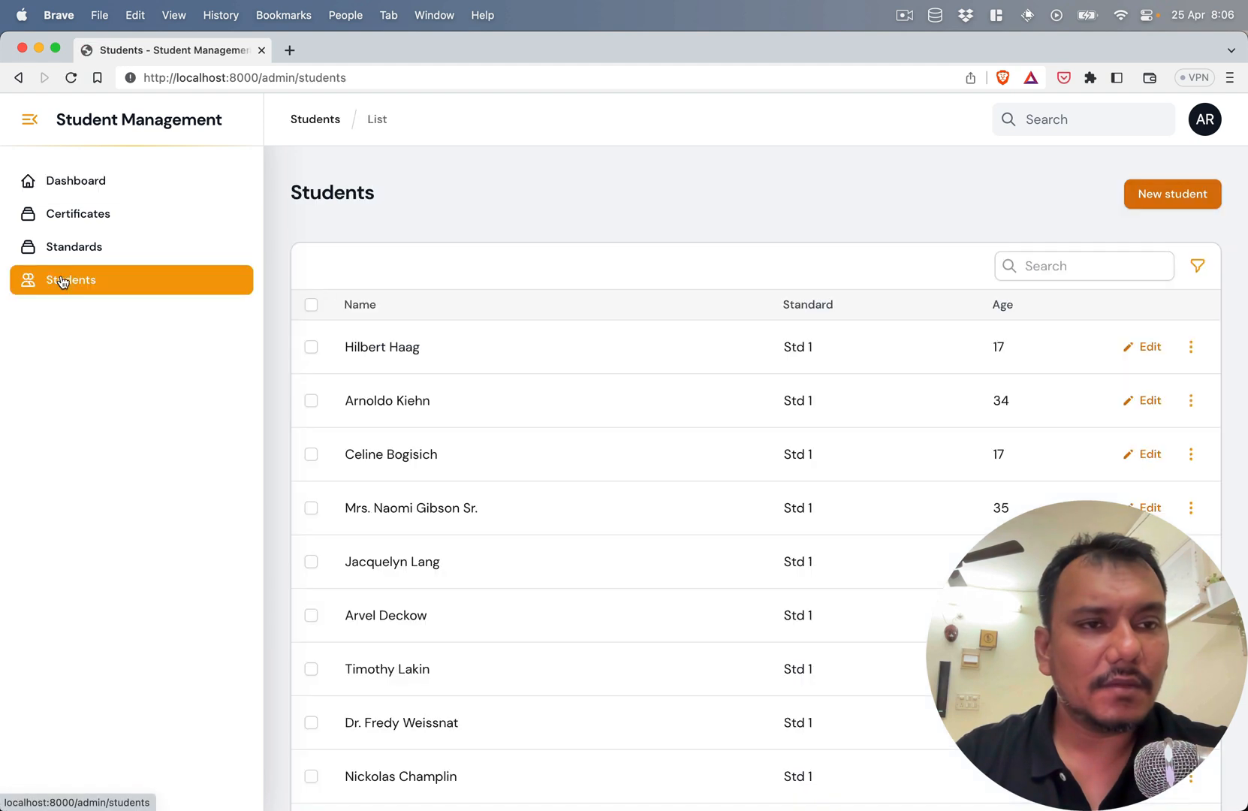
click(1148, 347)
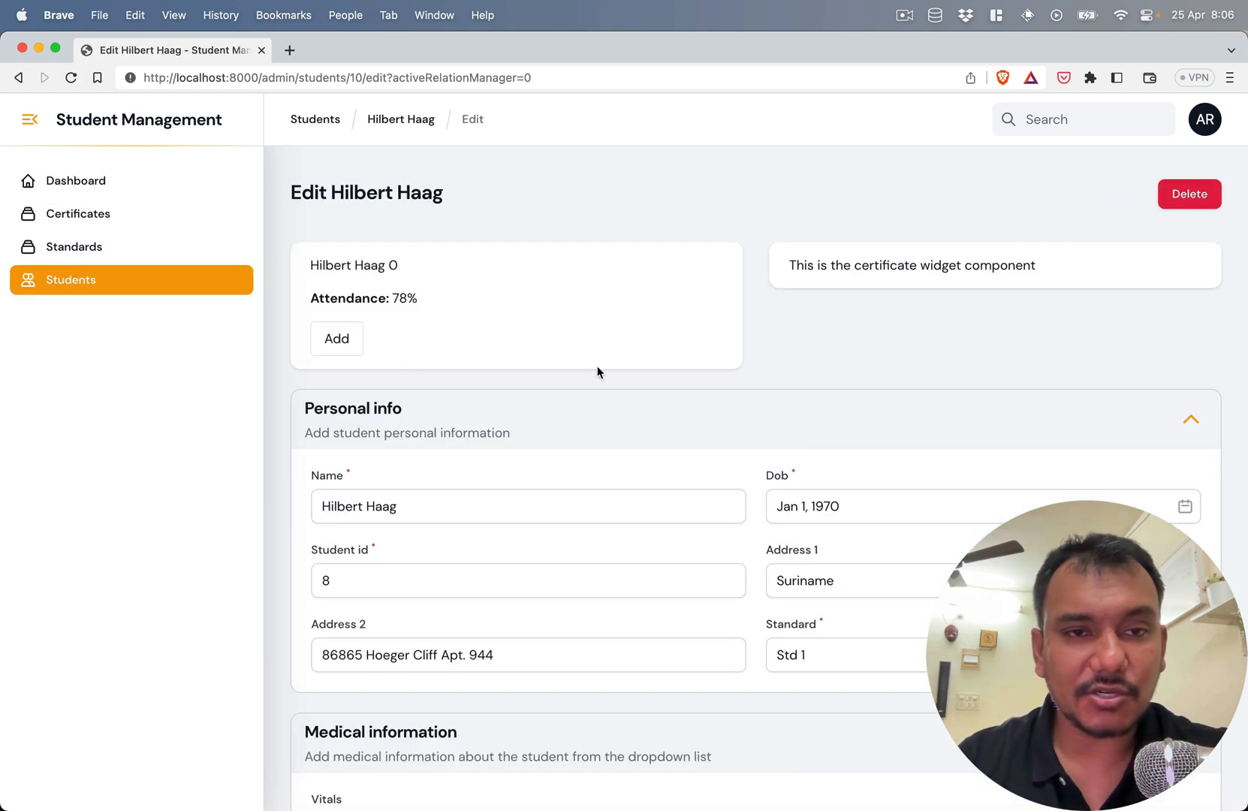
click(335, 338)
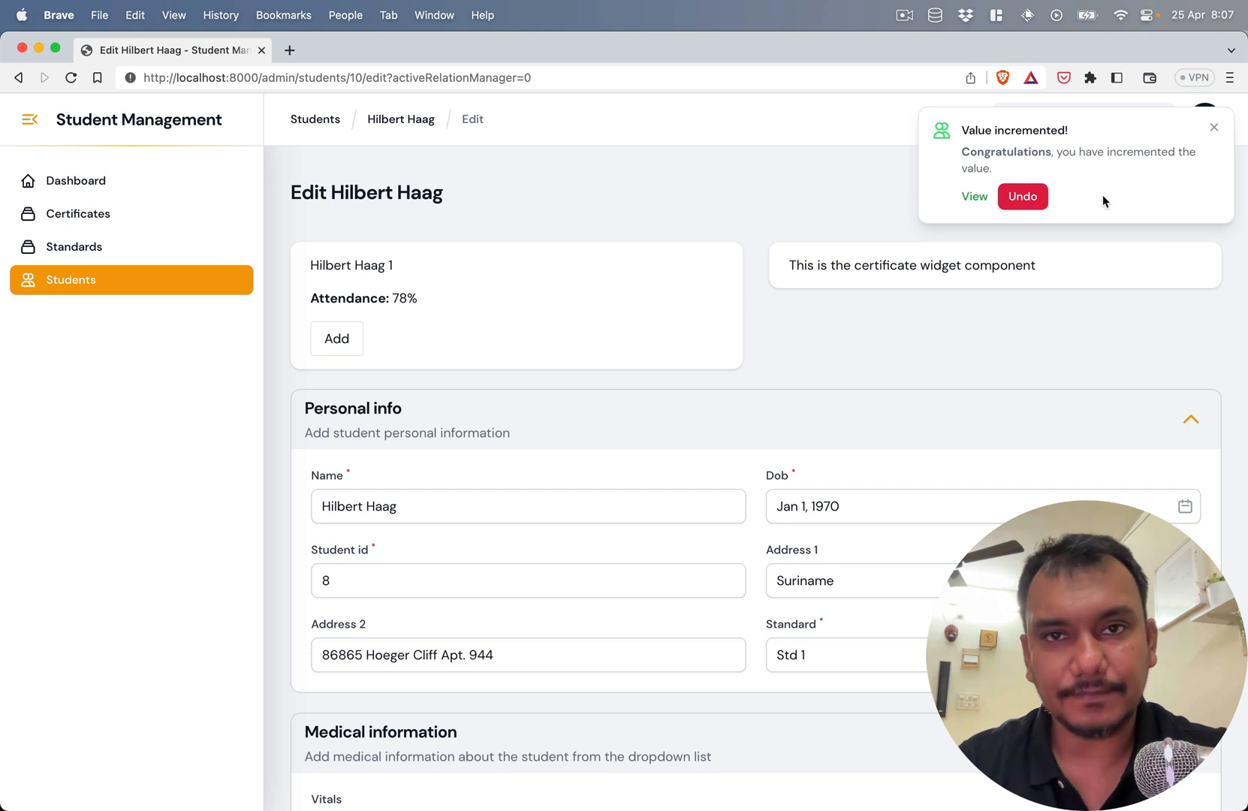
mouse_move(974, 197)
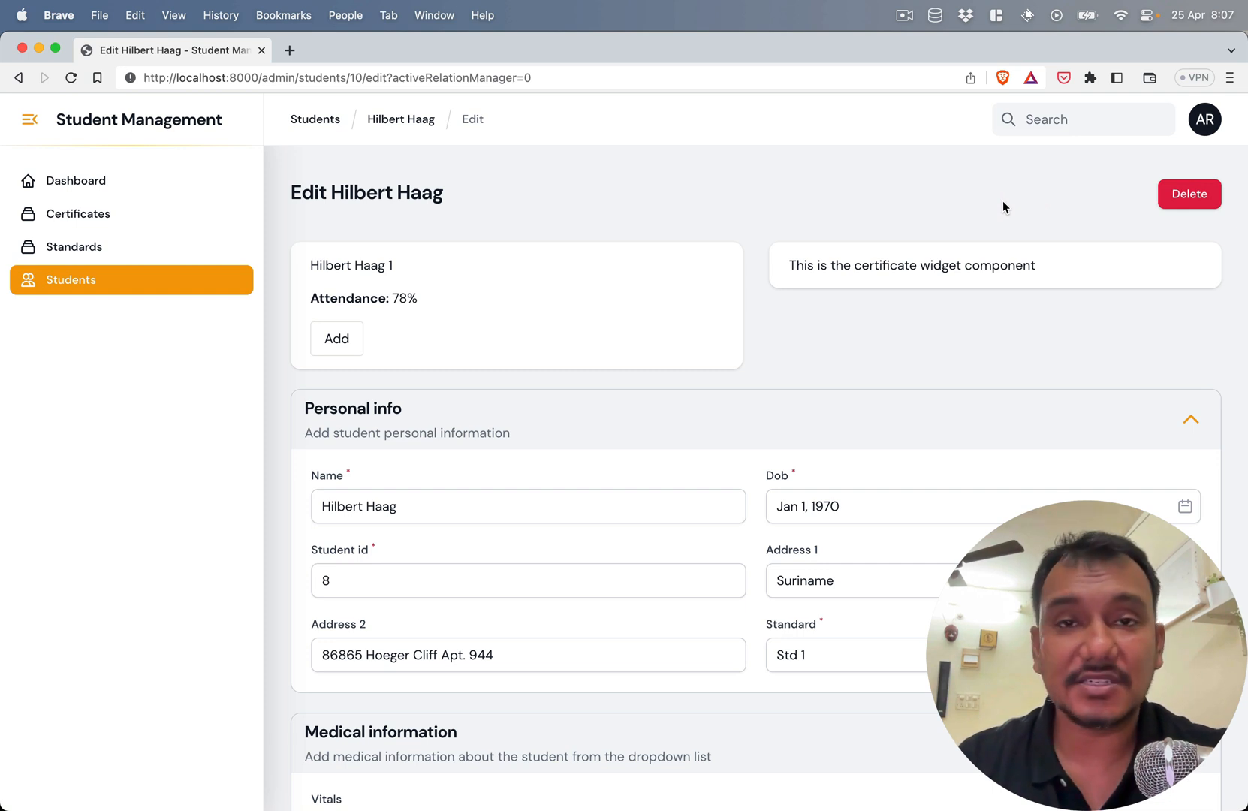
mouse_move(888, 204)
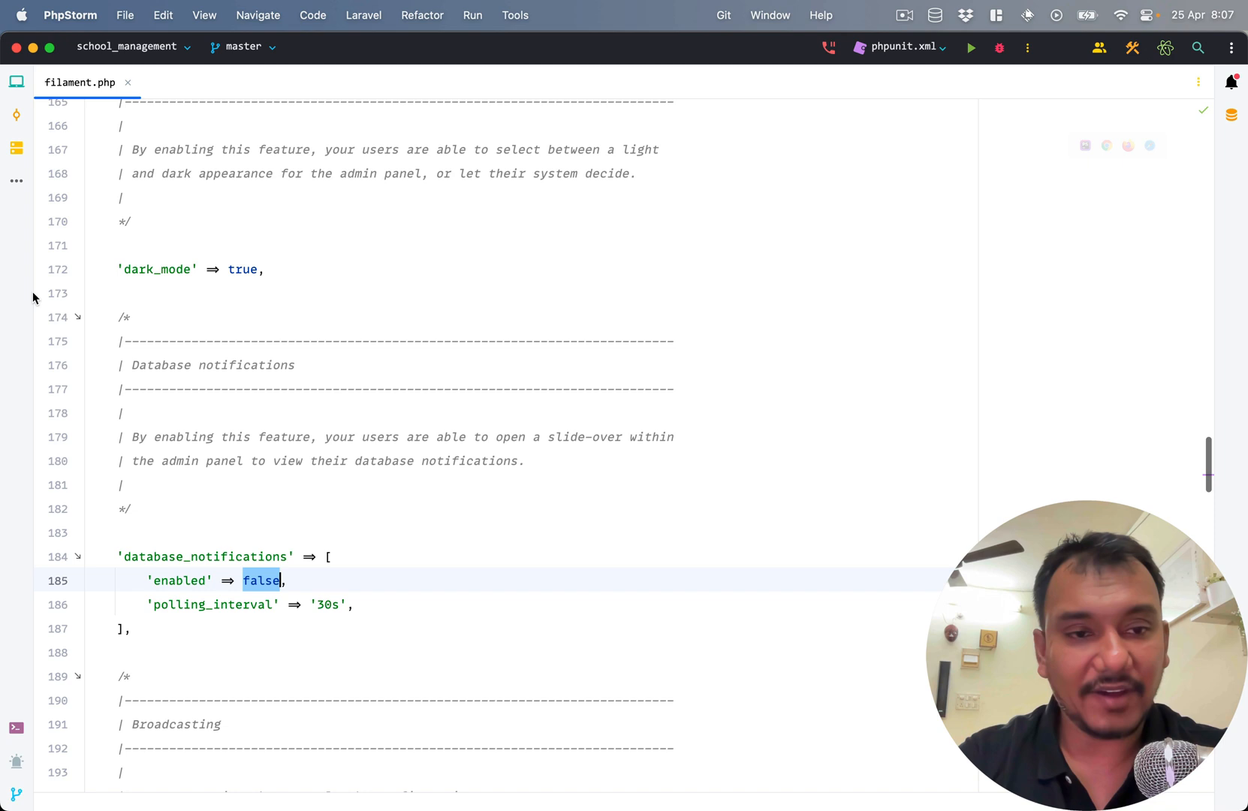
- Set database_notifications 'enabled' to true in config/filament.php and switch to the terminal
scroll(down, 3)
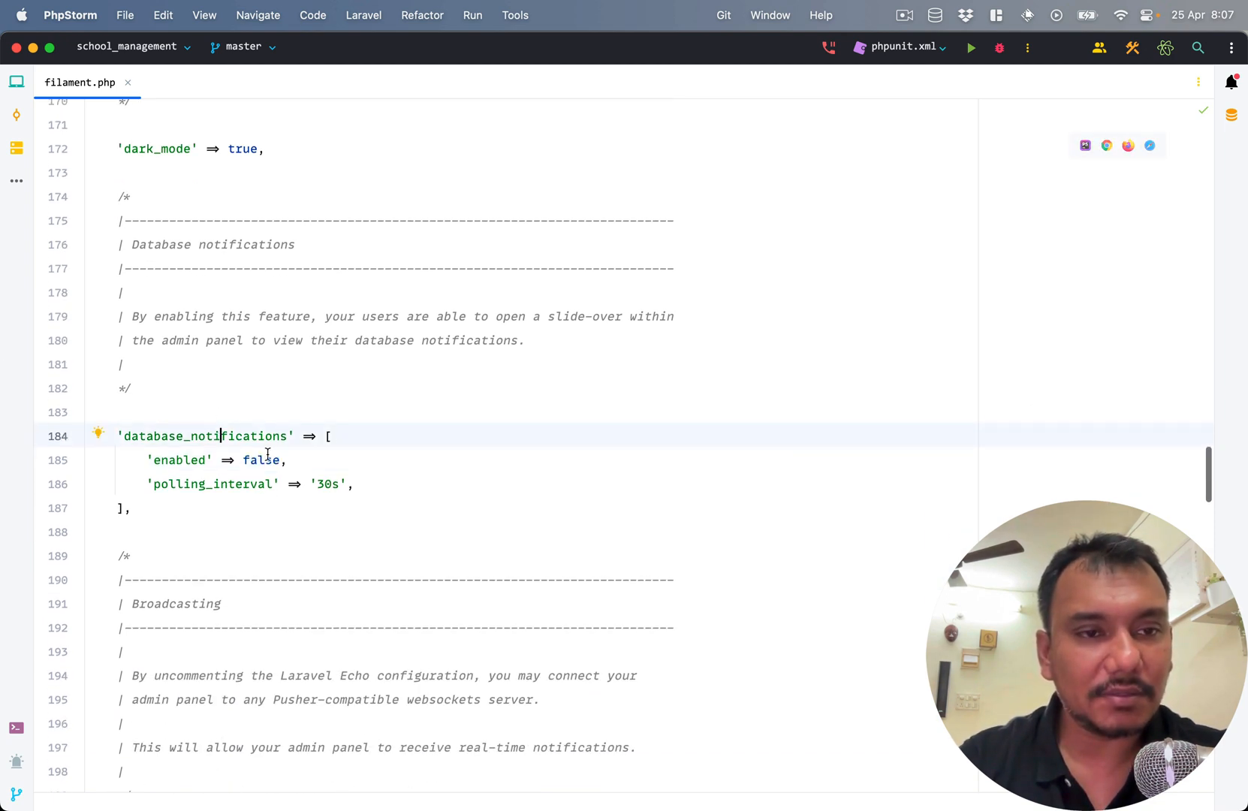
text(t)
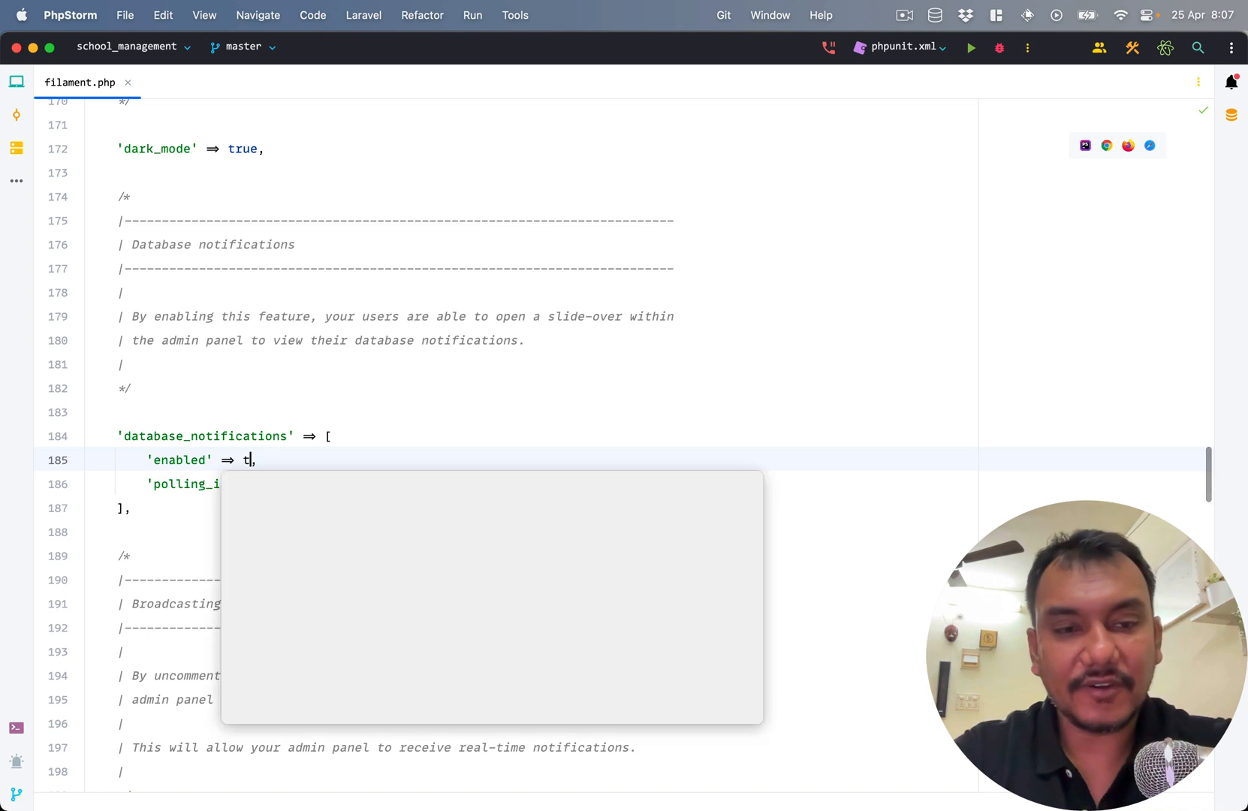
key(cmd+tab)
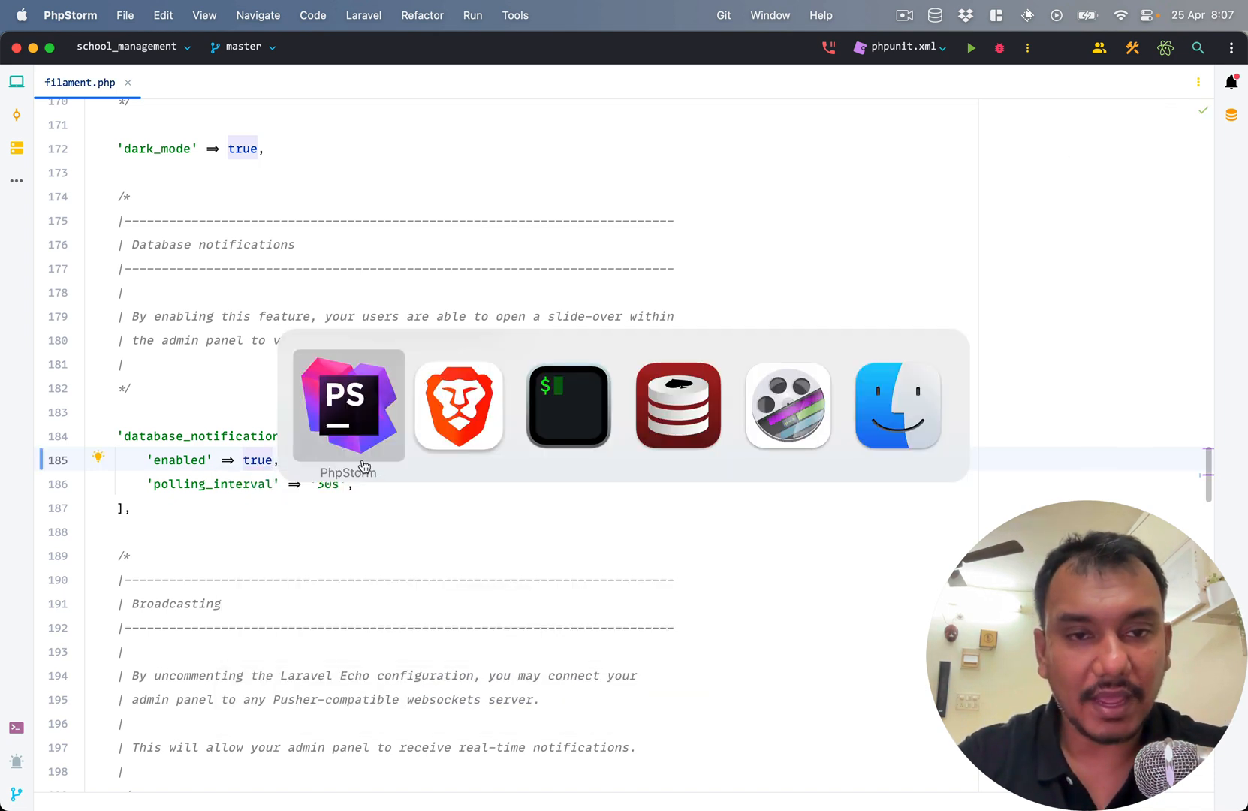
click(458, 405)
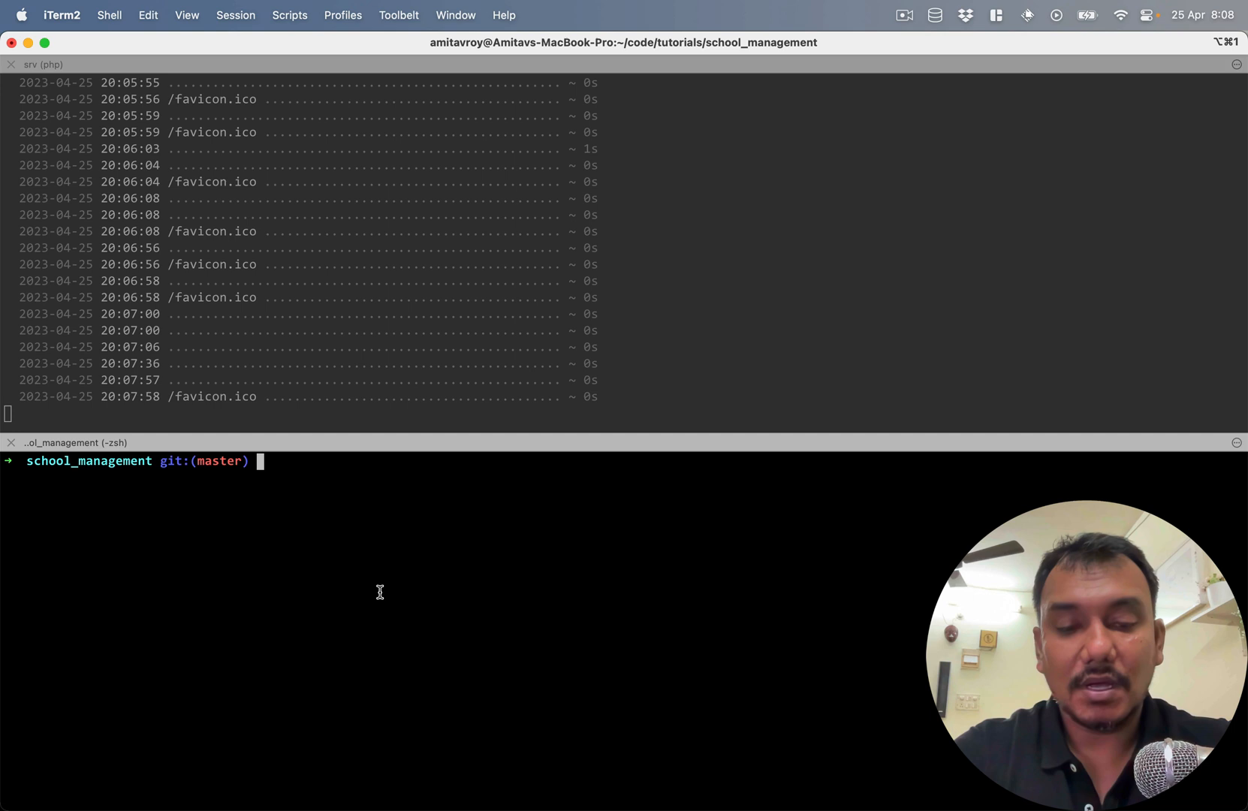
- Run php artisan notifications:table and migrate, then view the notifications table in Sequel Ace
text(php artisan)
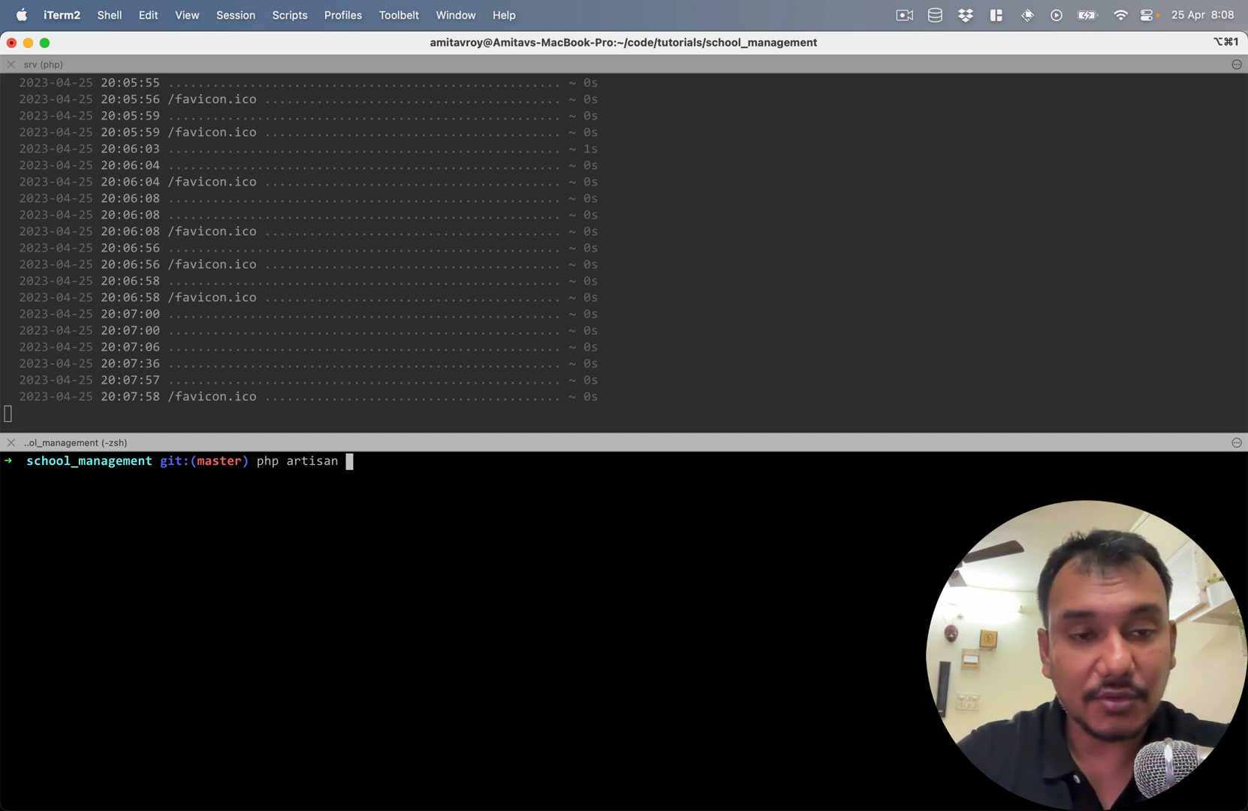
text(notif)
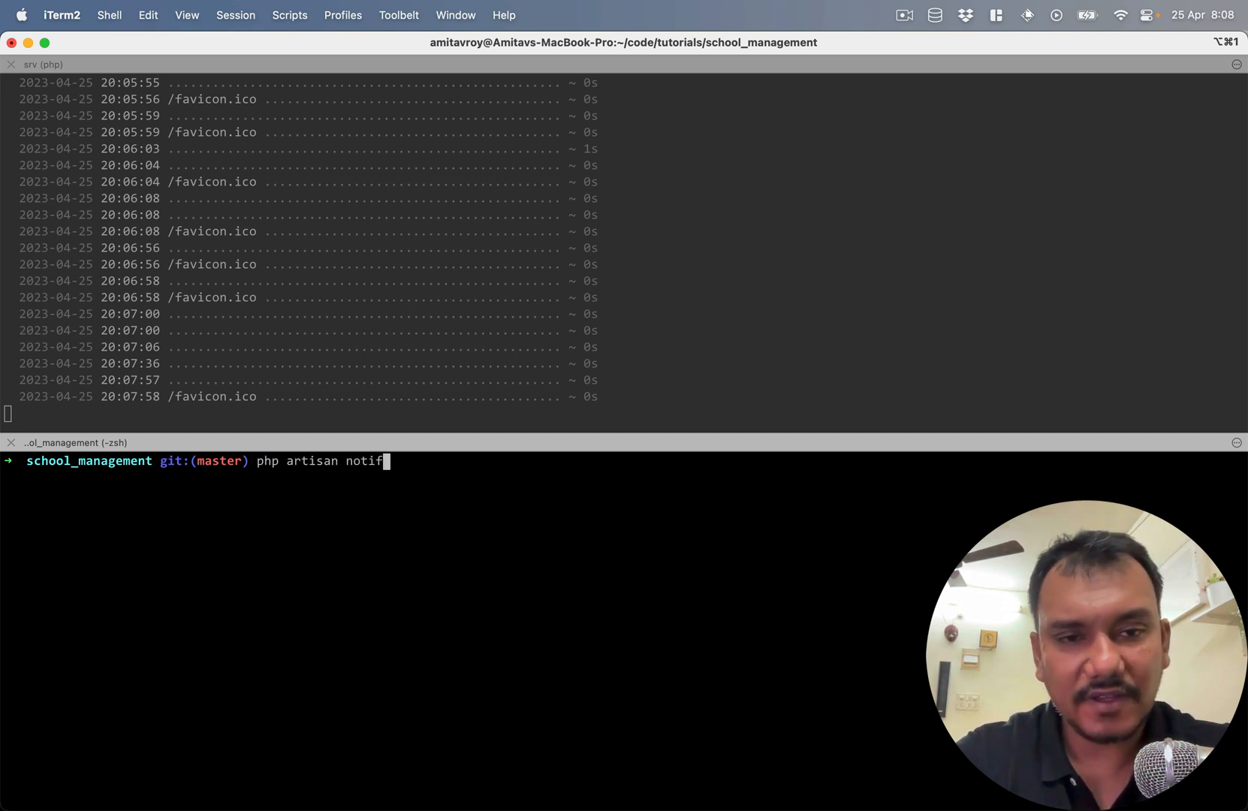
text(ications:table)
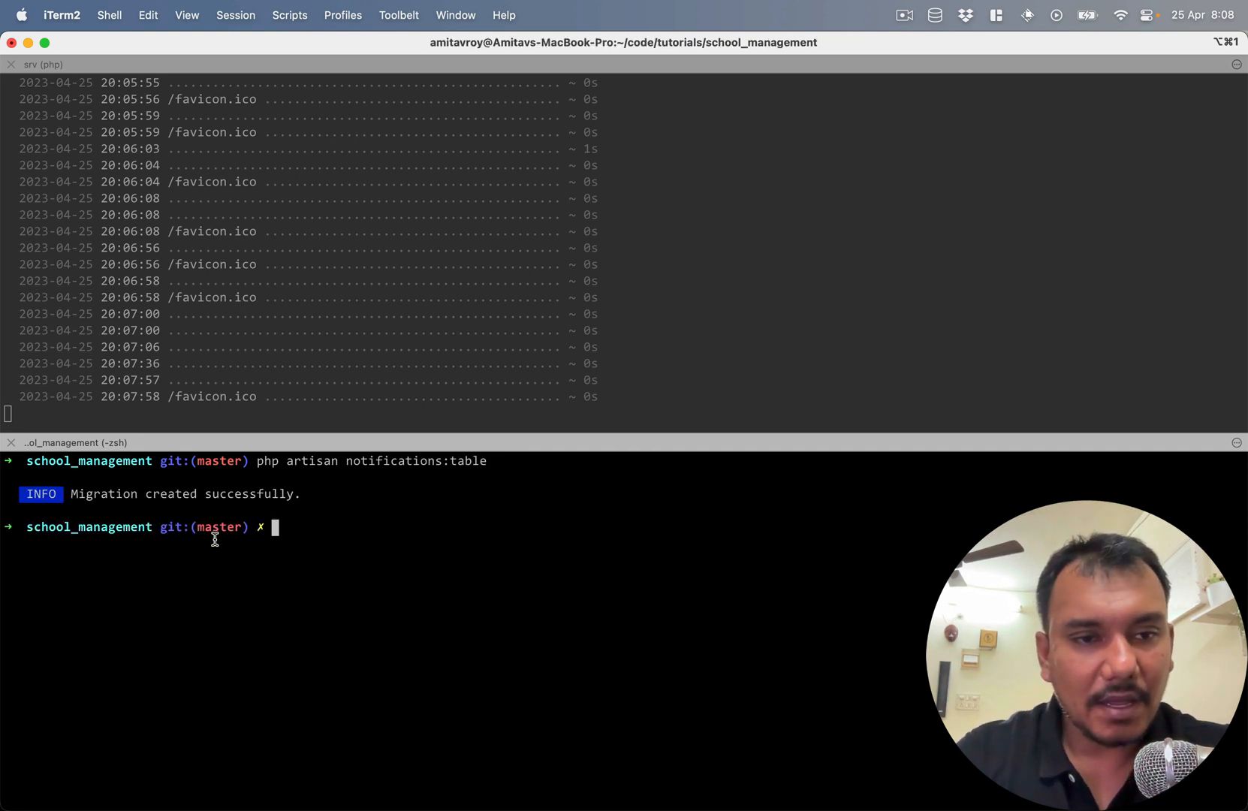
text(gs)
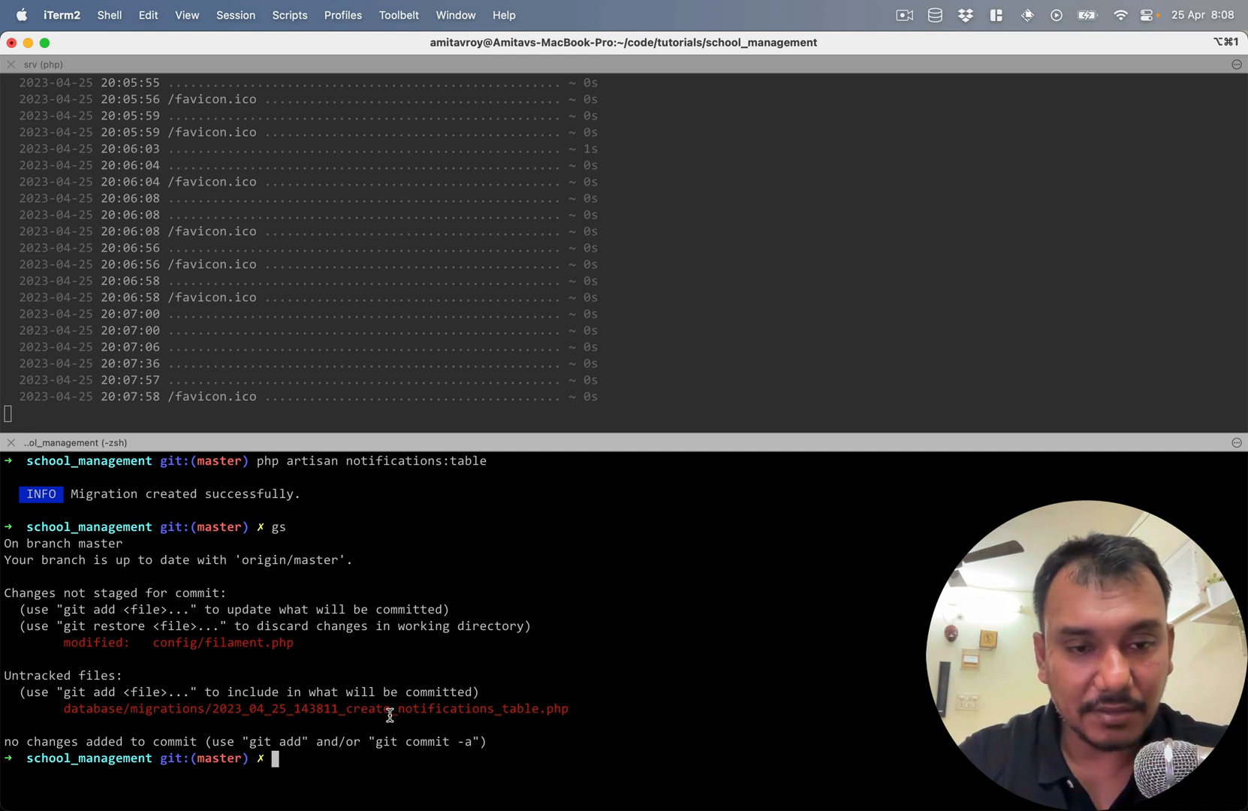
key(cmd+tab)
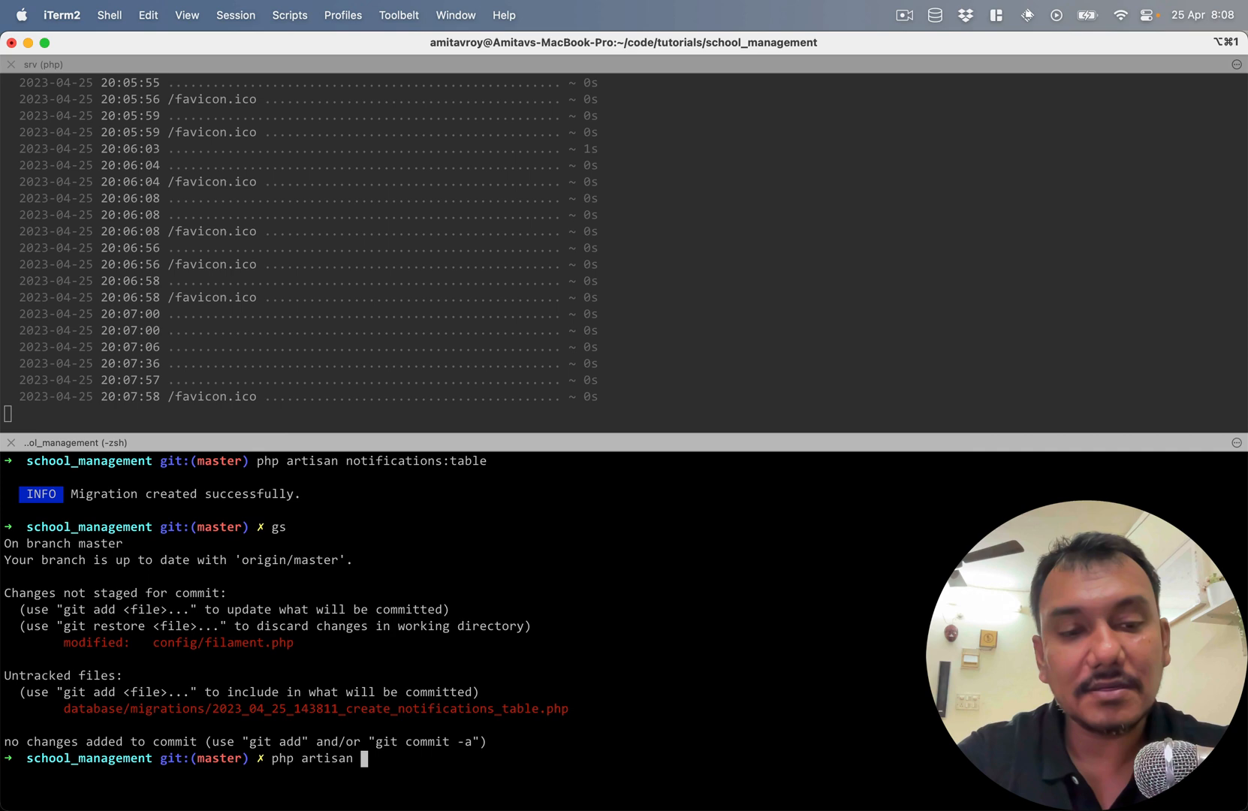
key(cmd+tab)
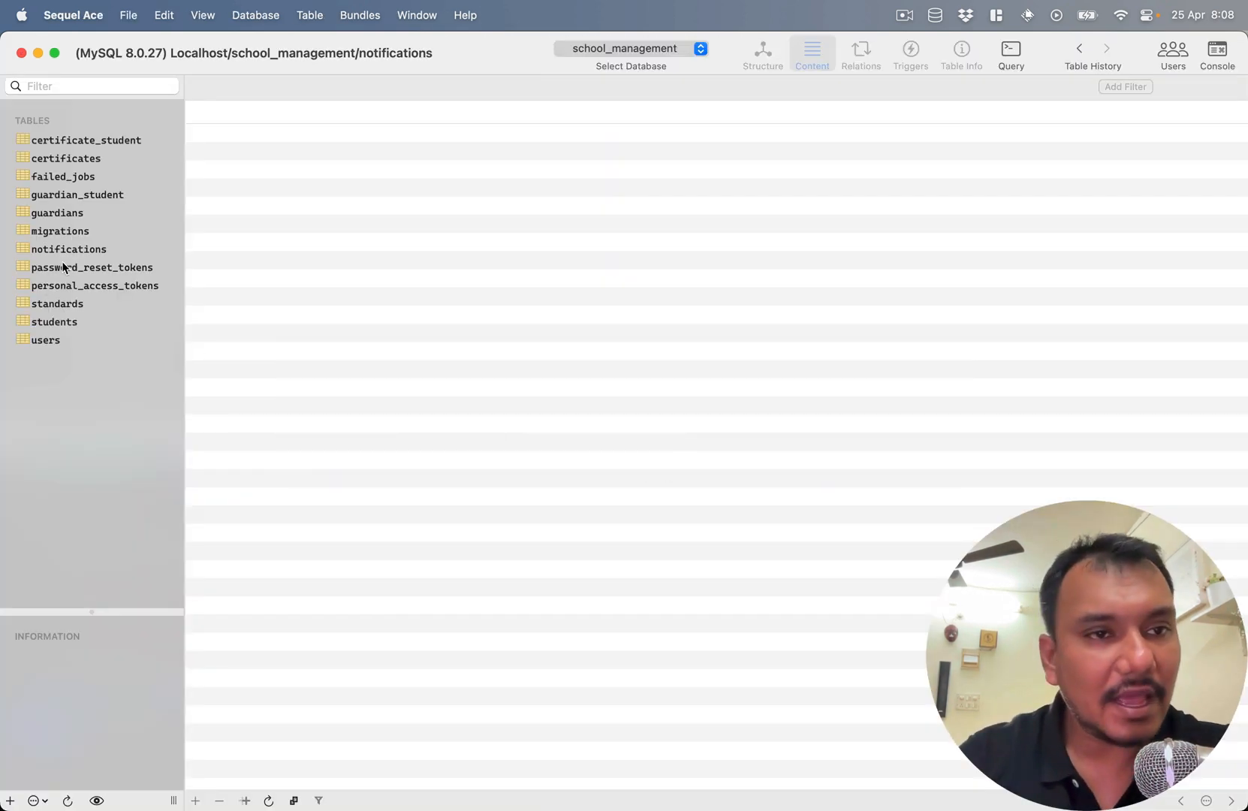
click(67, 248)
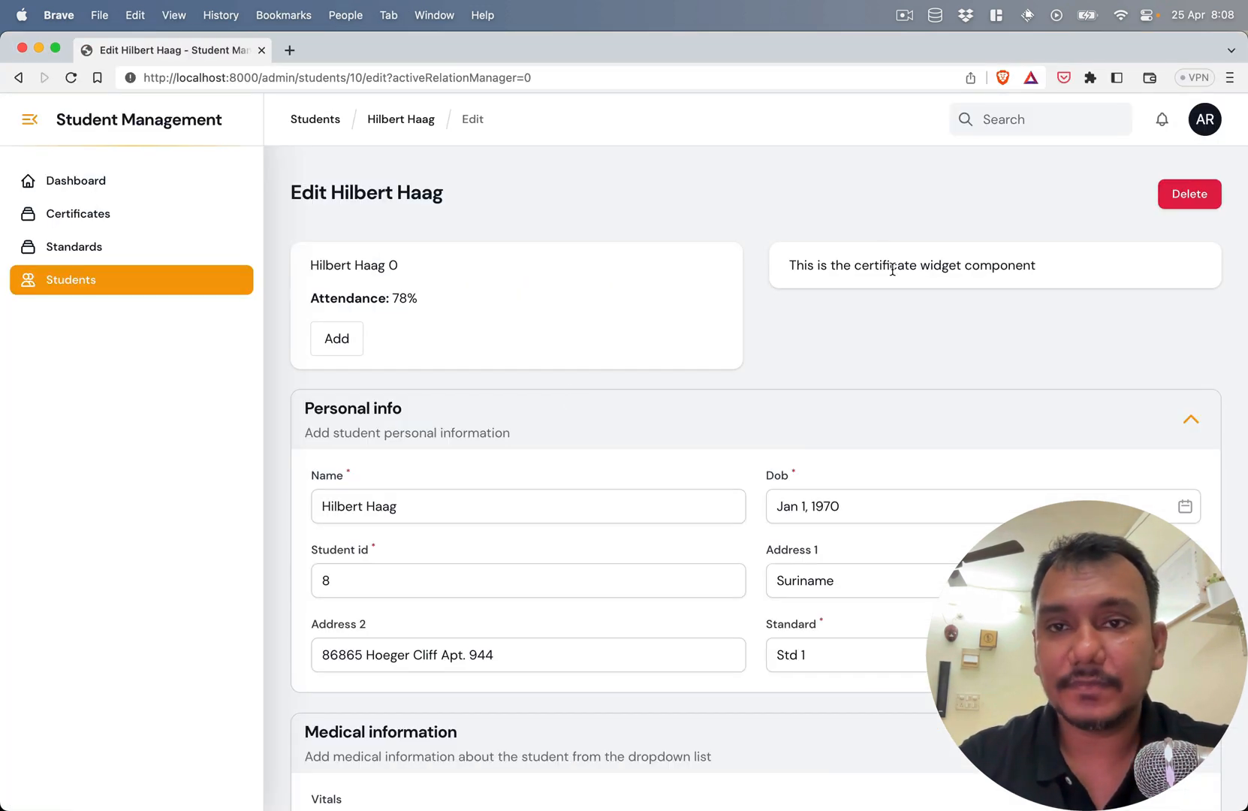
mouse_move(1161, 119)
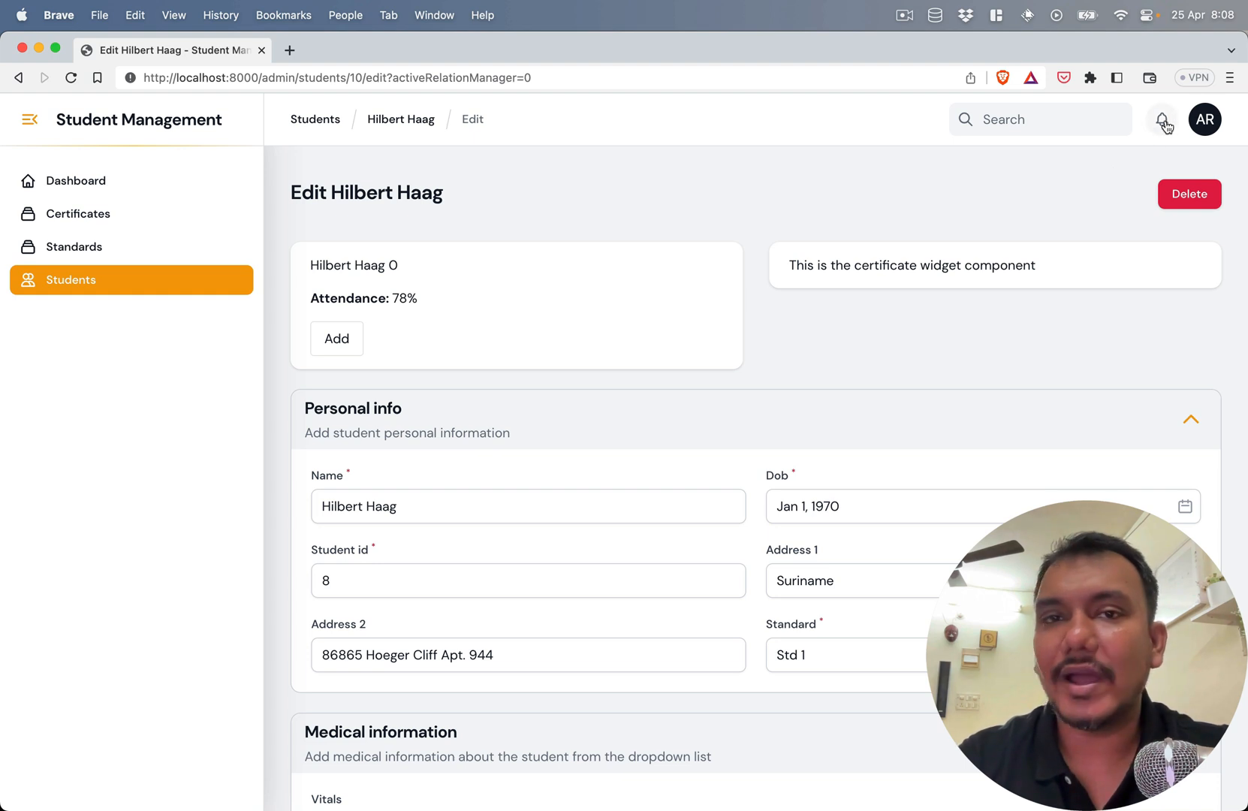
- Check the bell's notifications slide-over and increment the student counter to 1 again
click(1163, 118)
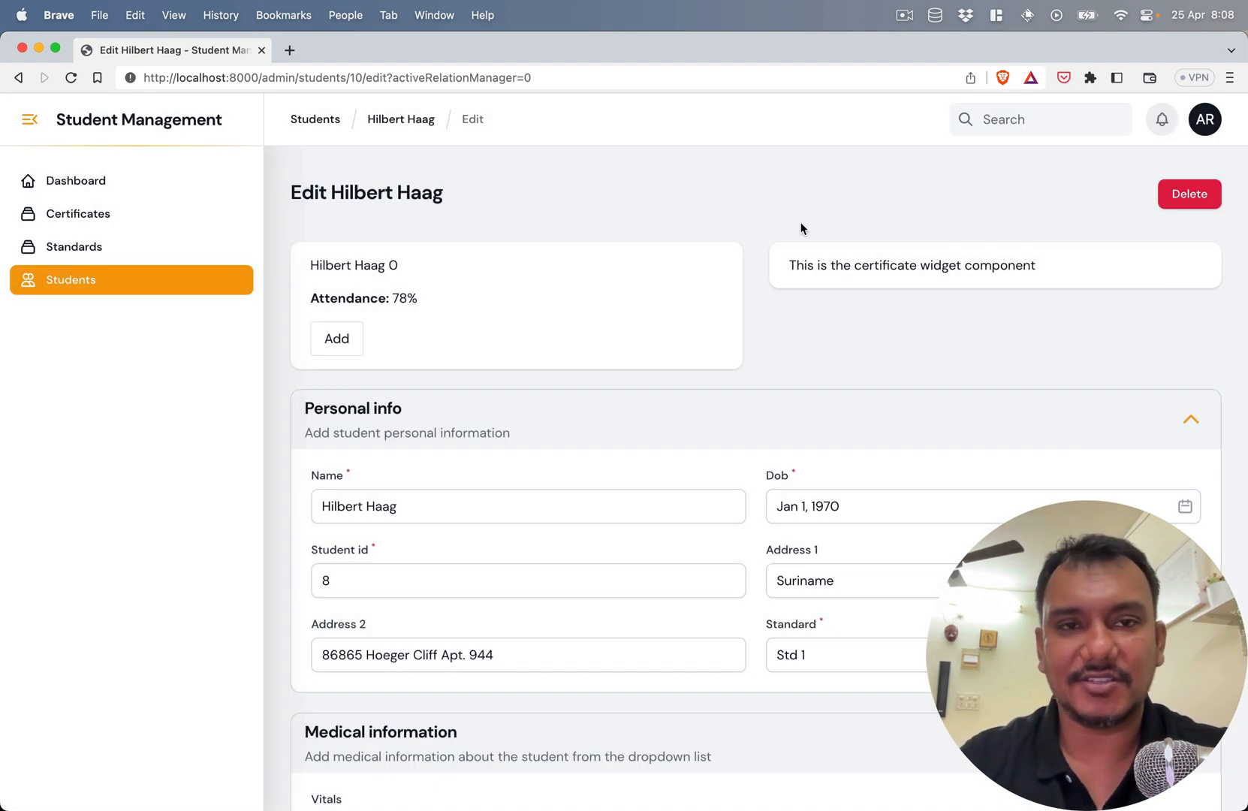
click(337, 338)
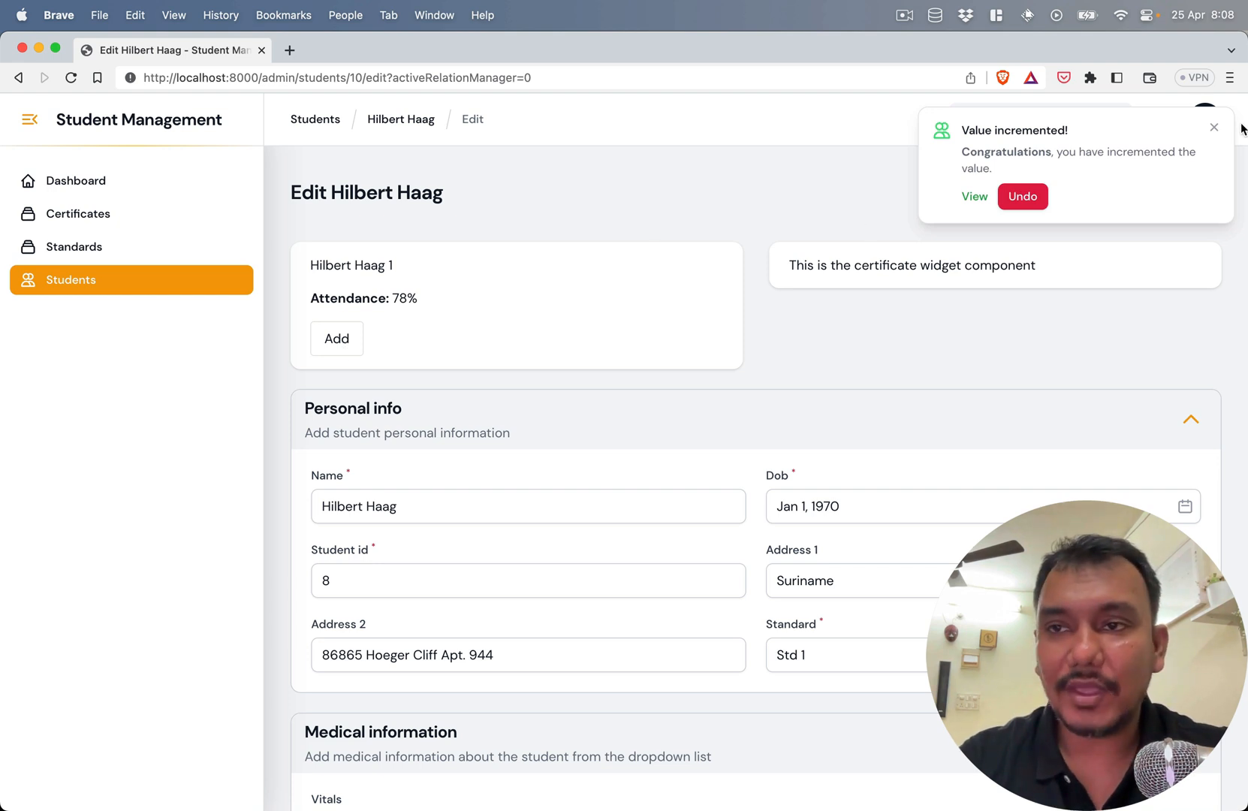
click(1213, 128)
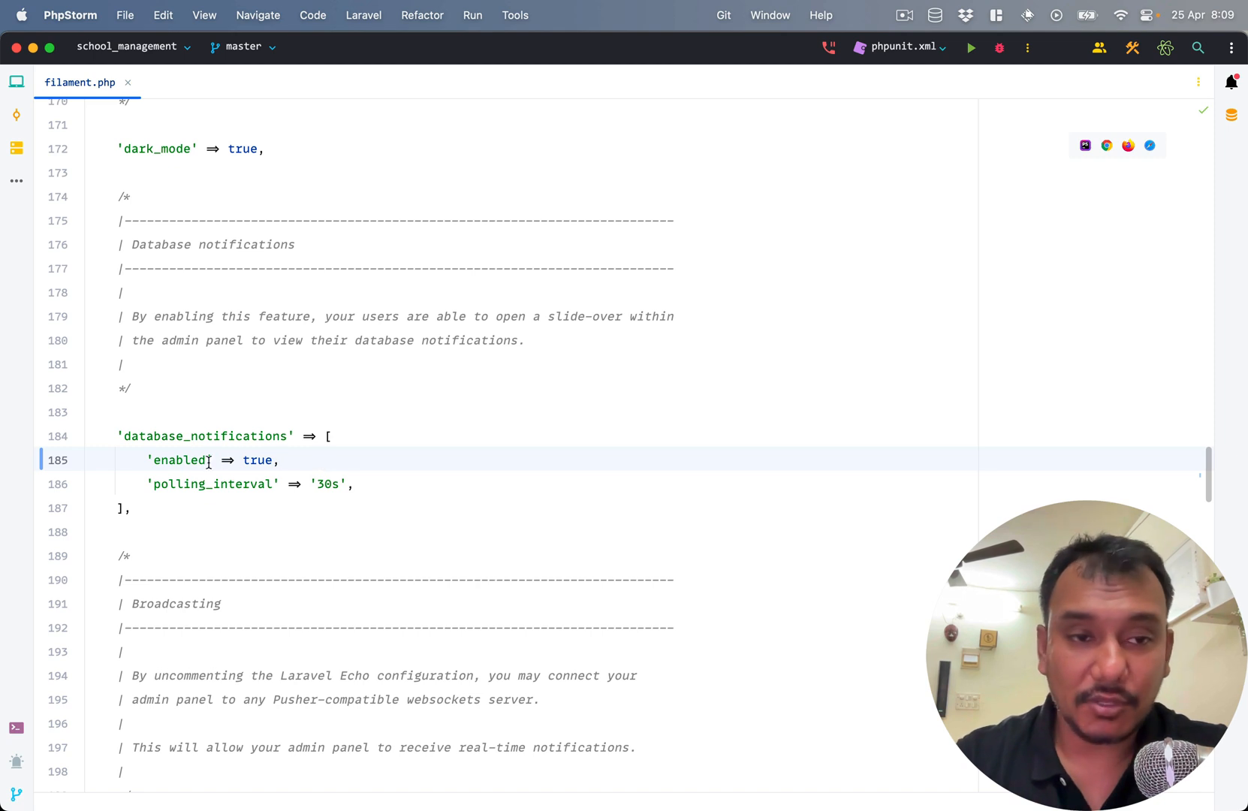
- Review the '30s' polling_interval setting and close filament.php
double_click(210, 483)
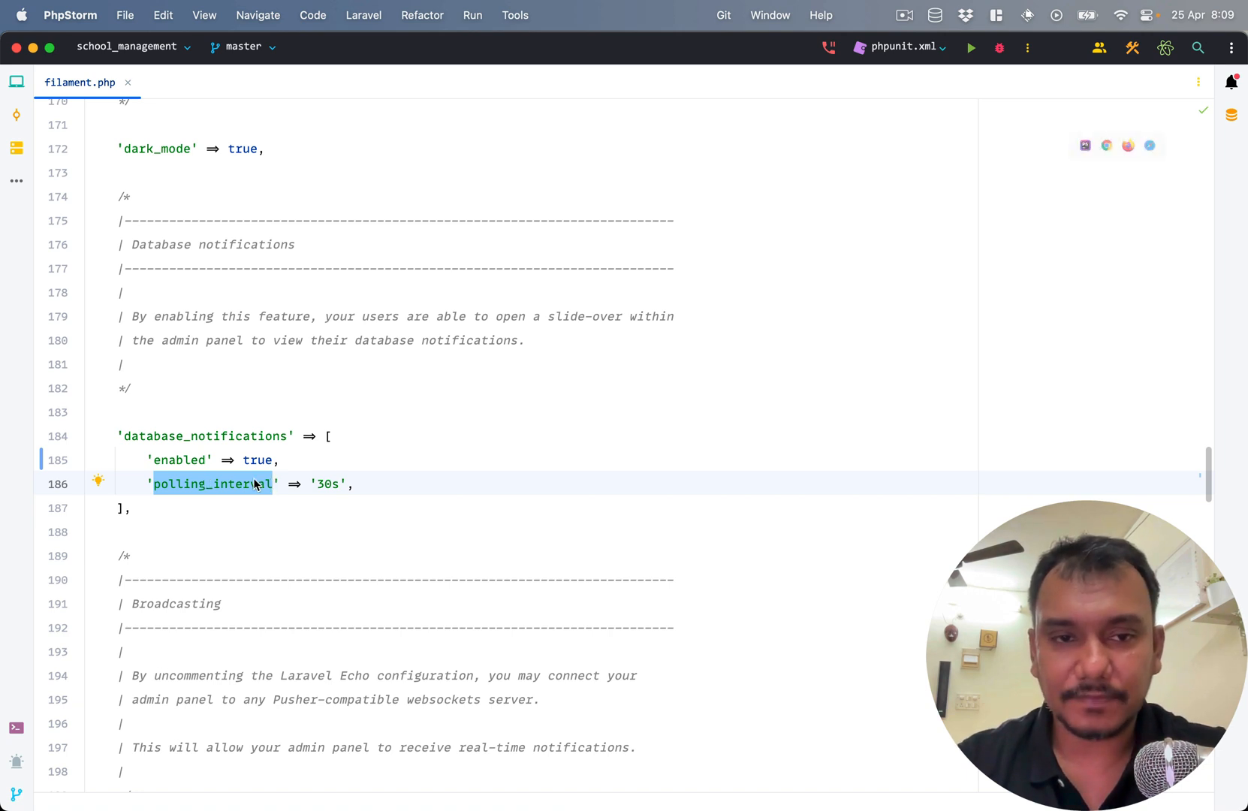
mouse_move(325, 484)
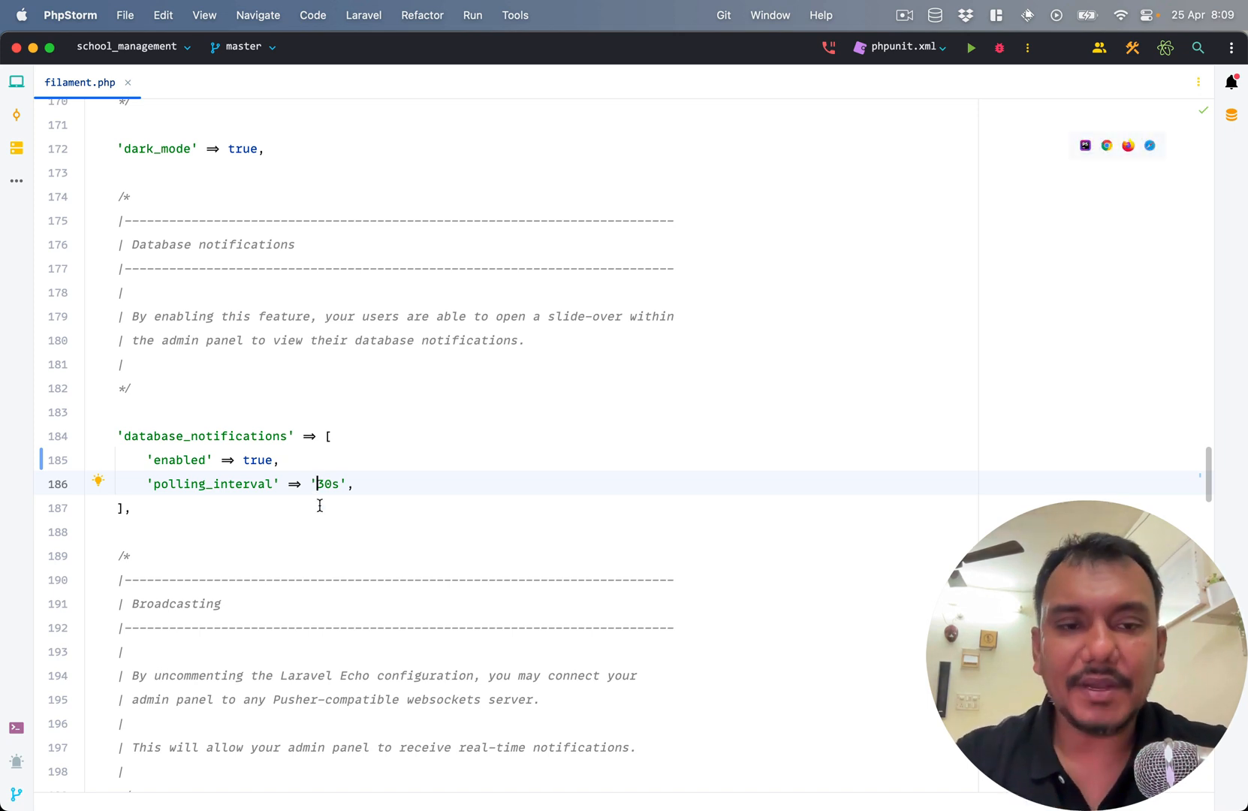
scroll(down, 3)
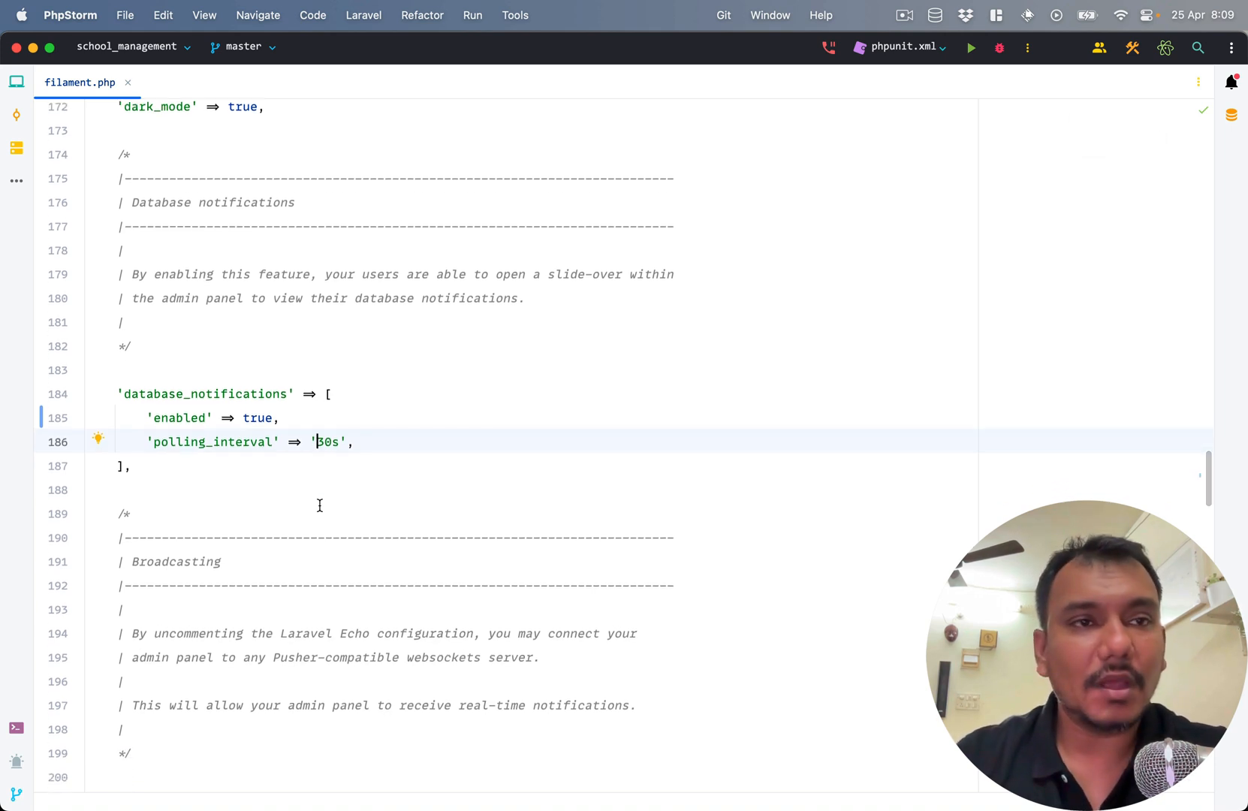
key(cmd+tab)
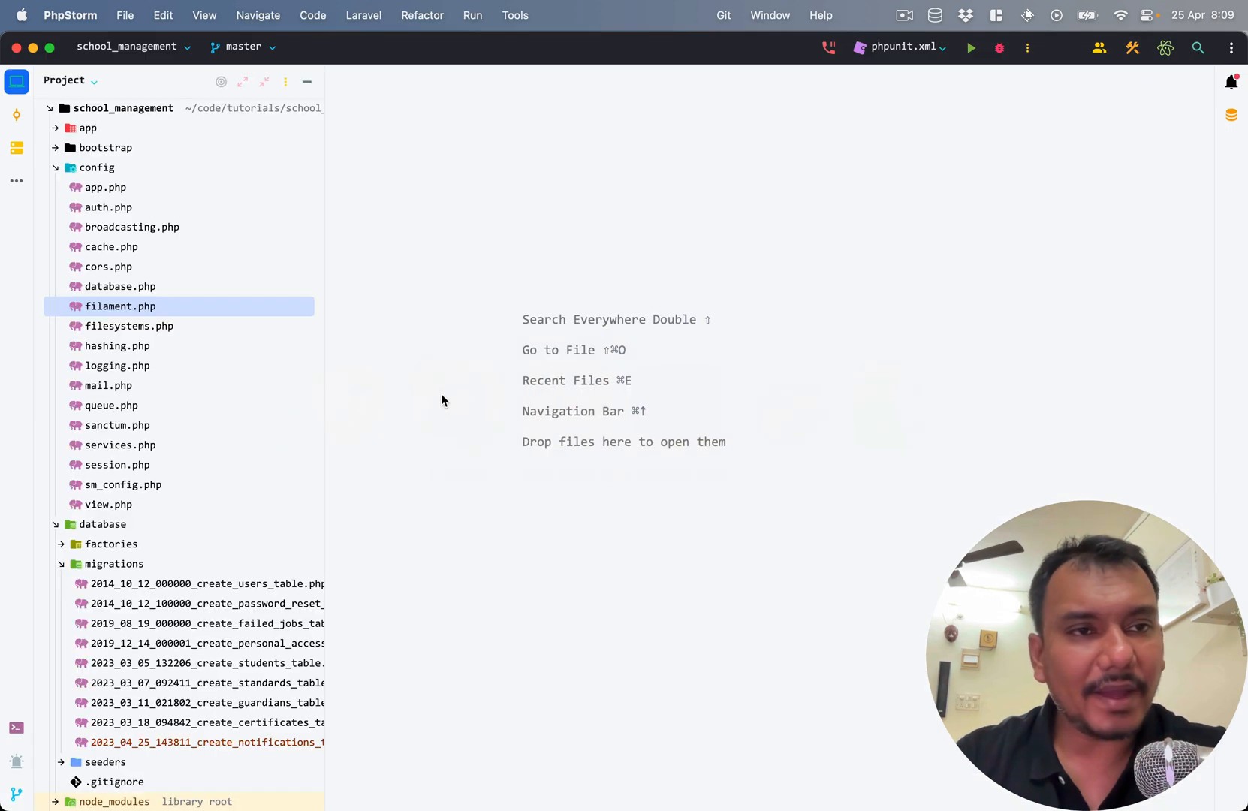
- Locate StudentAttendanceWidget.php via Search Everywhere to view its incrementCount method
text(fila)
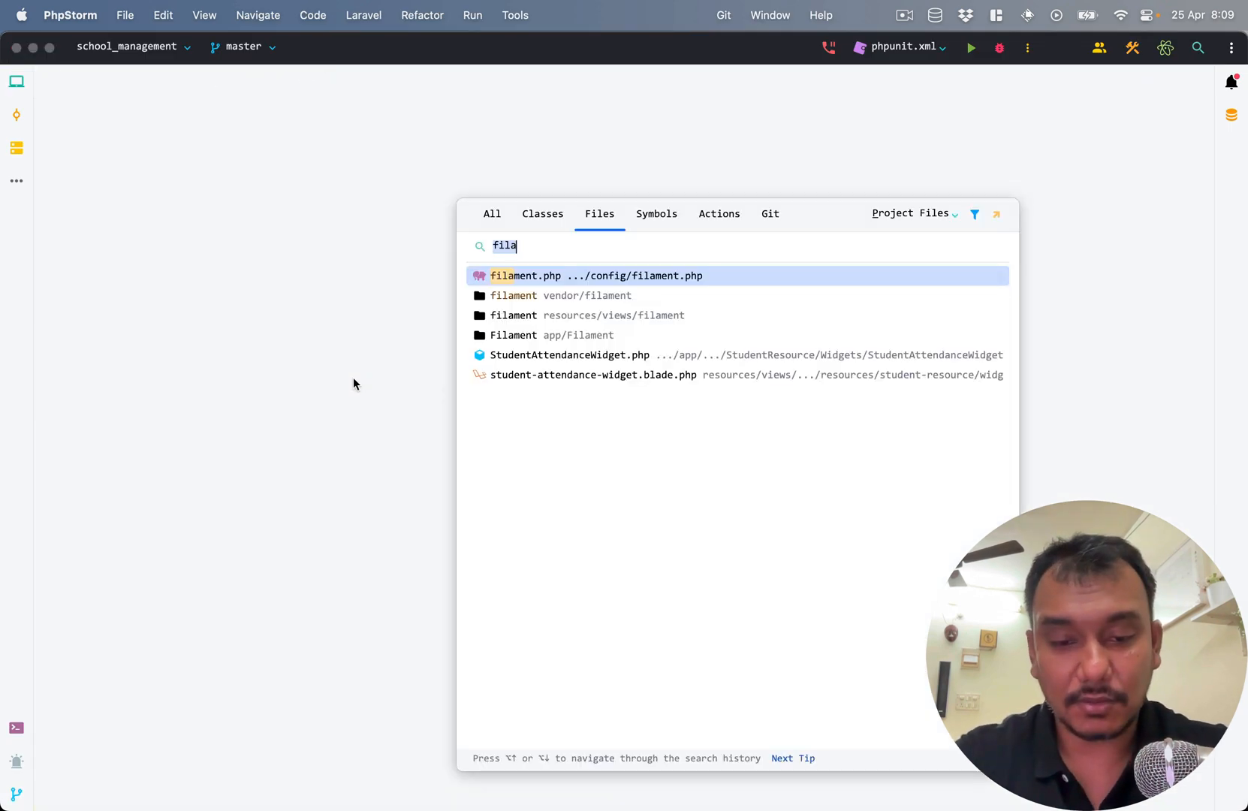
text(Atte)
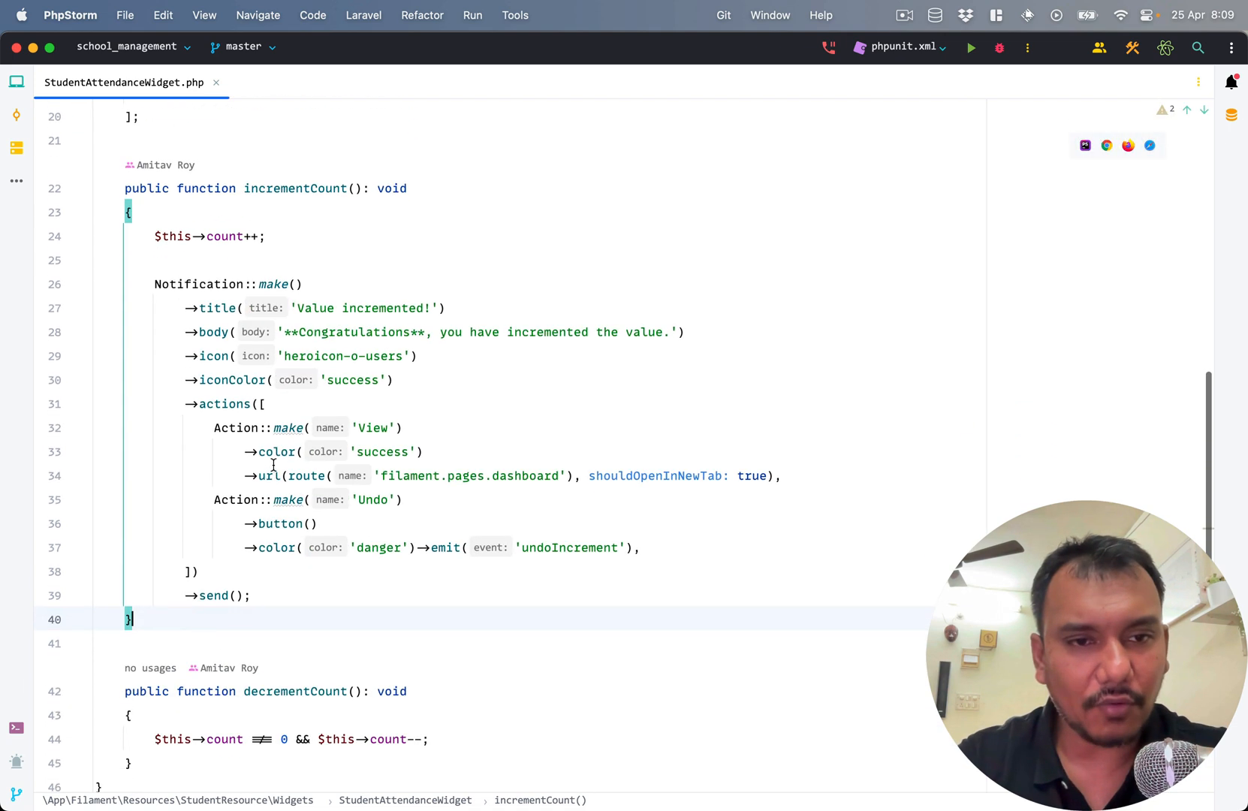
mouse_move(278, 323)
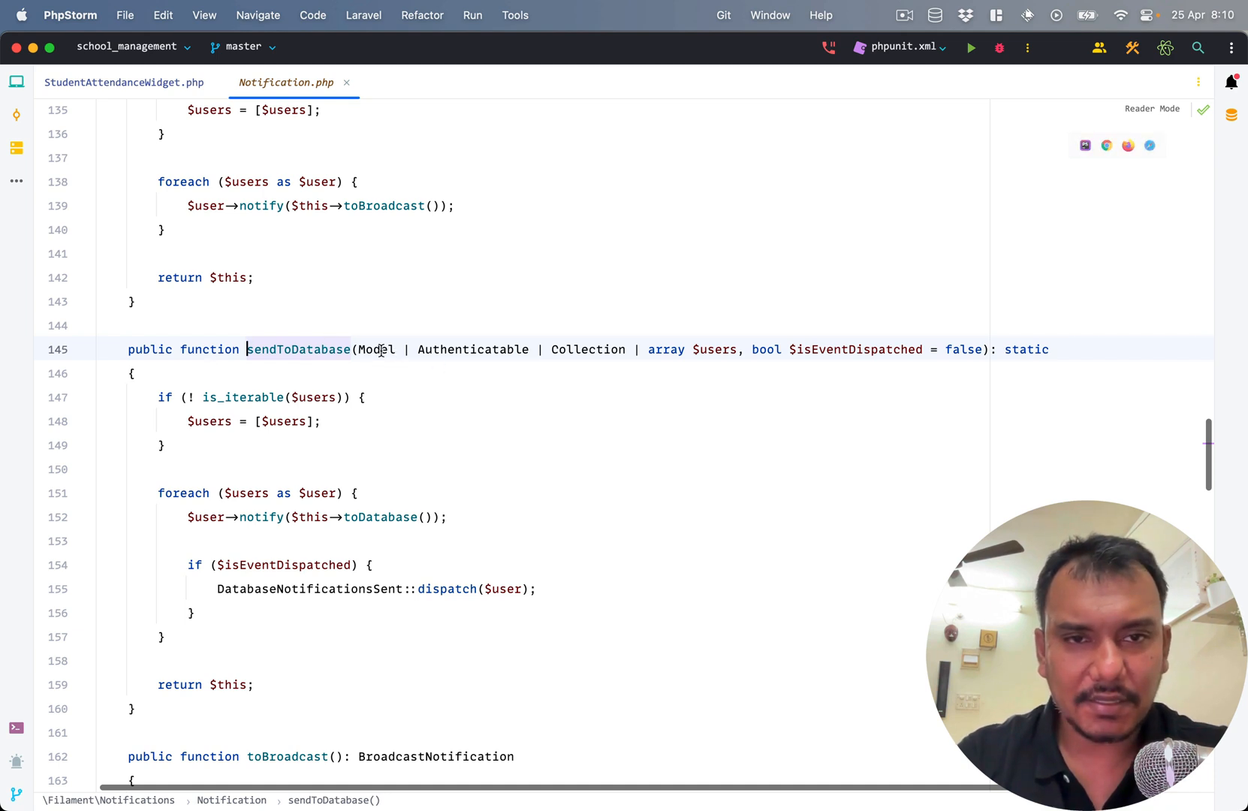
mouse_move(712, 348)
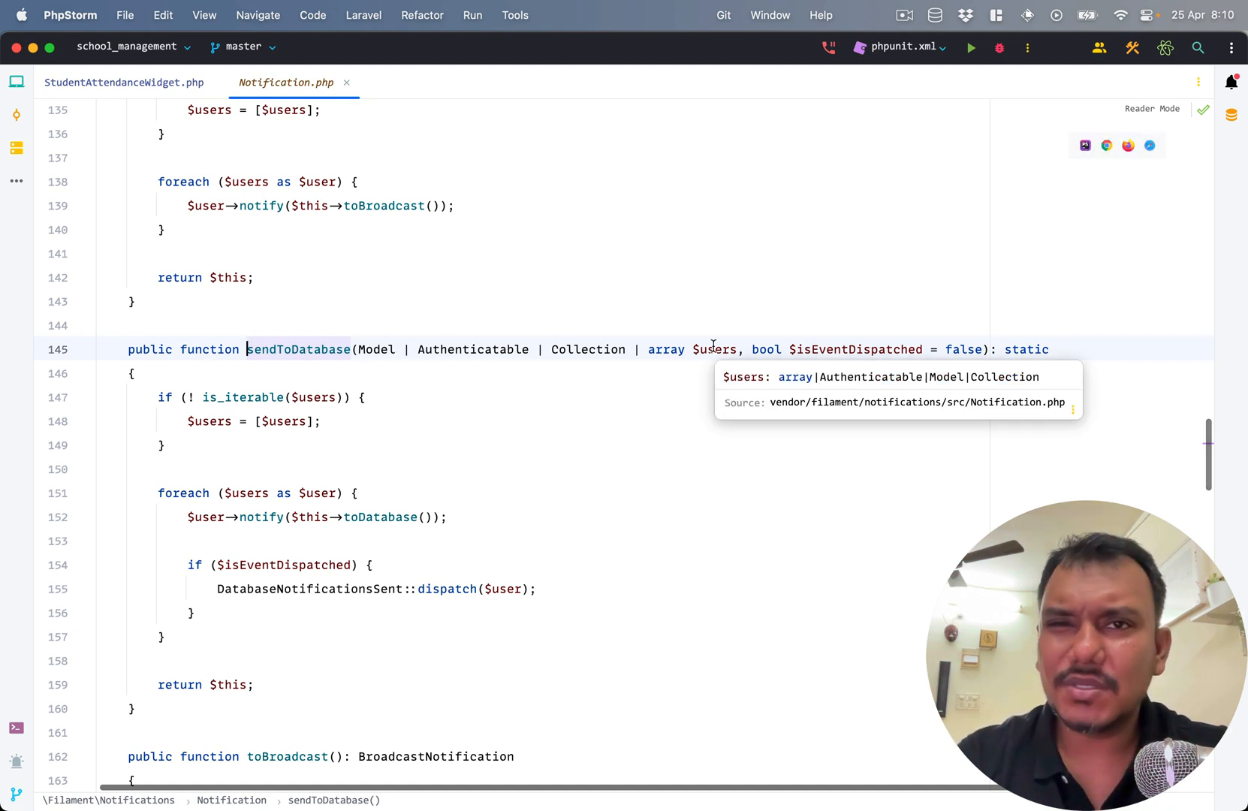
mouse_move(501, 363)
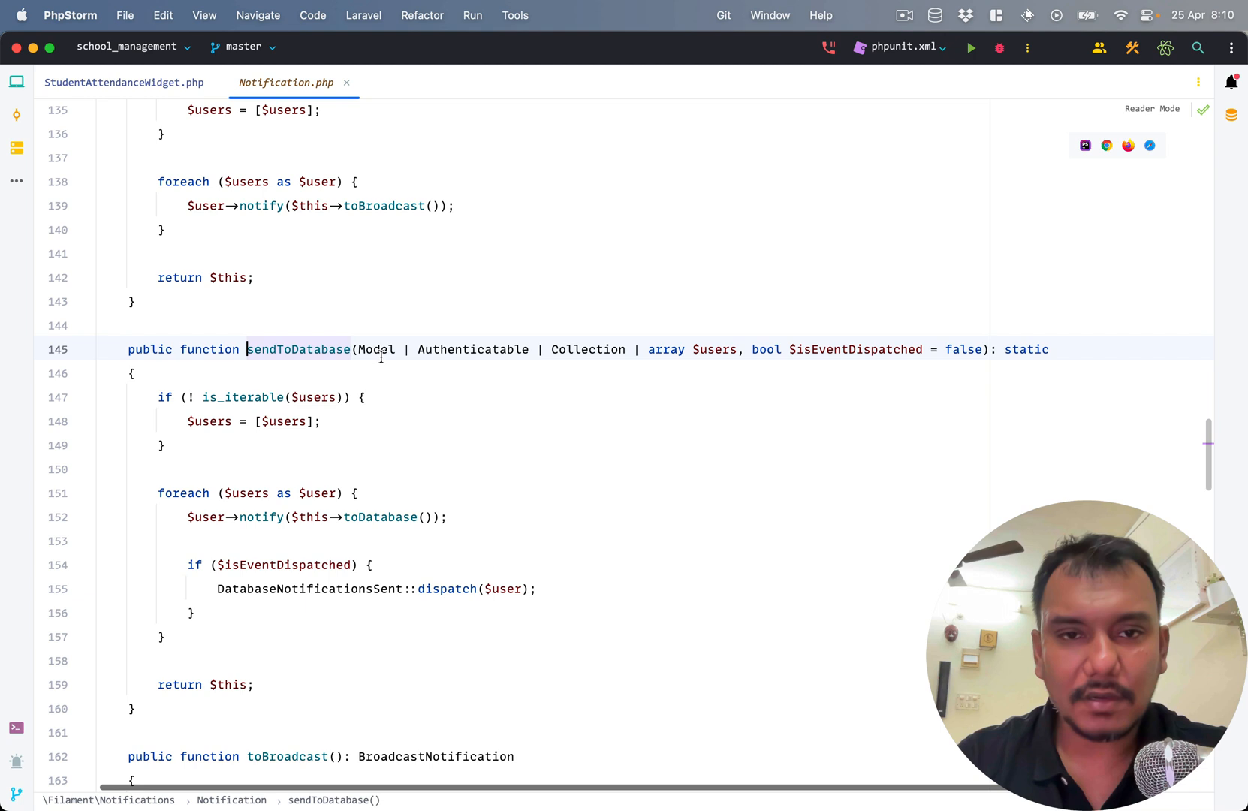
mouse_move(376, 350)
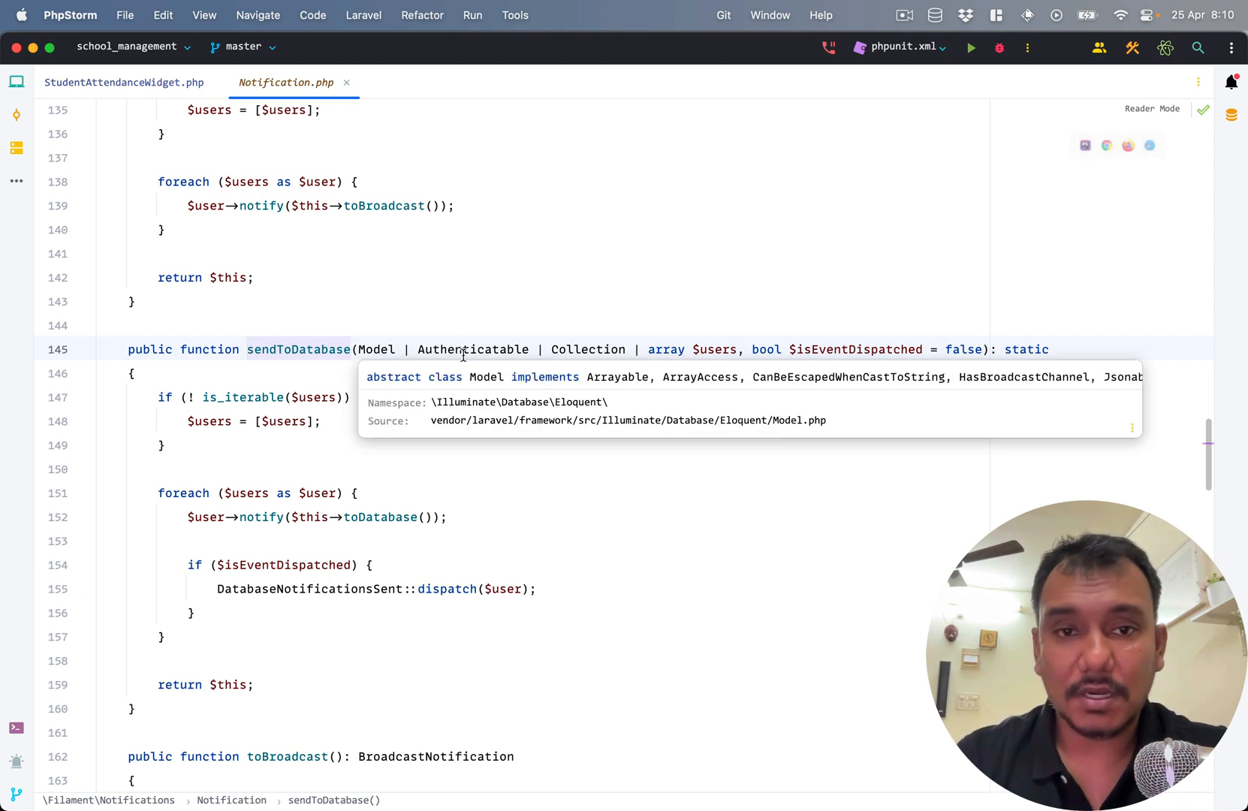
- Return to StudentAttendanceWidget.php after reviewing sendToDatabase in Notification.php
text(Atte)
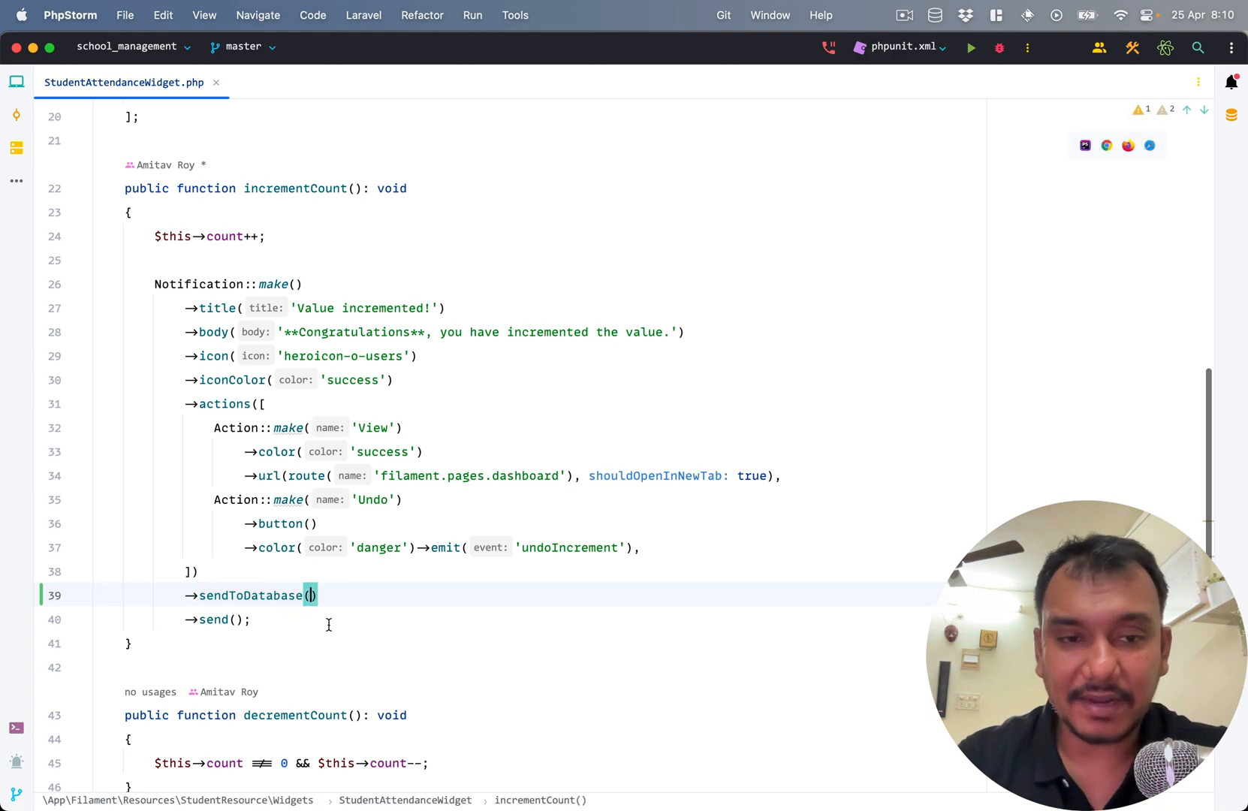
- Pass auth()->user() to sendToDatabase() in incrementCount and save the widget file
text(aut)
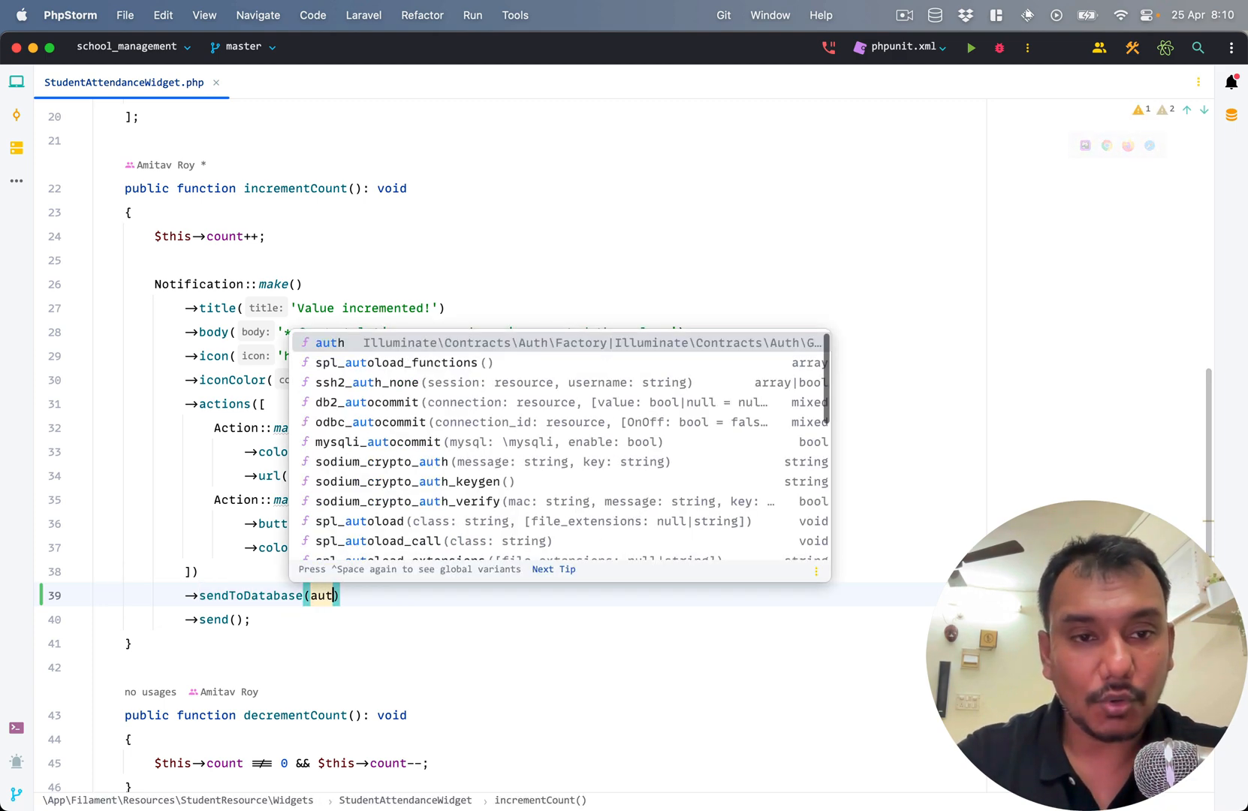
text(()->user()))
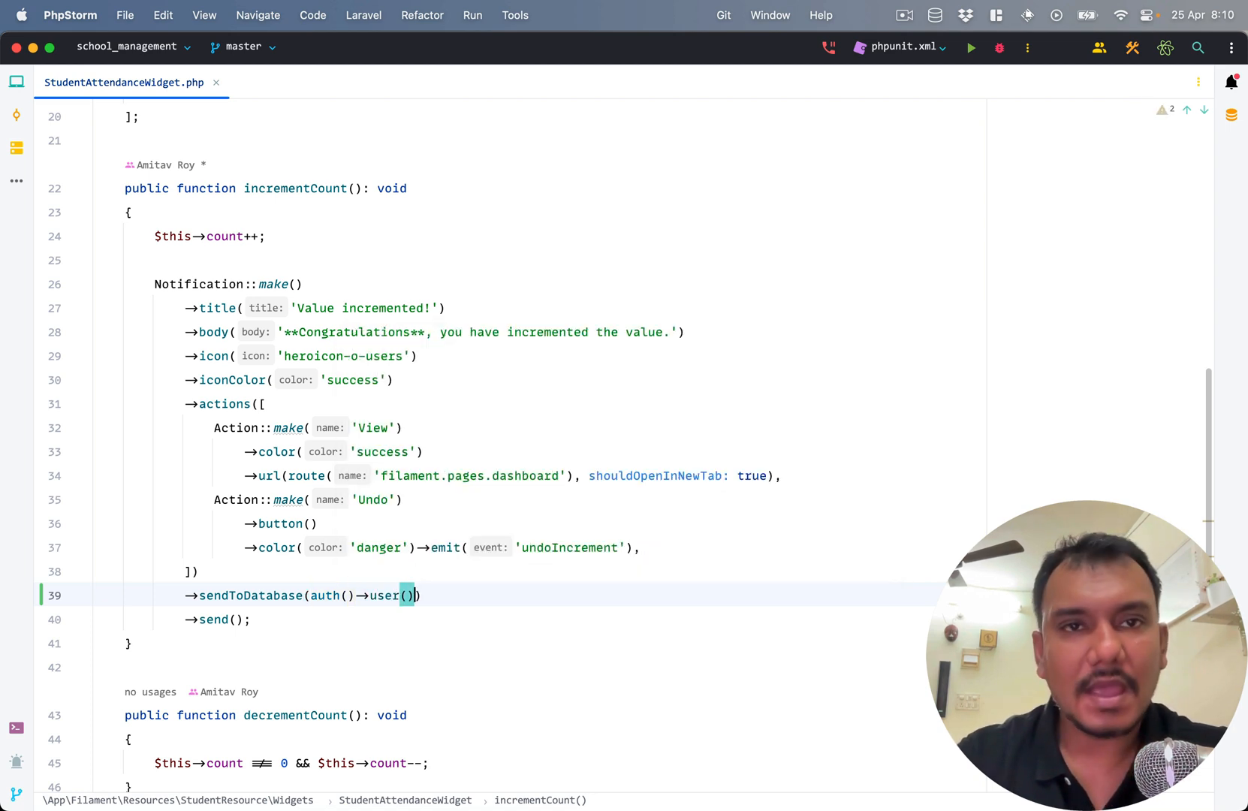
key(cmd+tab)
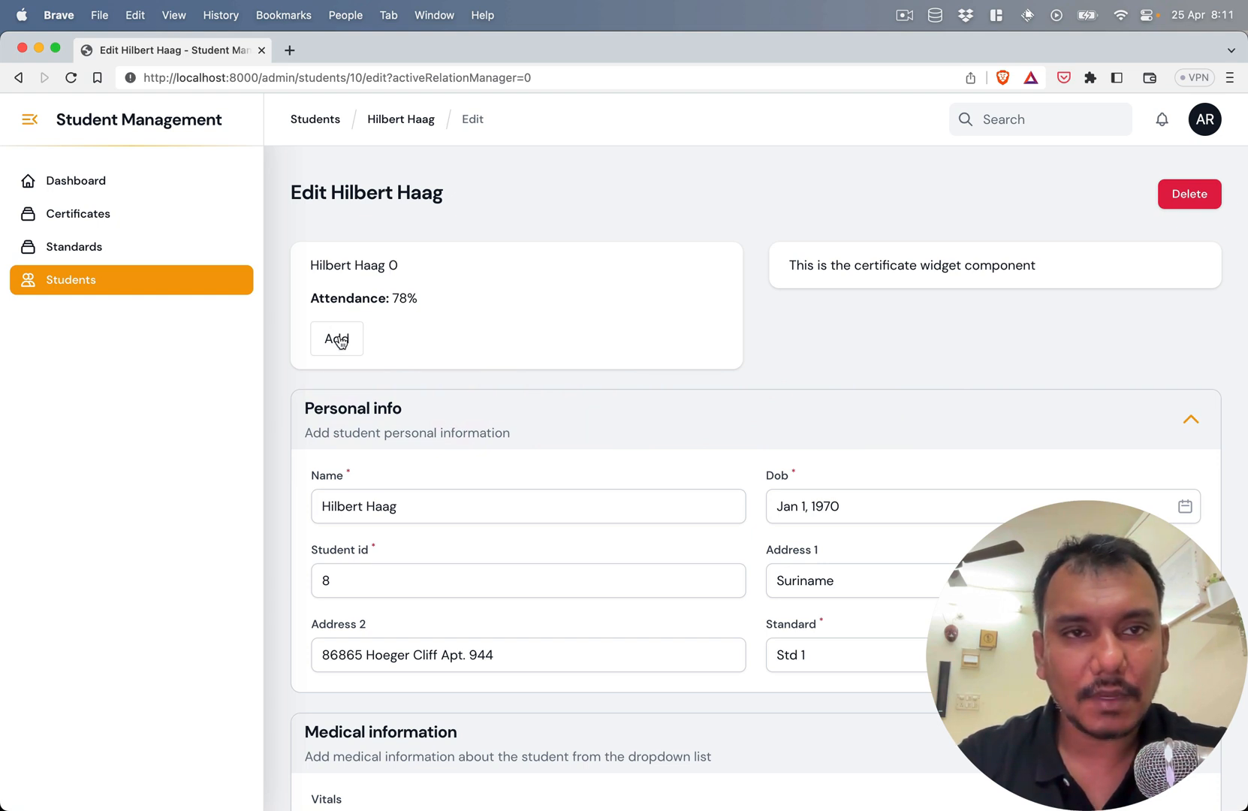
- Increment the counter and confirm the stored 'Value incremented!' entry in the bell slide-over
click(336, 338)
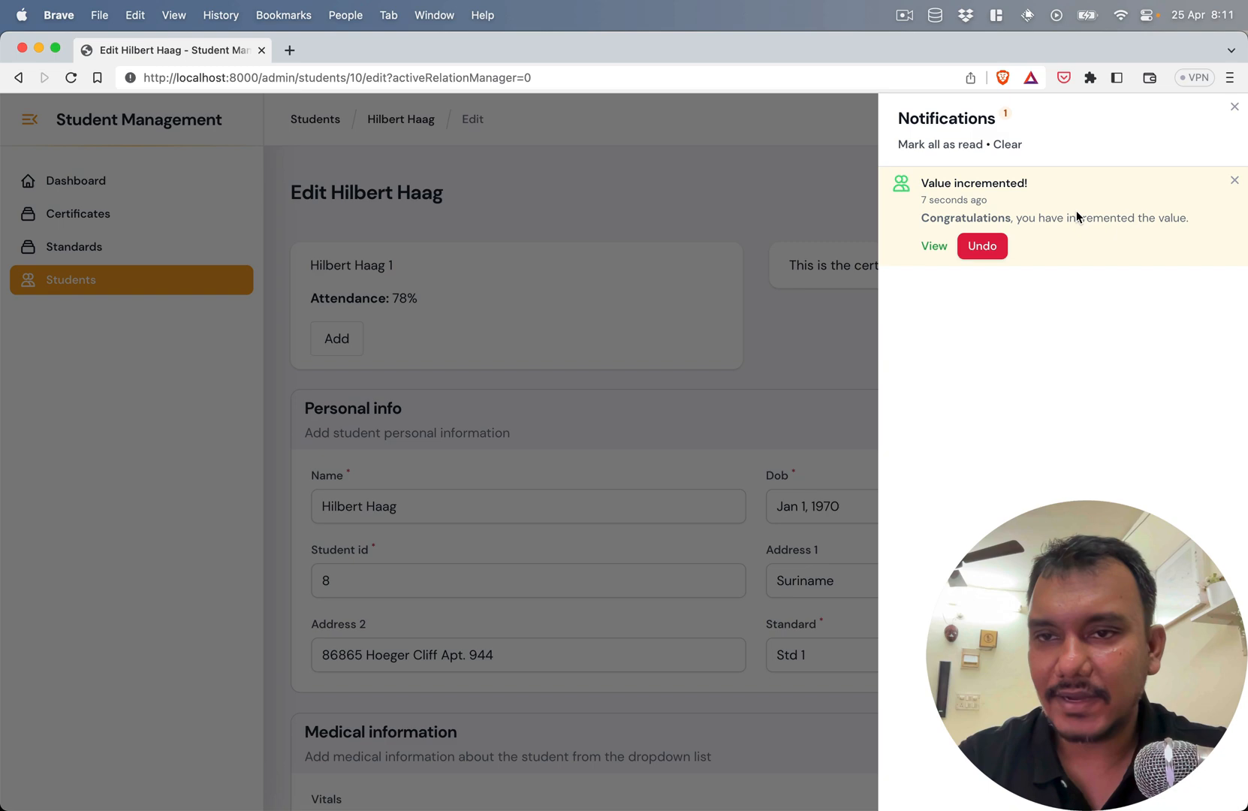
mouse_move(936, 207)
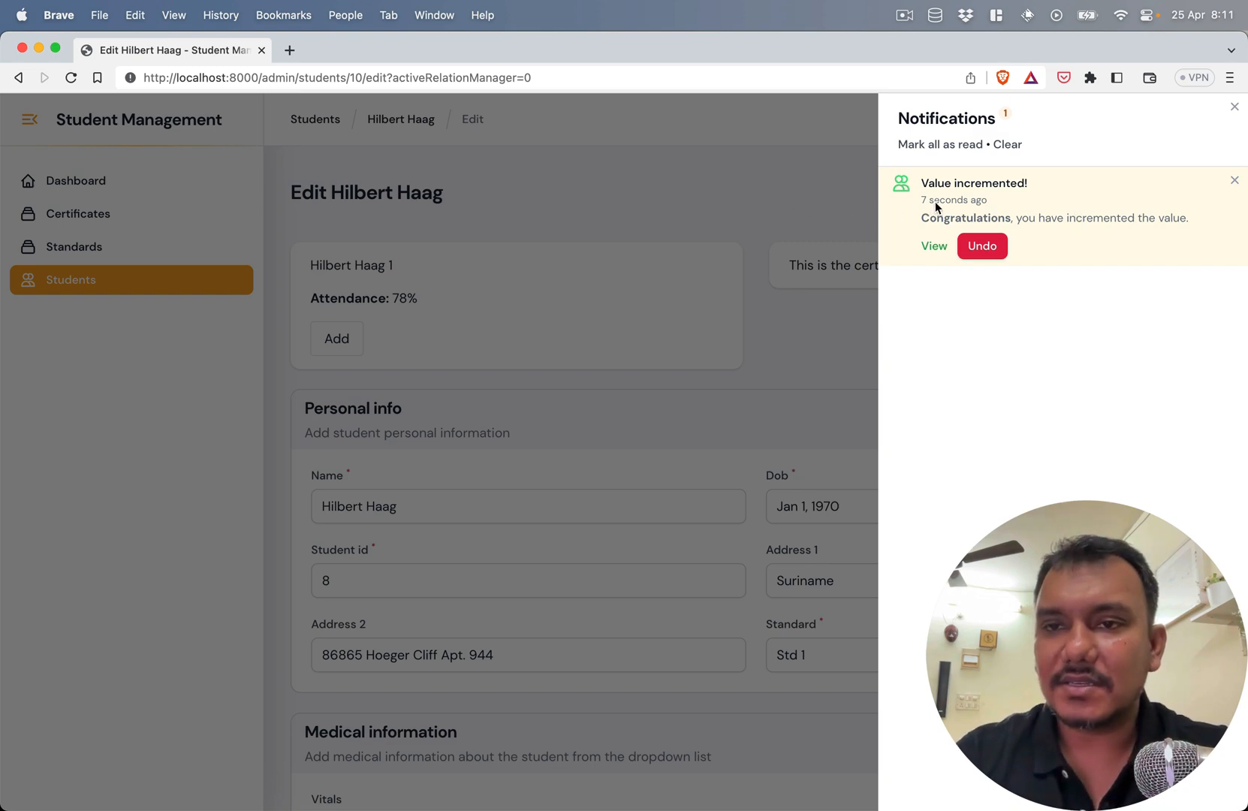
mouse_move(763, 212)
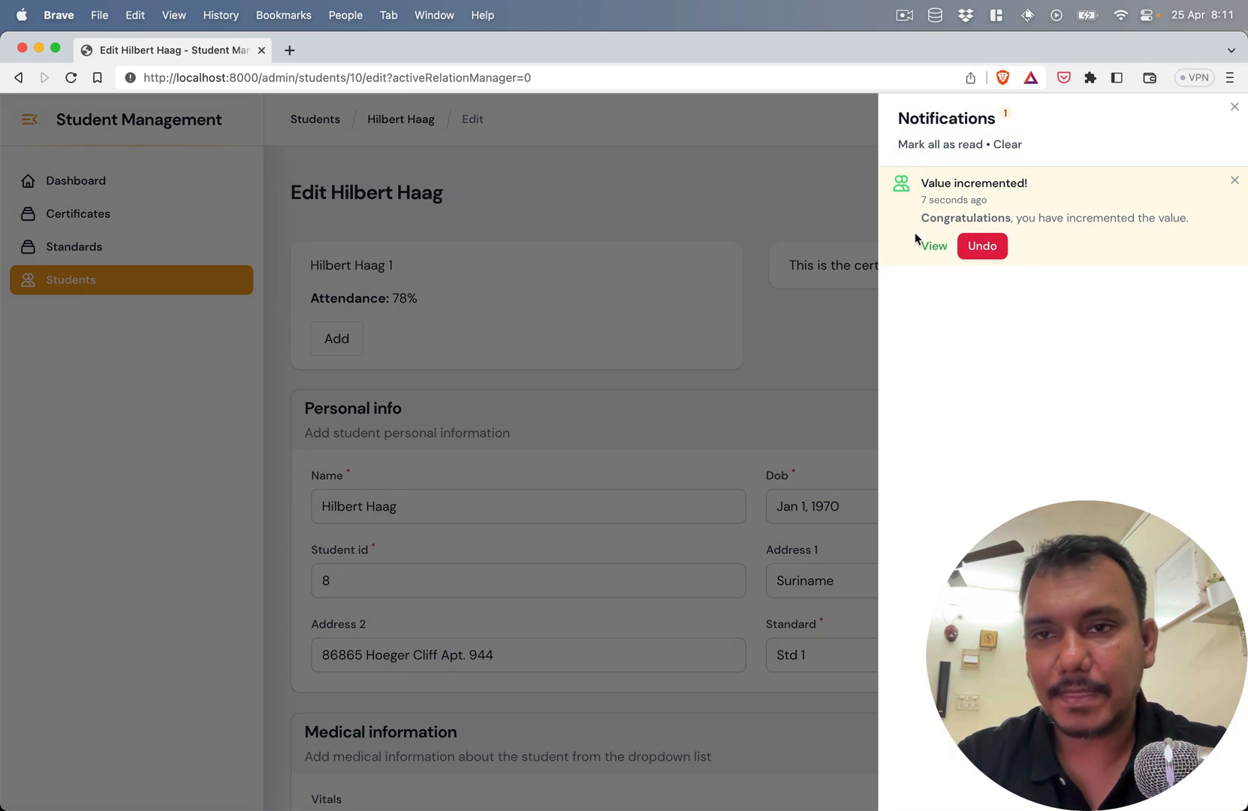
click(1234, 105)
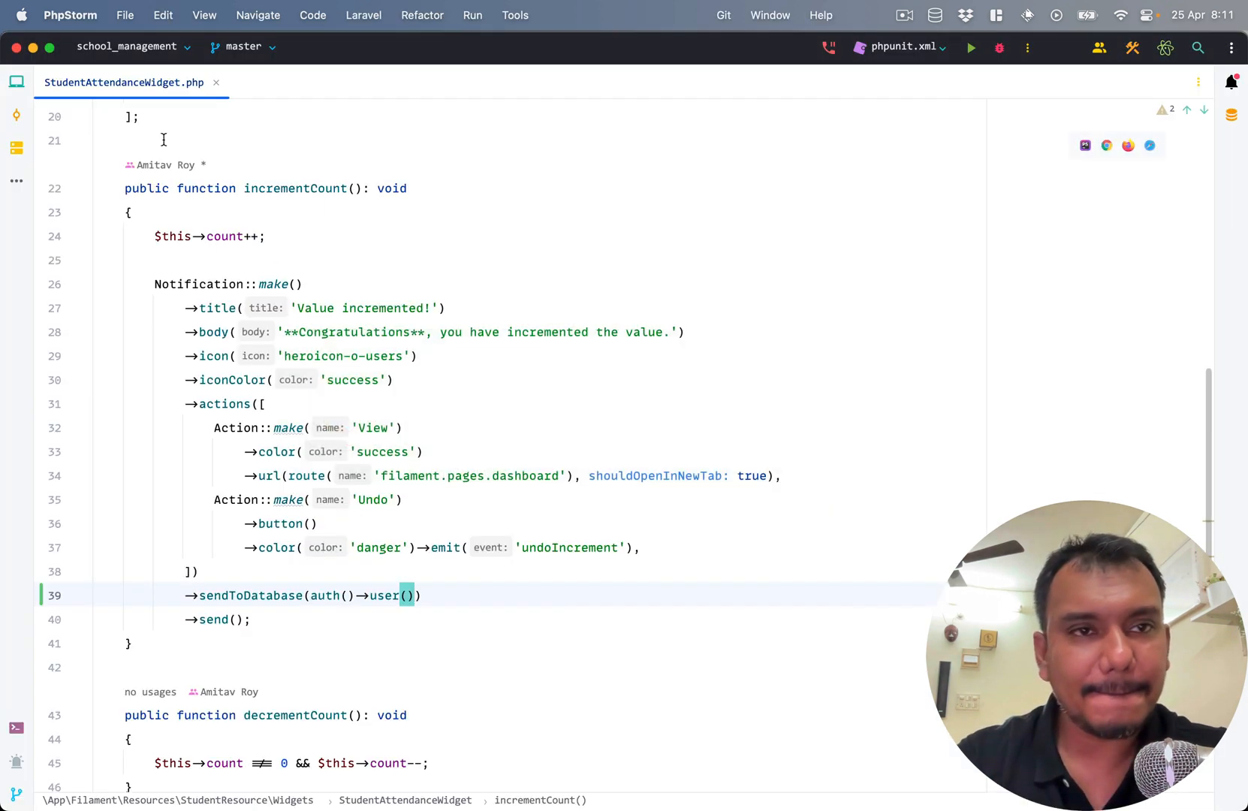
- Change polling_interval to '1s' in filament.php and increment the counter for another toast
click(273, 83)
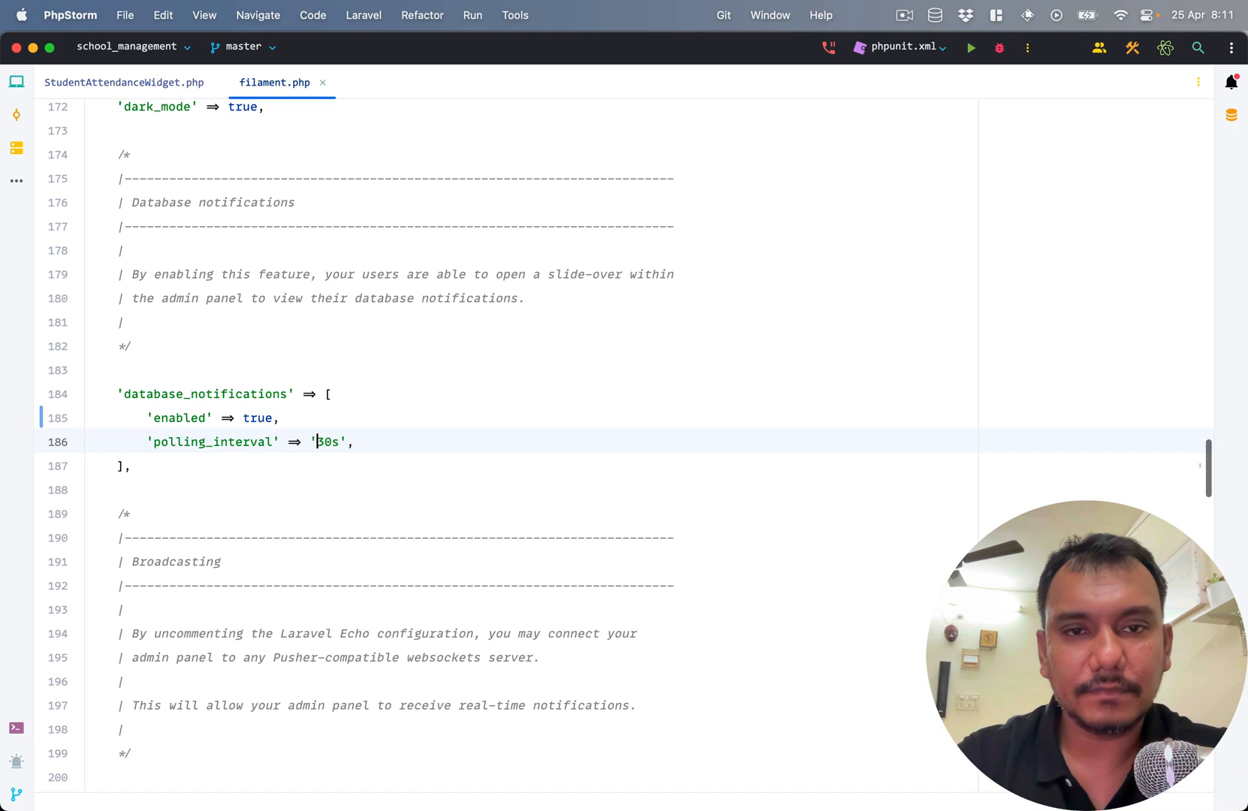
text(1)
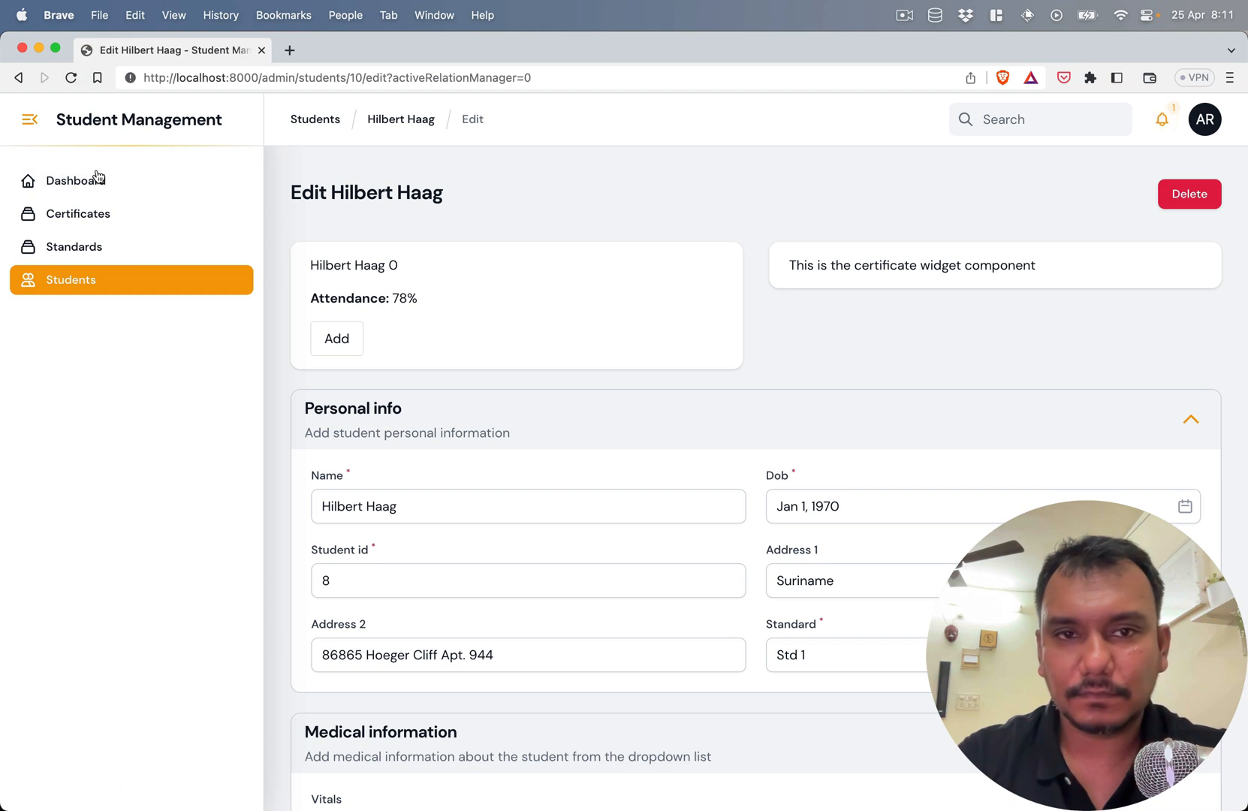
click(336, 338)
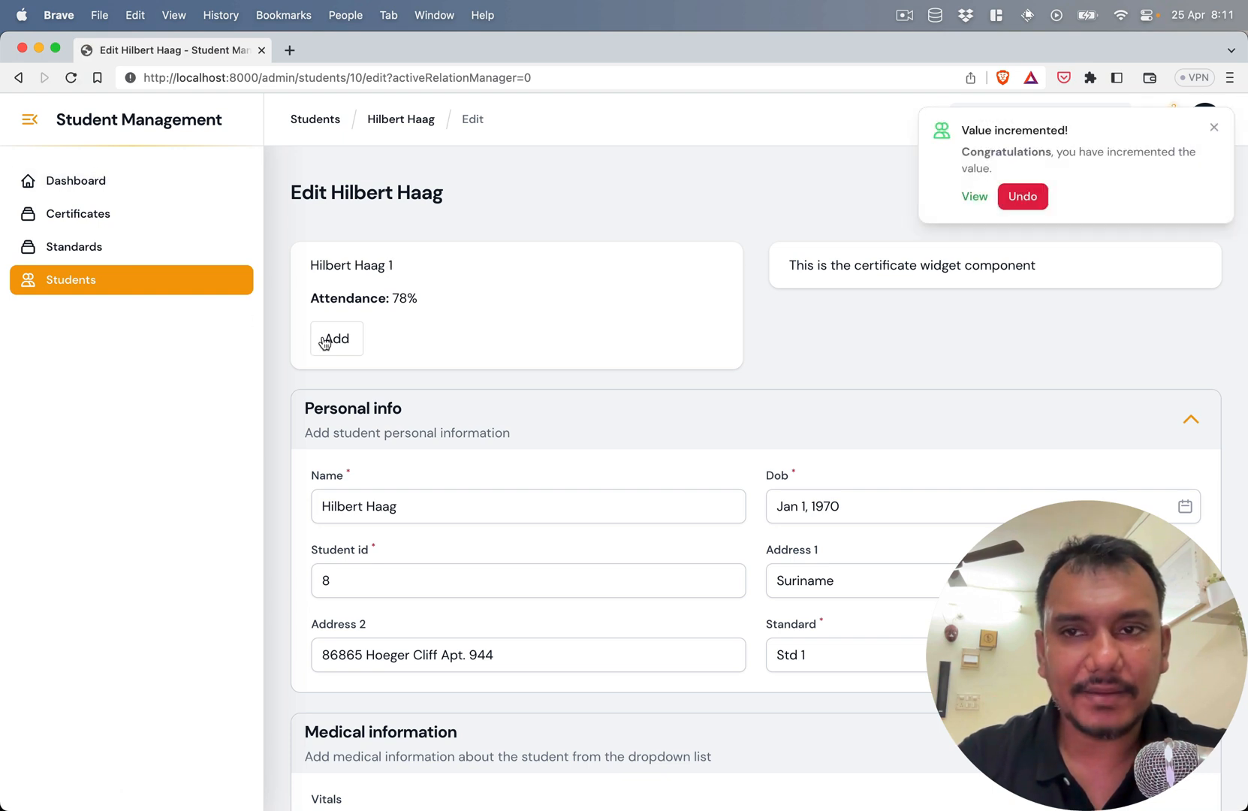
mouse_move(755, 178)
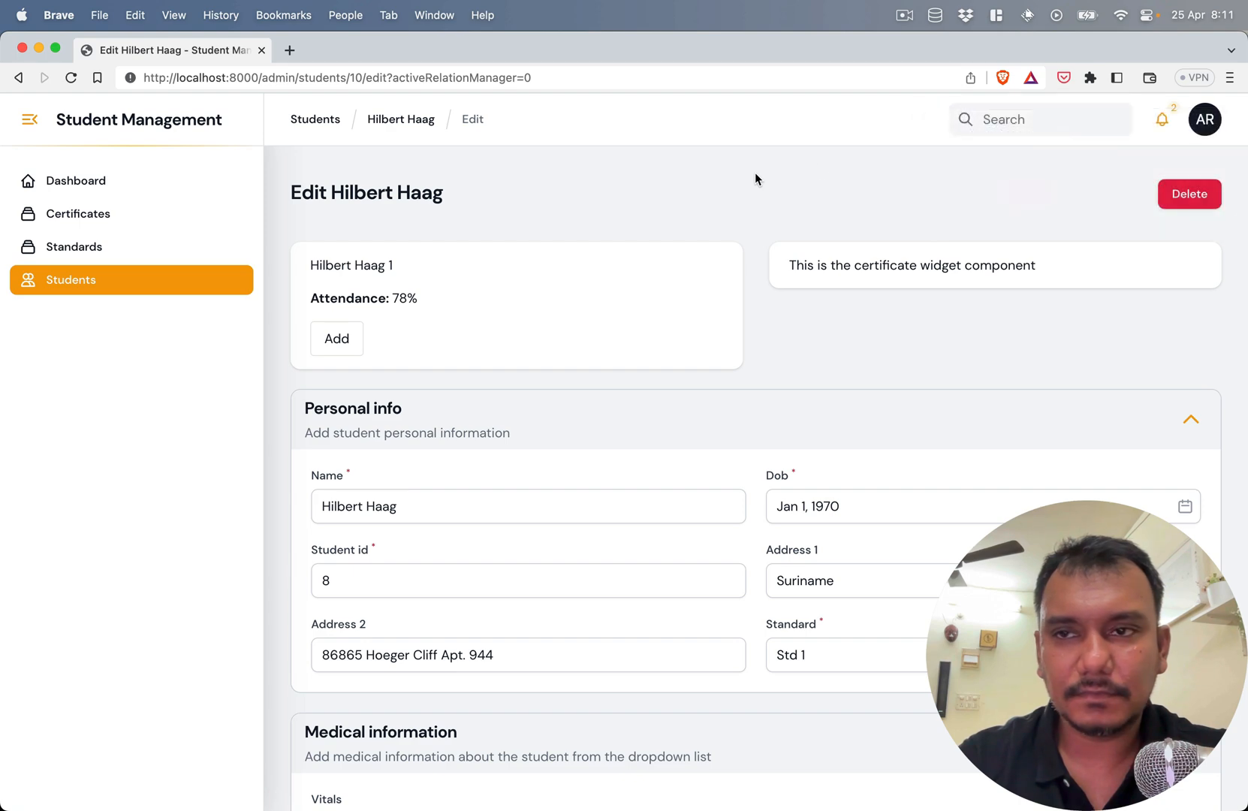
- Inspect the bell slide-over in developer tools, filtering the Network panel to Fetch/XHR requests
click(1160, 118)
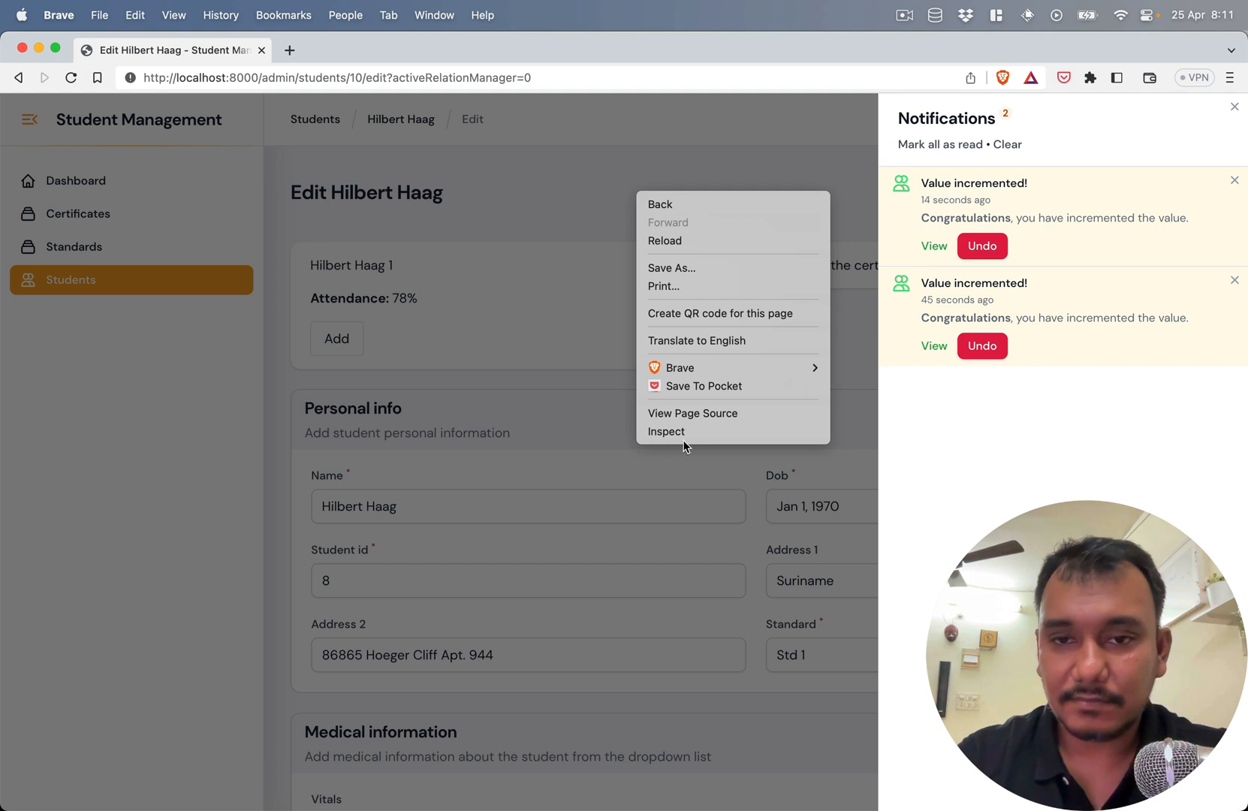
click(665, 431)
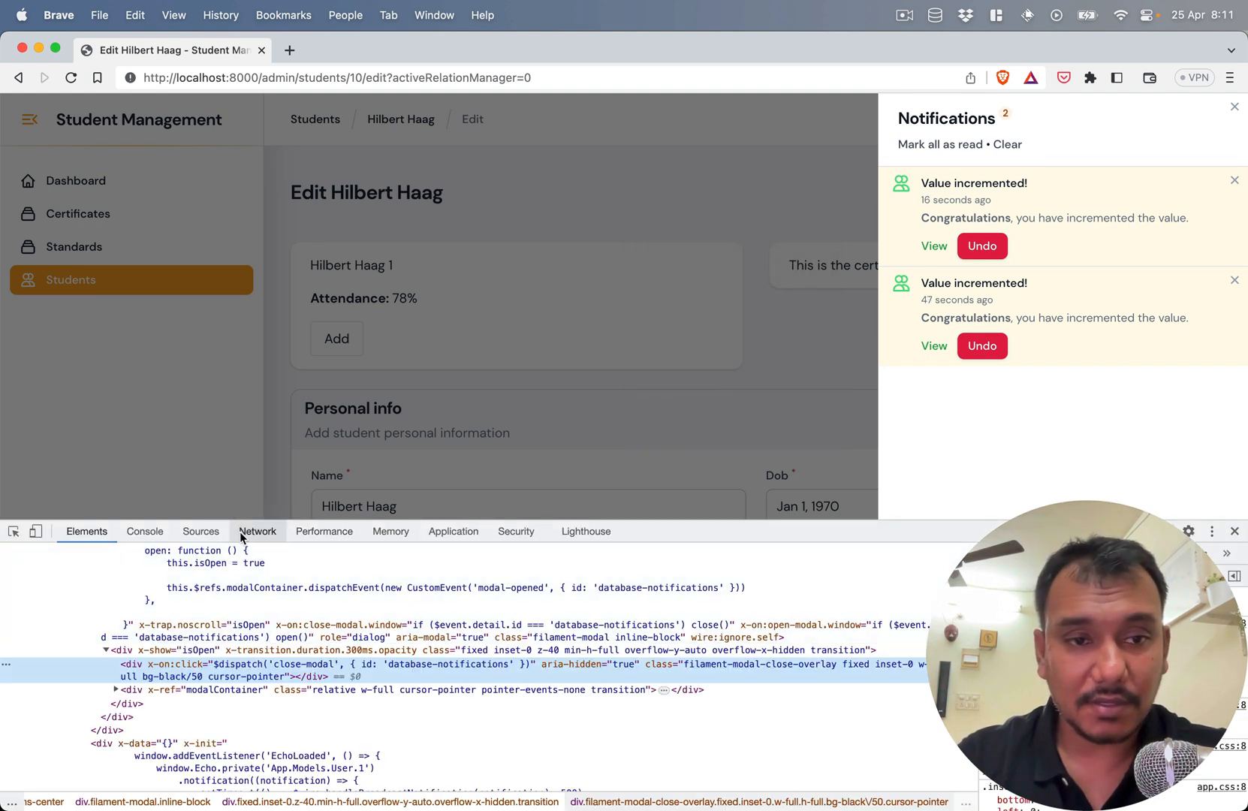
click(257, 530)
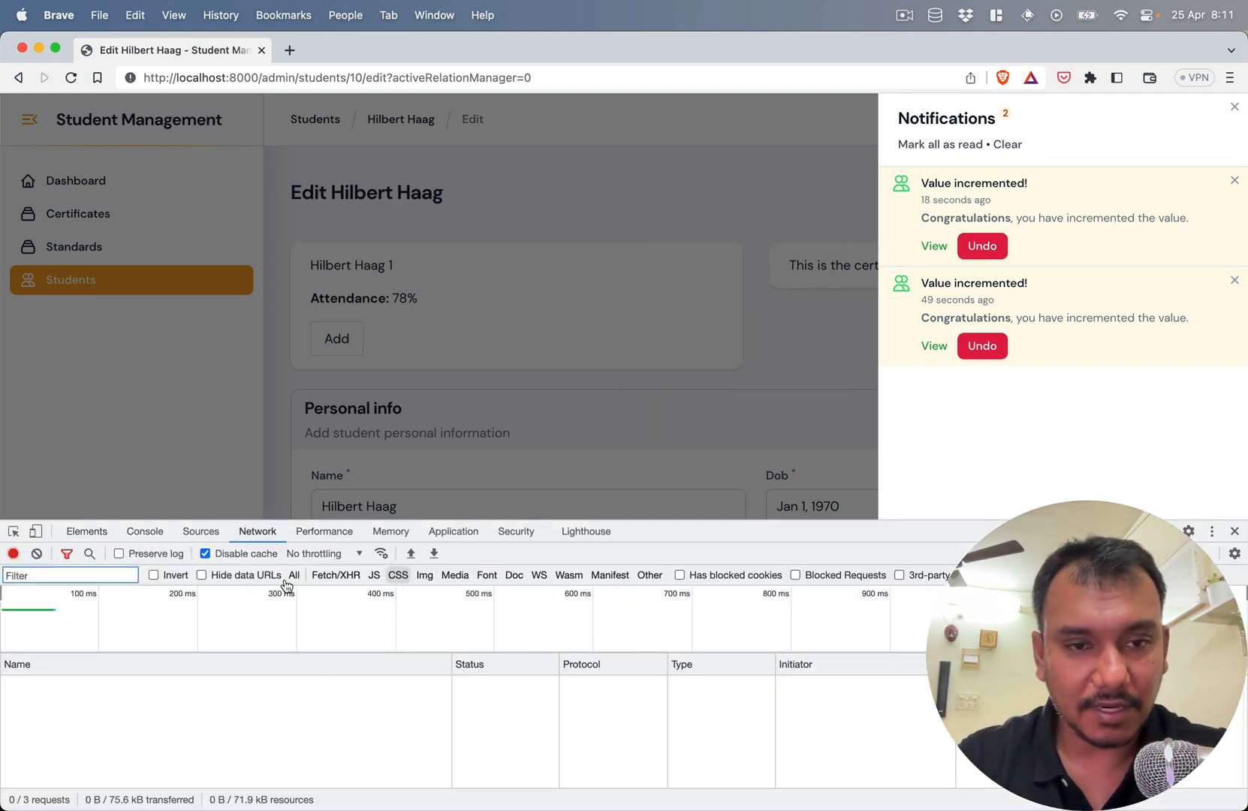
click(335, 575)
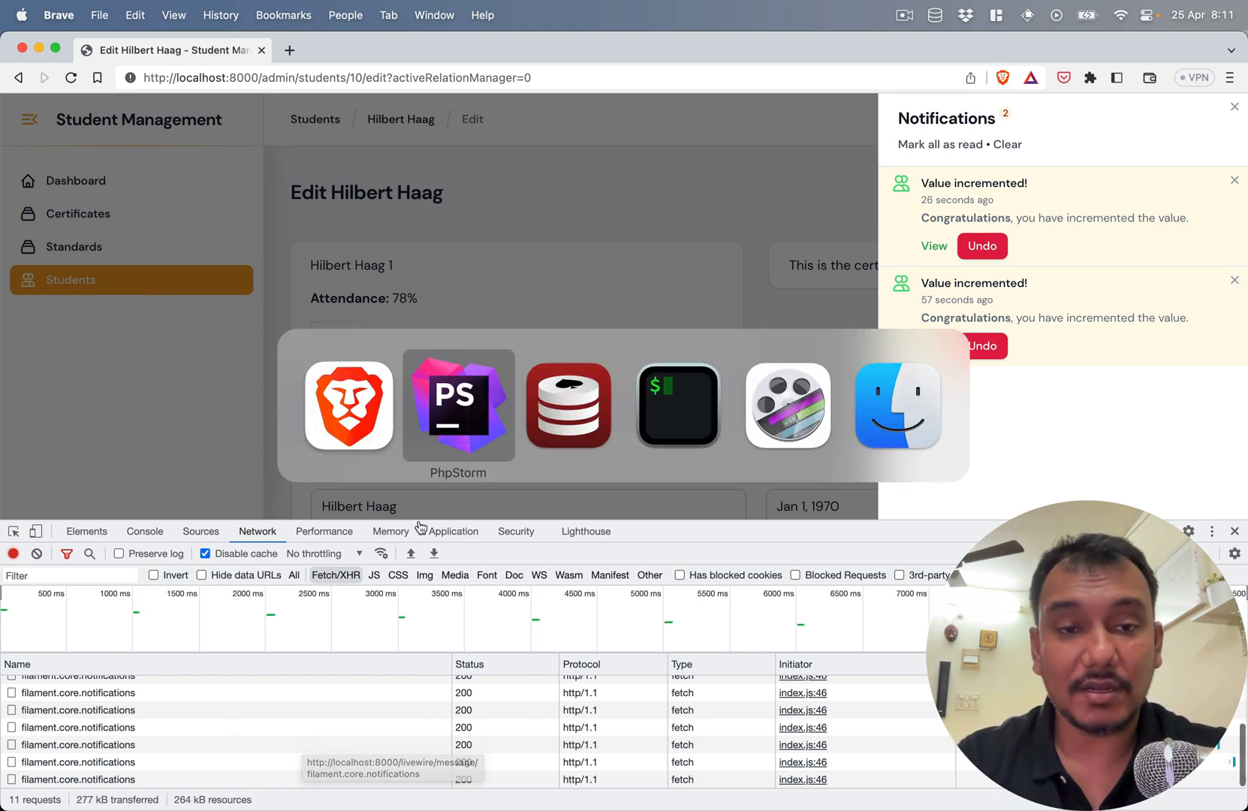
- Watch the repeated filament.core.notifications polling requests and close the notifications slide-over
click(458, 406)
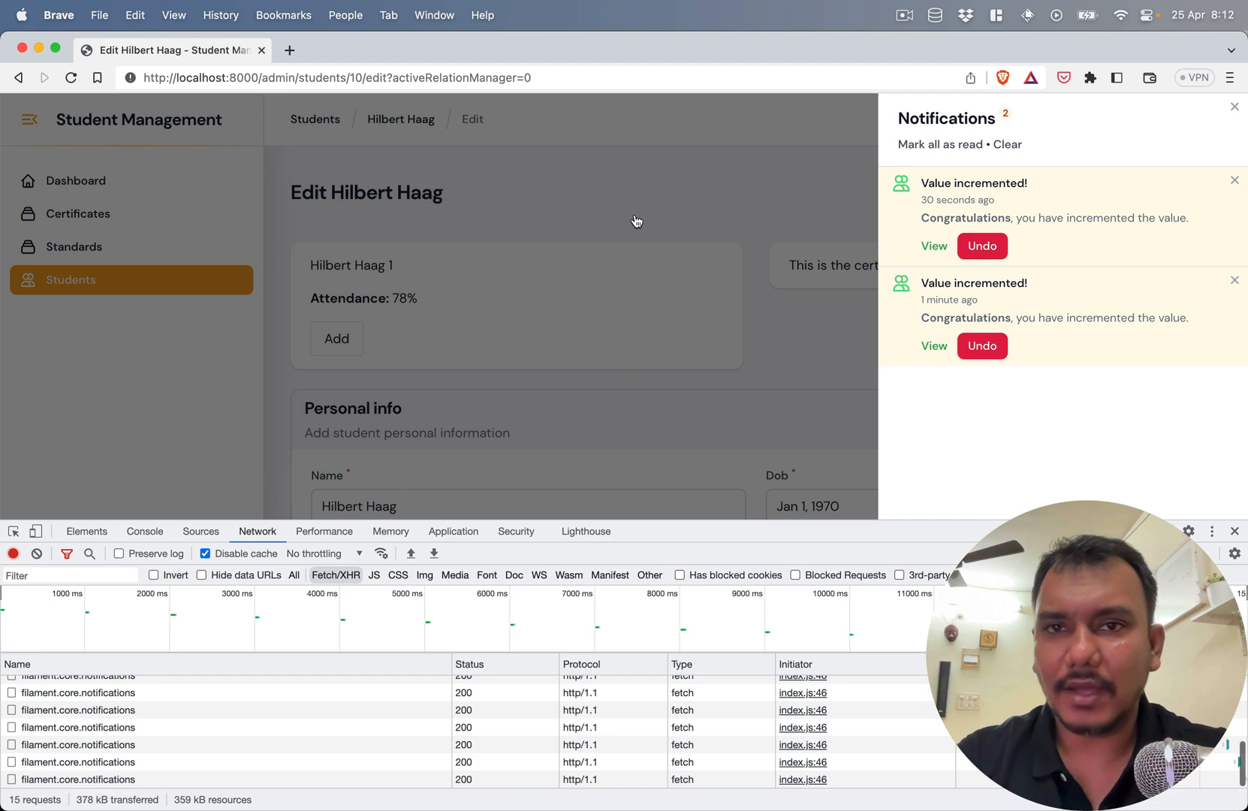
click(1234, 105)
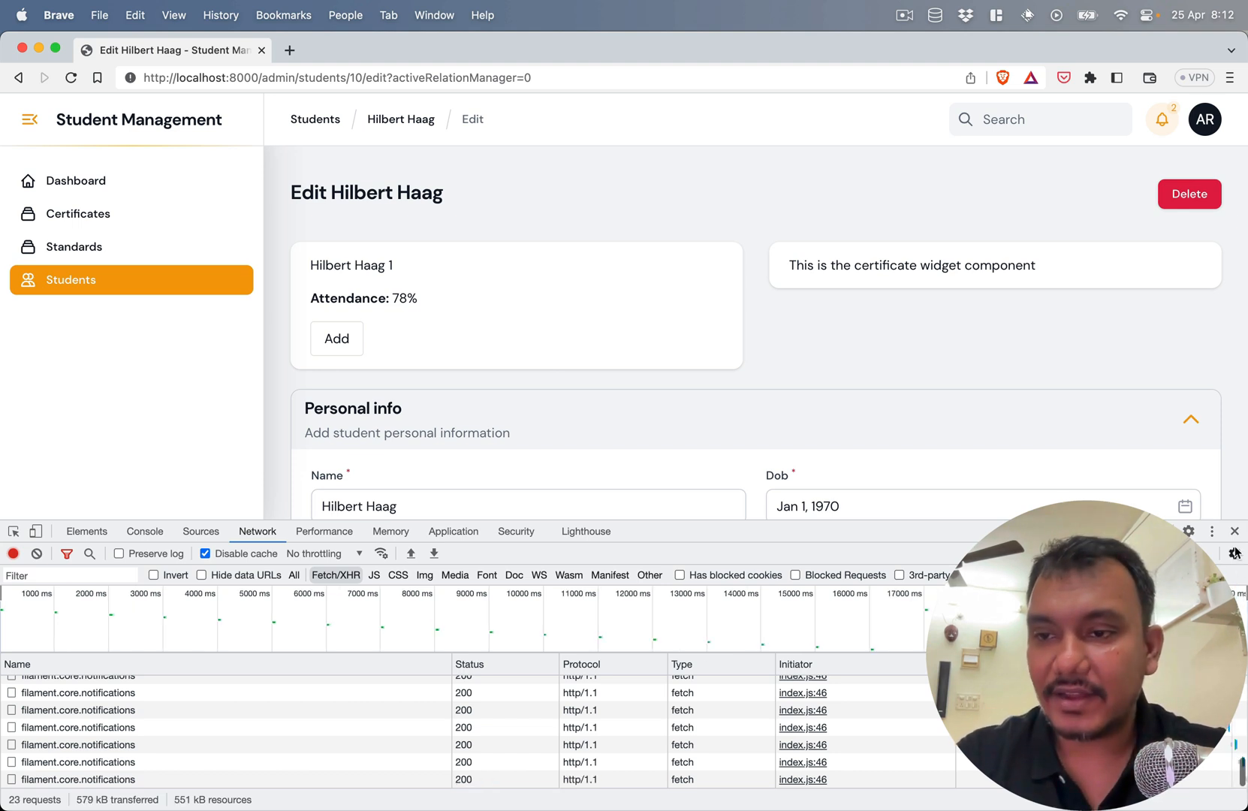
click(1236, 530)
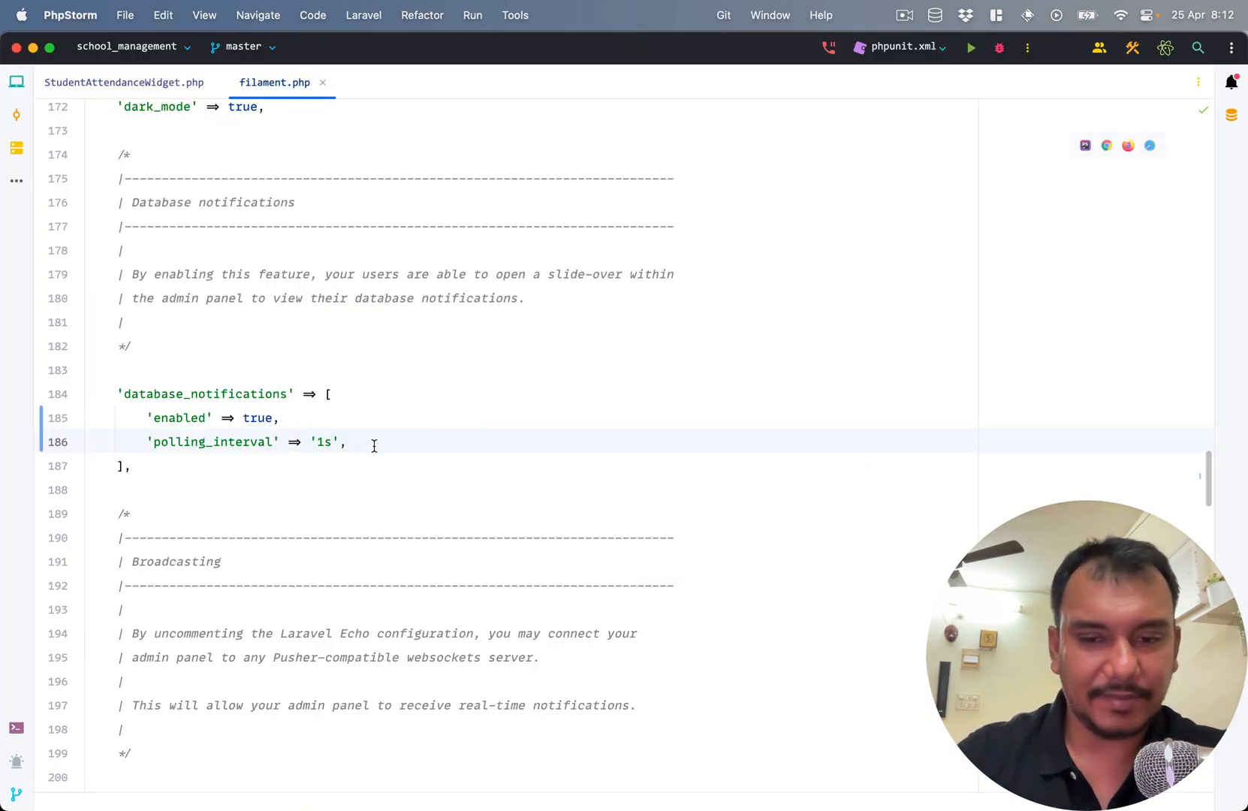
- Restore polling_interval to '30s' in filament.php and switch to Sequel Ace
text(30)
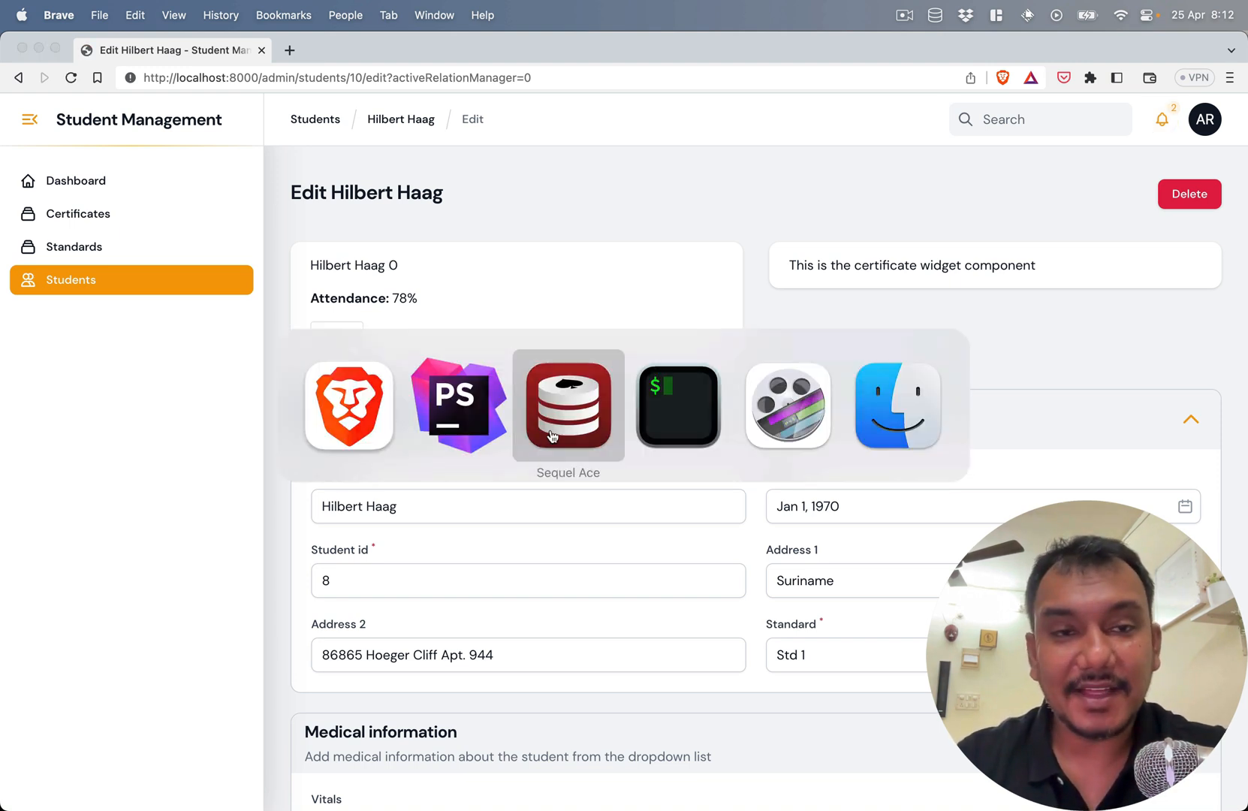
click(567, 405)
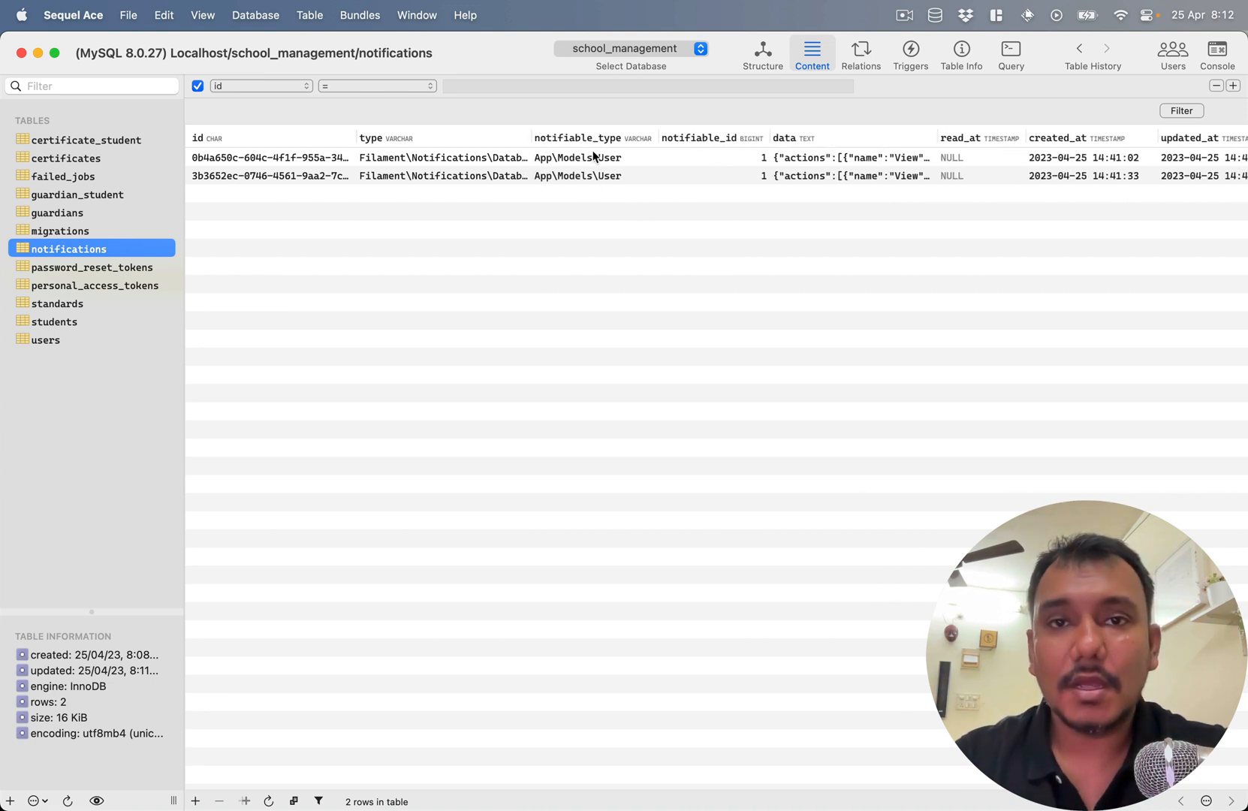
mouse_move(609, 166)
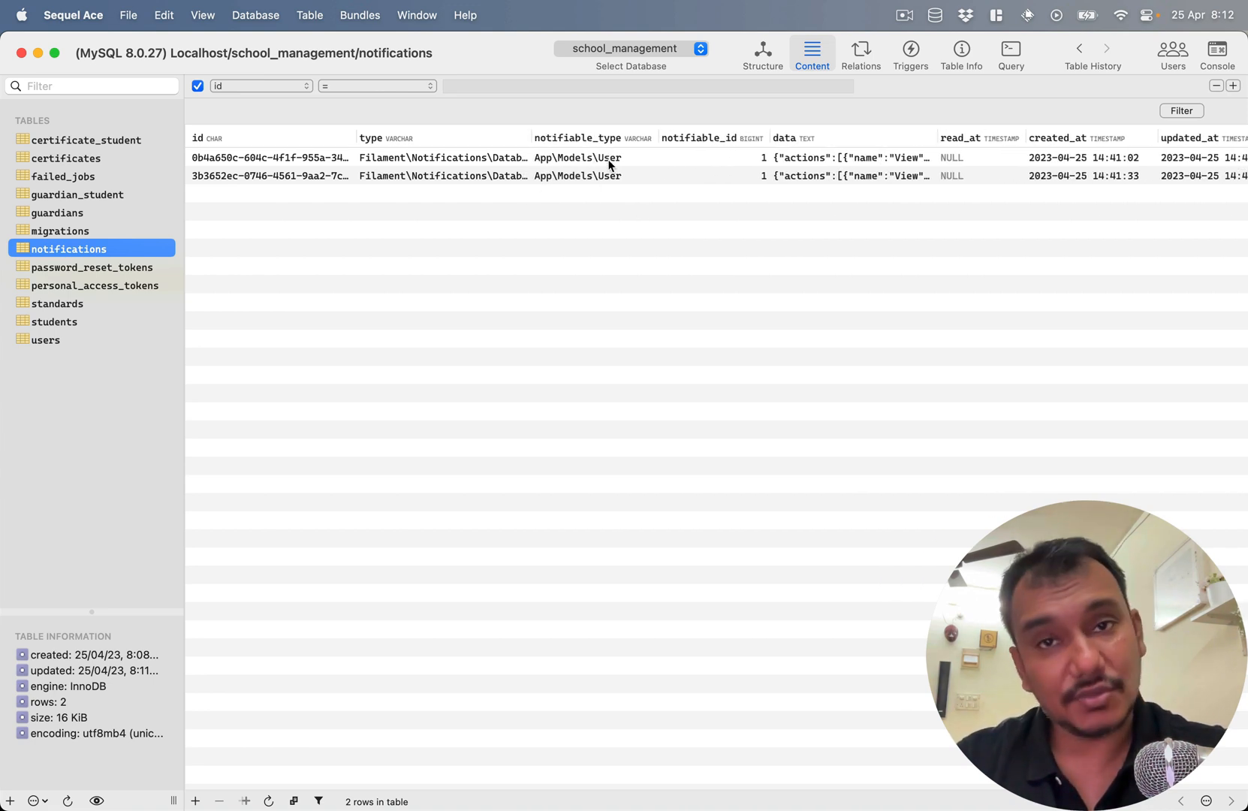
mouse_move(768, 153)
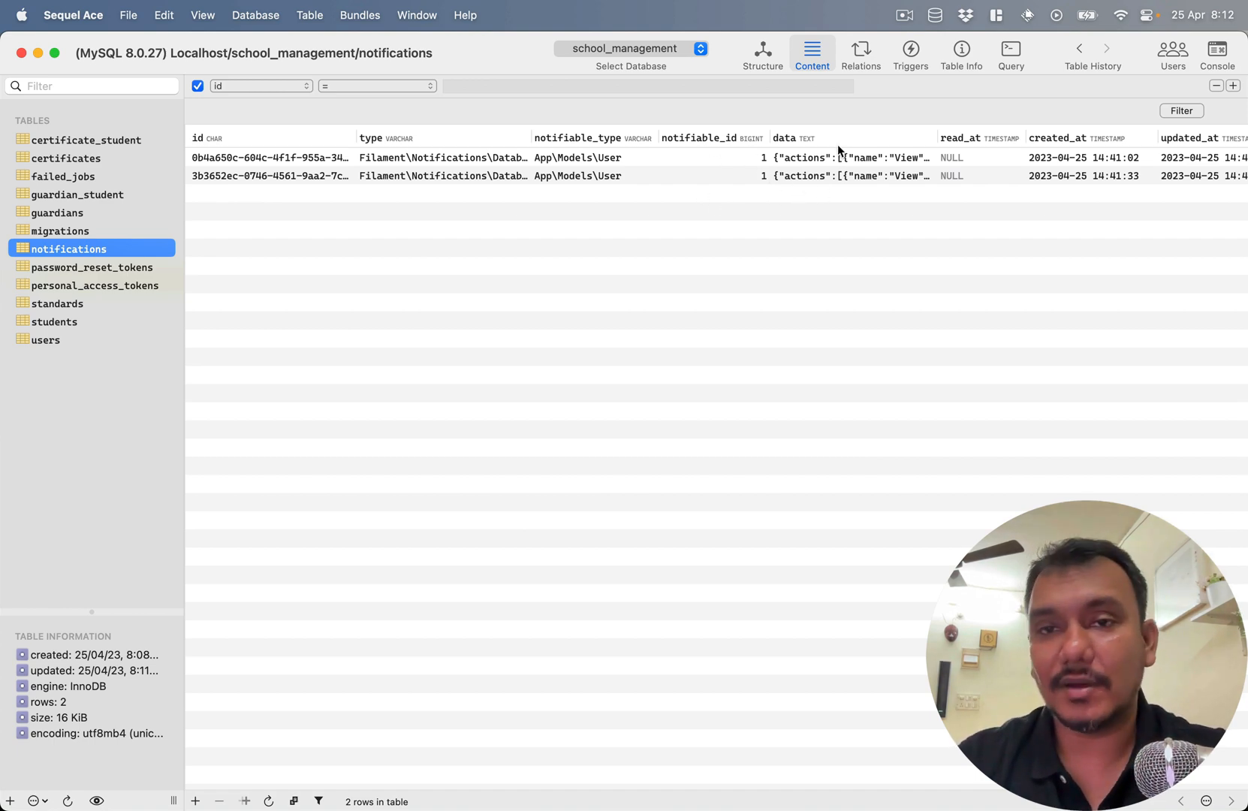
- Copy the first notification row's full data JSON from the notifications table
double_click(847, 158)
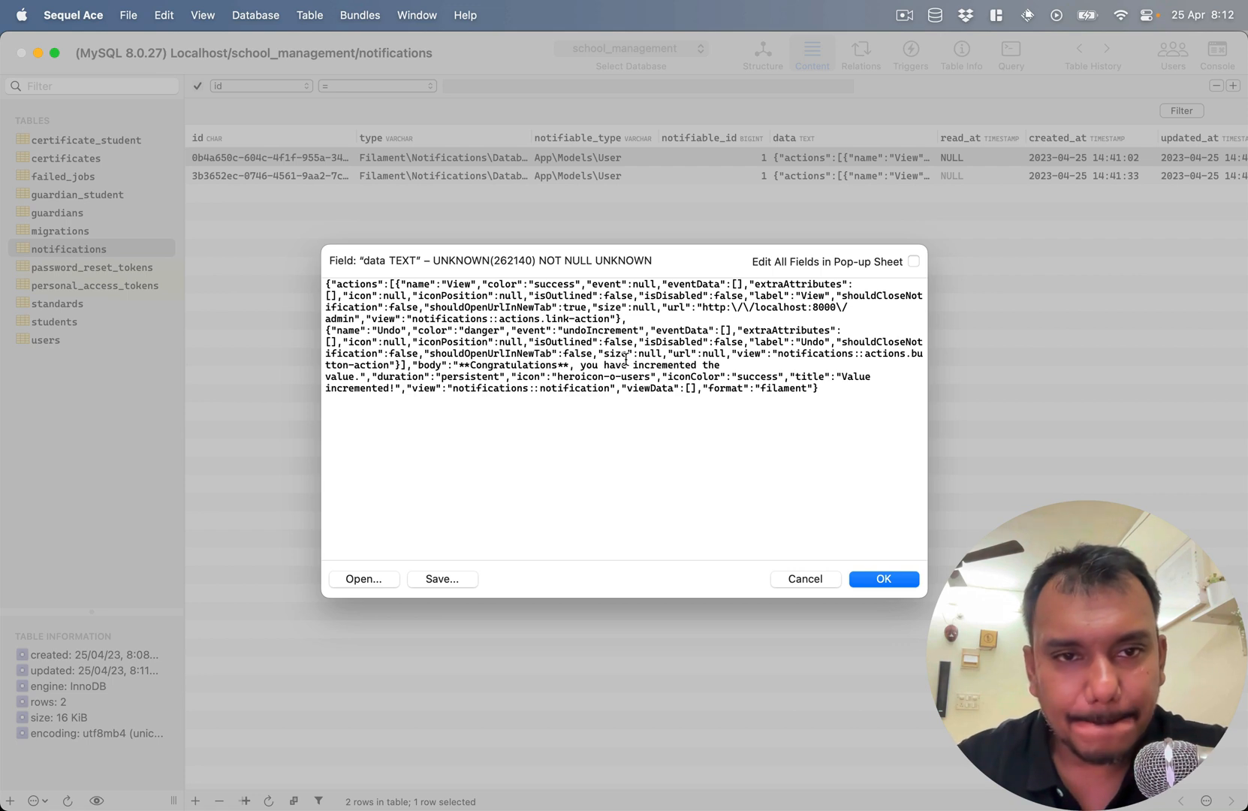
key(cmd+tab)
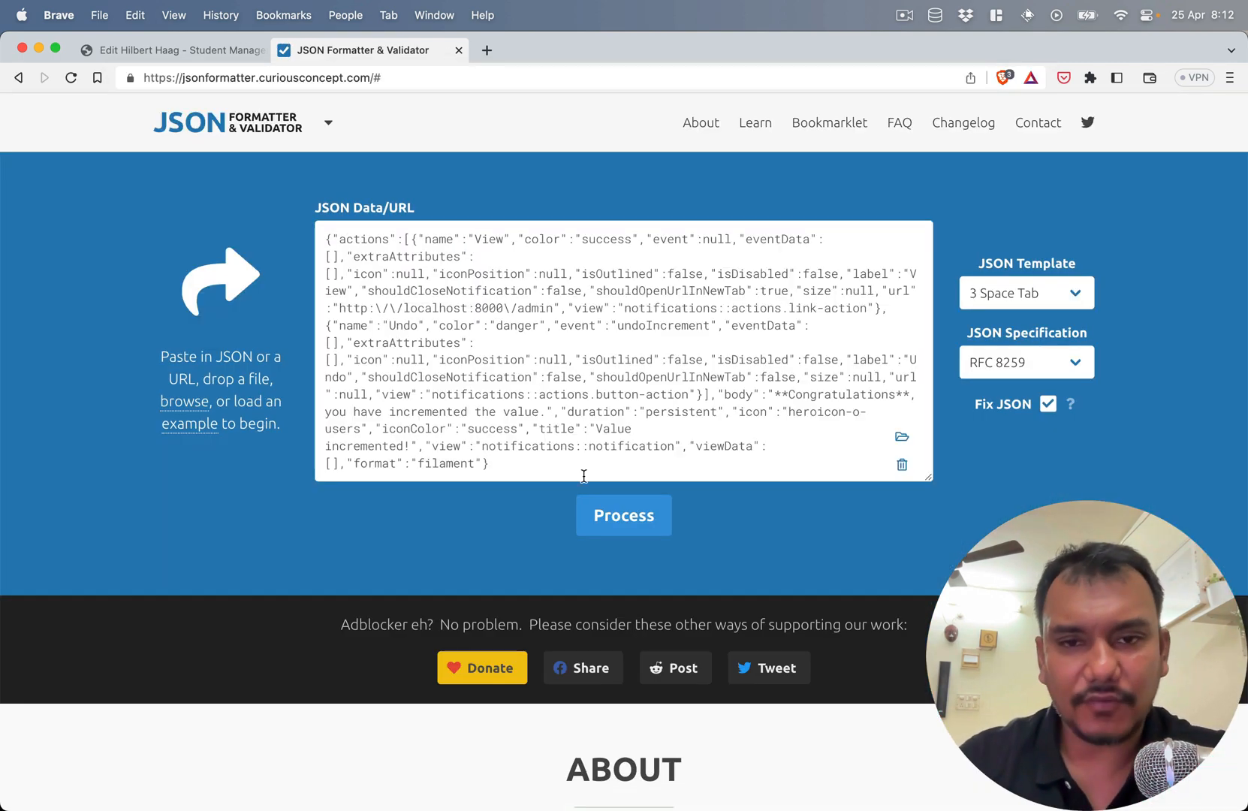
- Format the pasted notification JSON and compare it against the bell slide-over in the admin panel
click(623, 515)
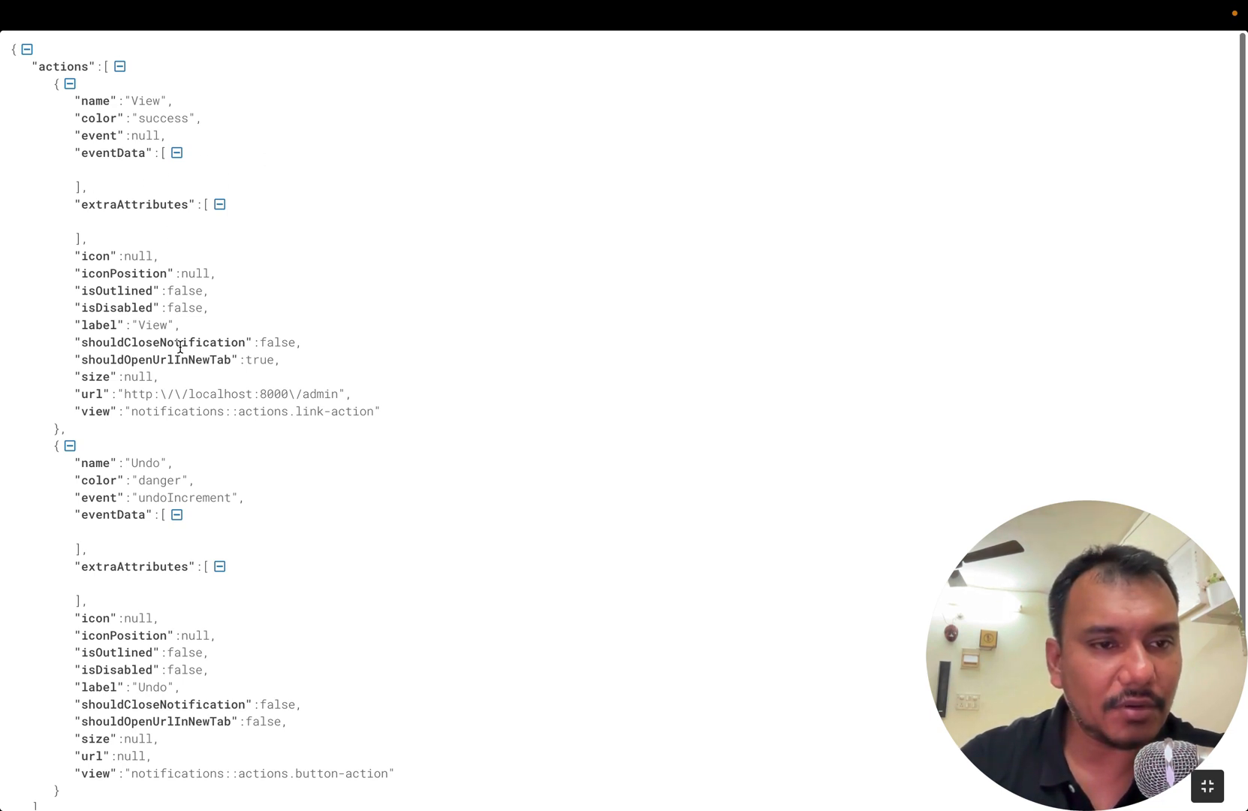
scroll(down, 3)
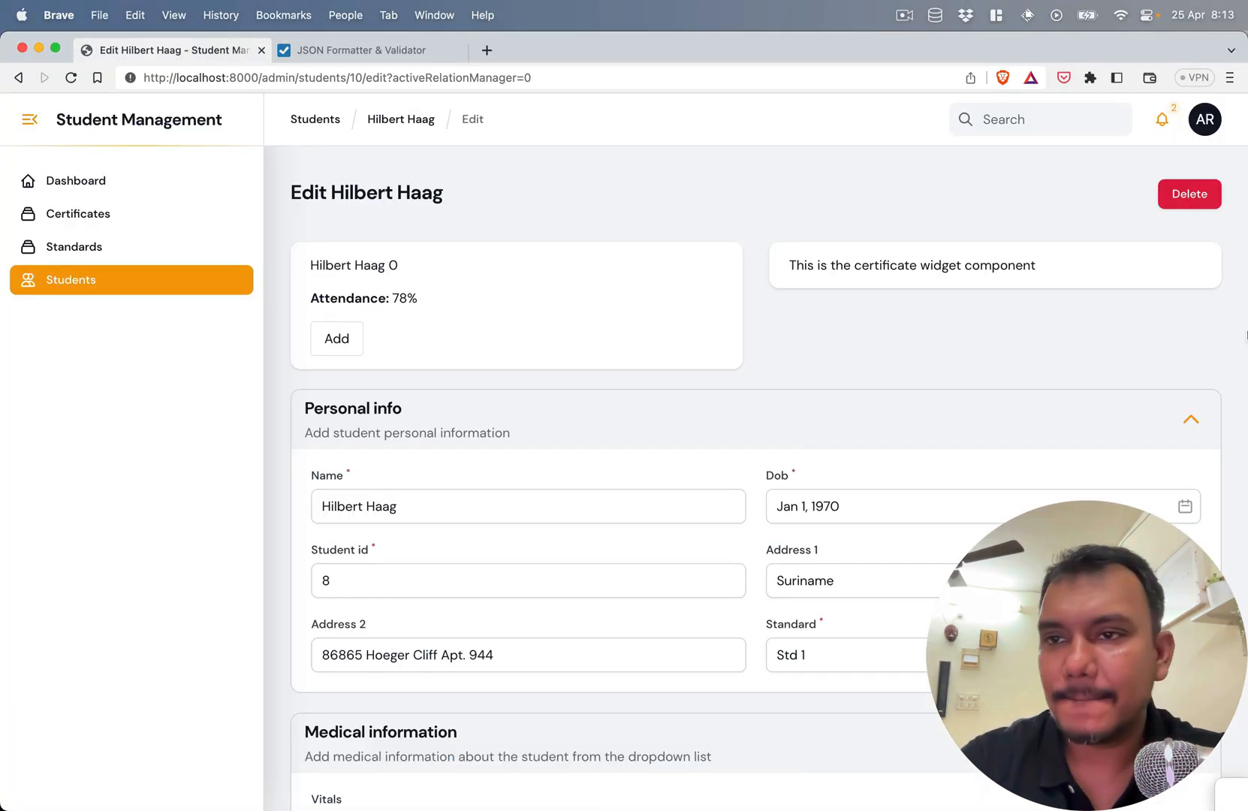
click(1163, 118)
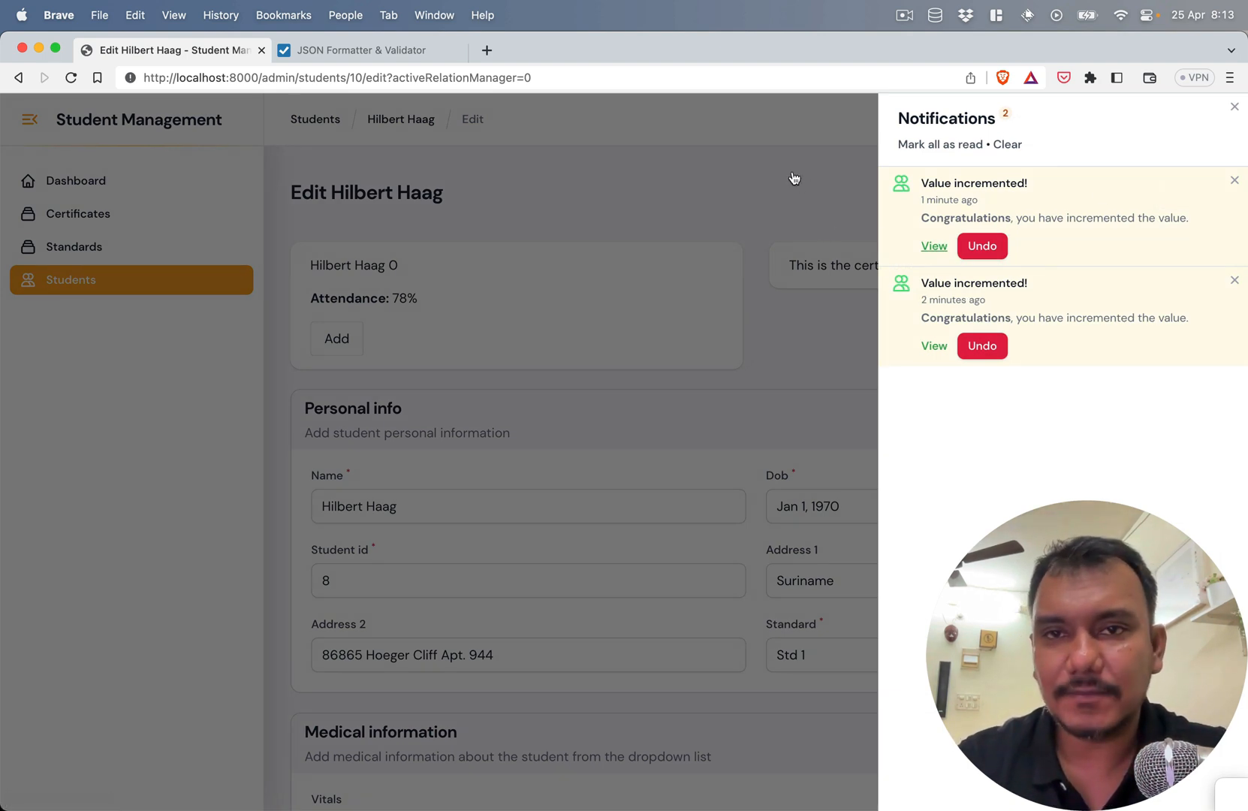
click(358, 49)
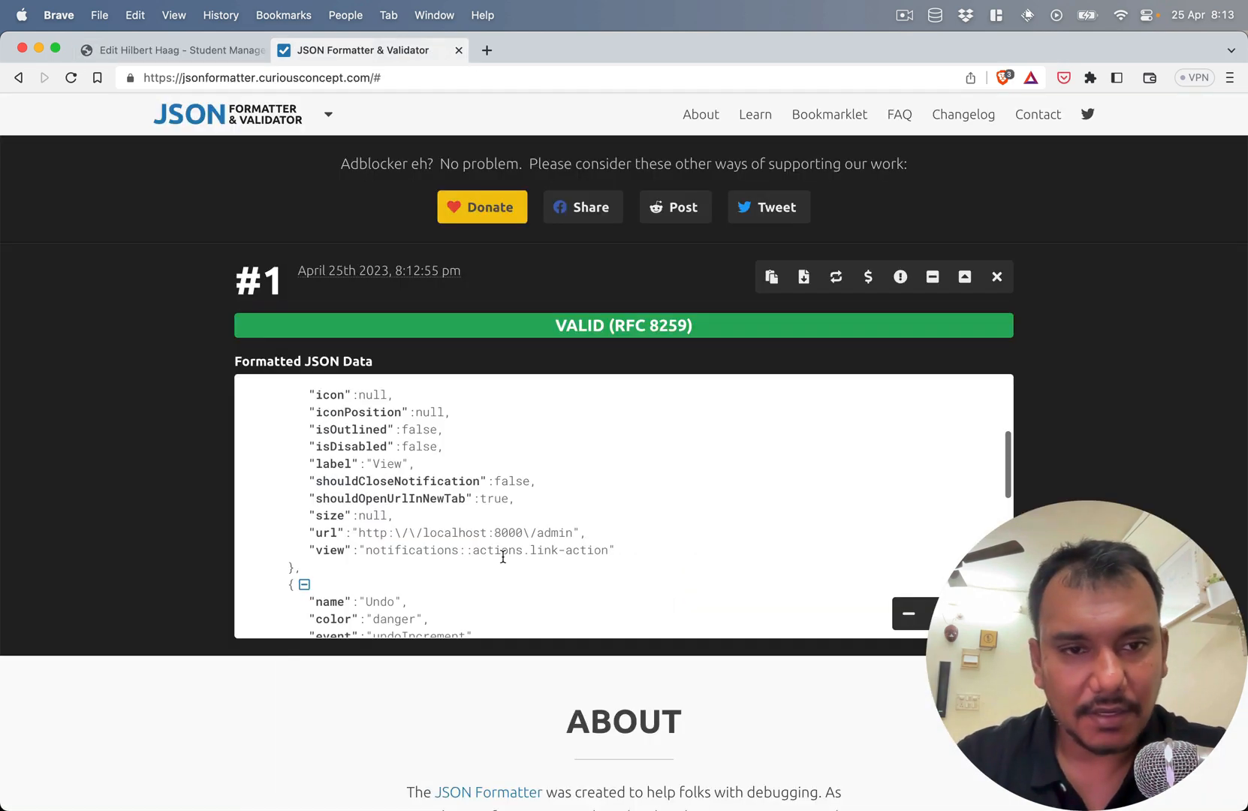
- Read through the JSON's View and Undo actions, highlighting undoIncrement, body and title, then return to Sequel Ace
scroll(down, 3)
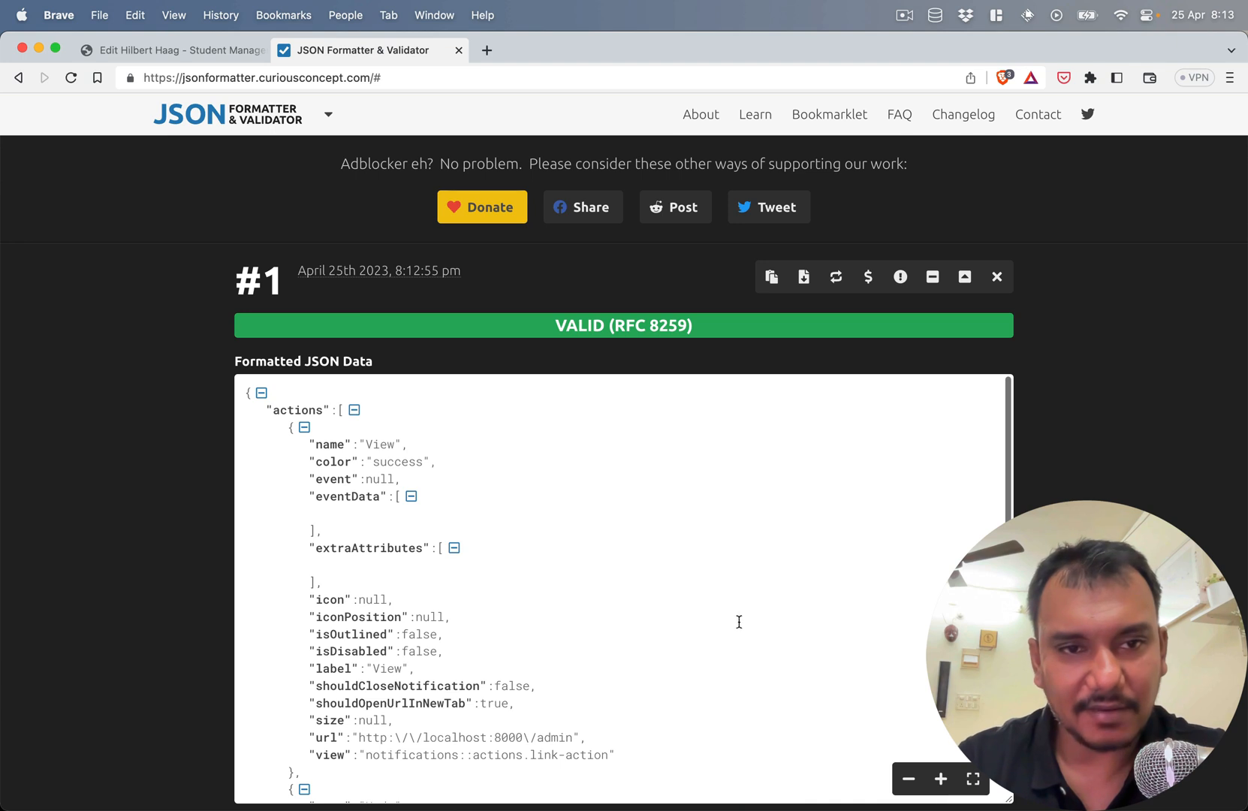
scroll(down, 3)
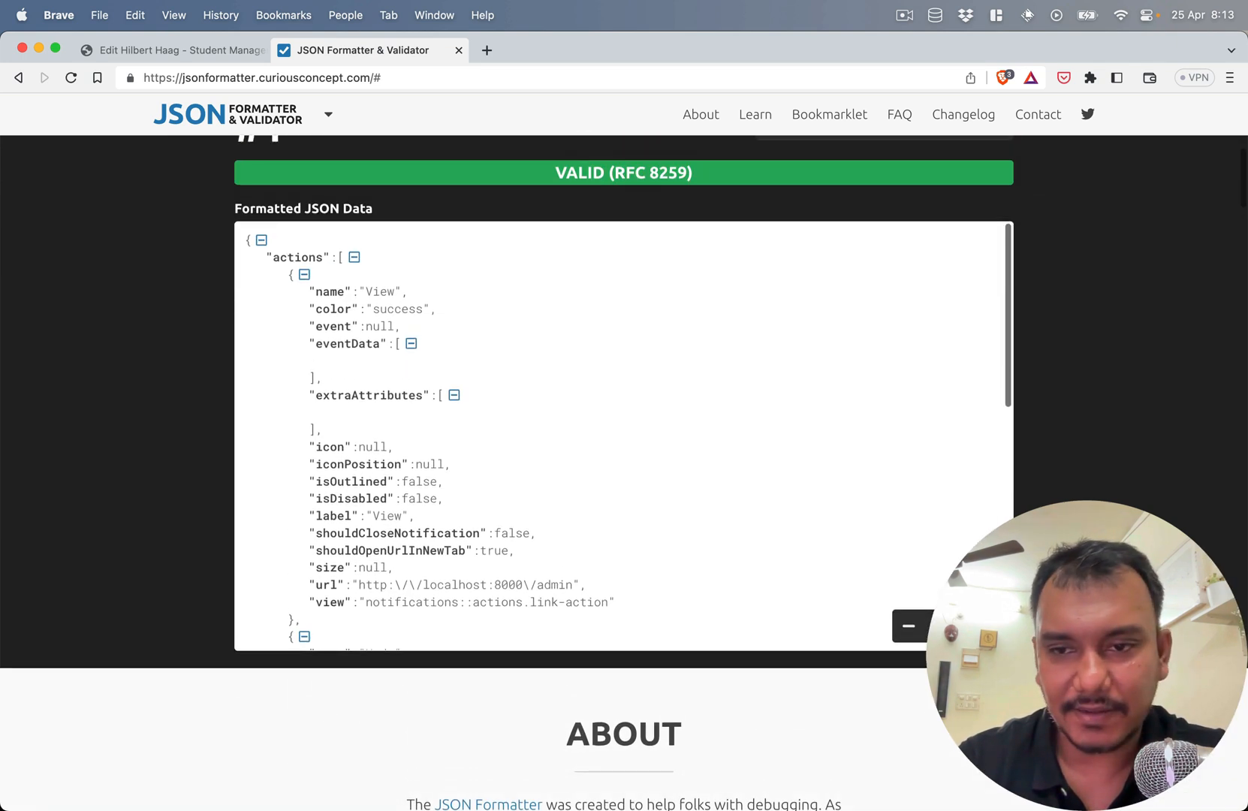
scroll(down, 3)
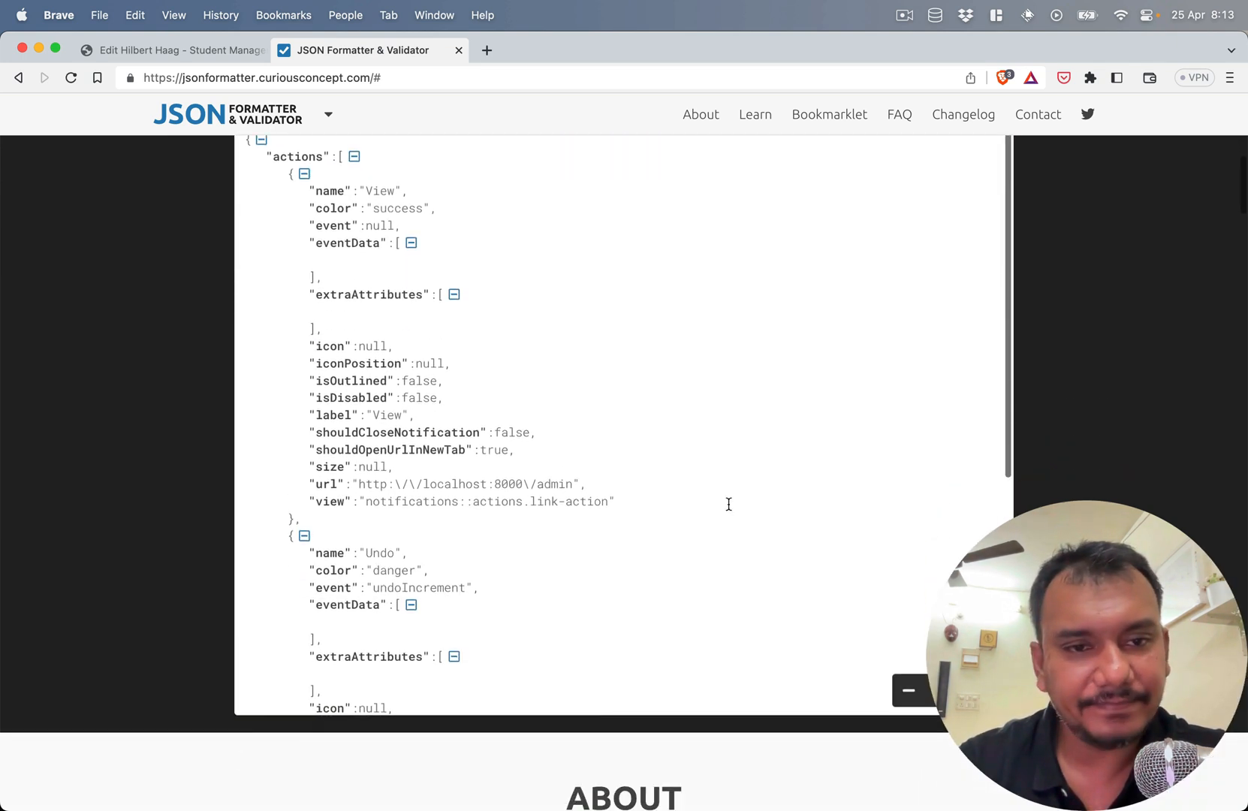
scroll(down, 3)
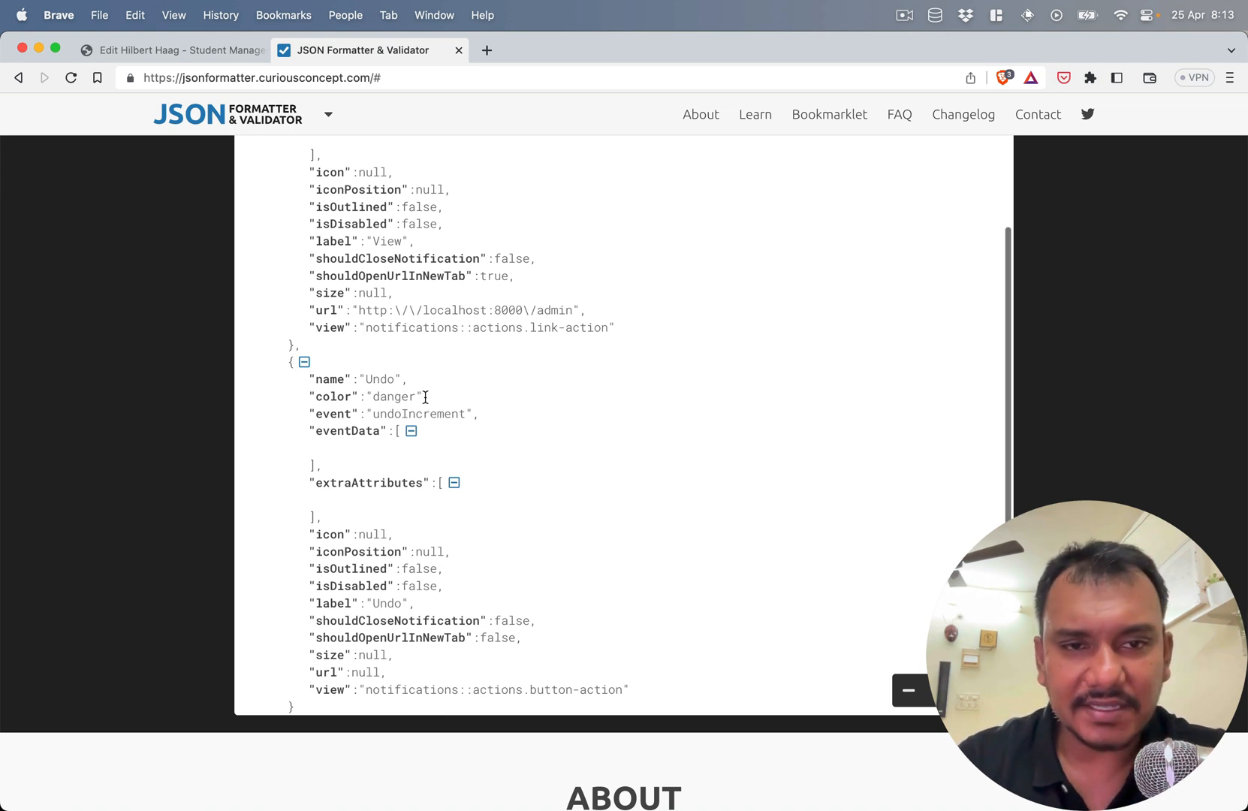
double_click(419, 413)
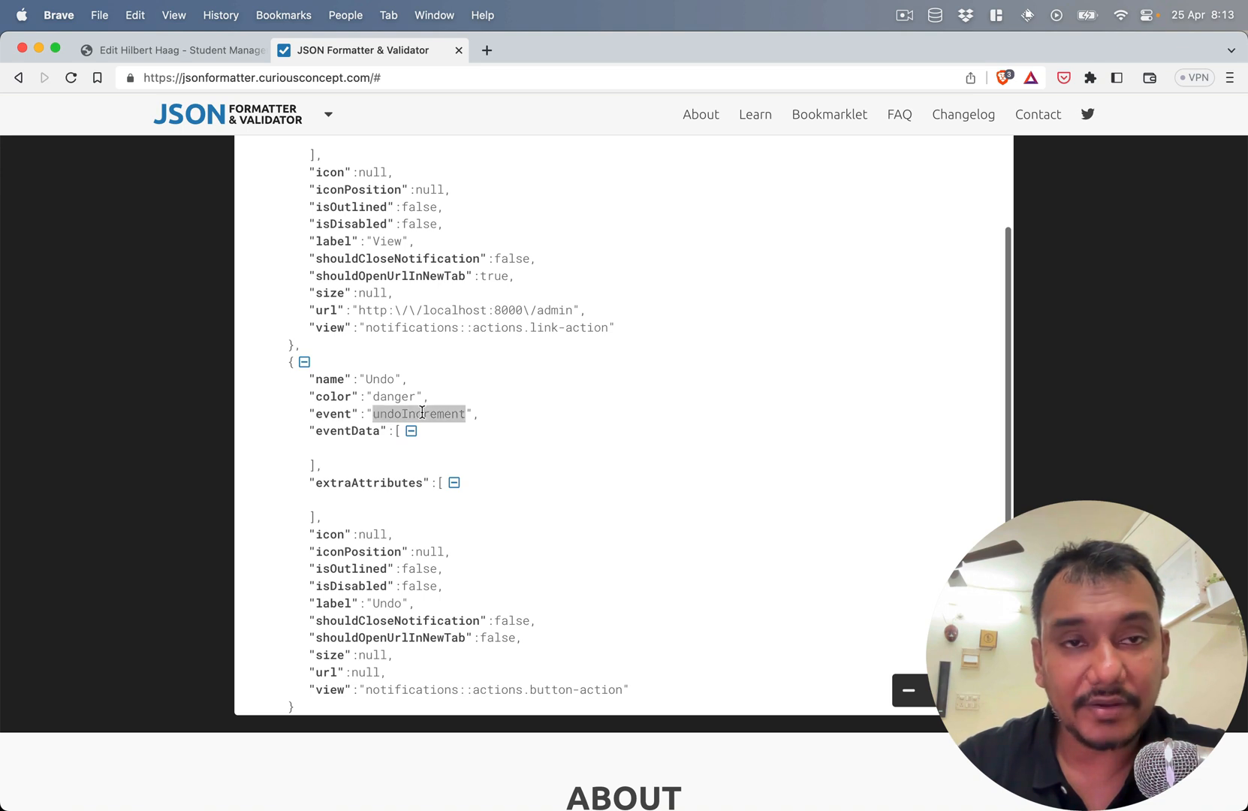
scroll(down, 3)
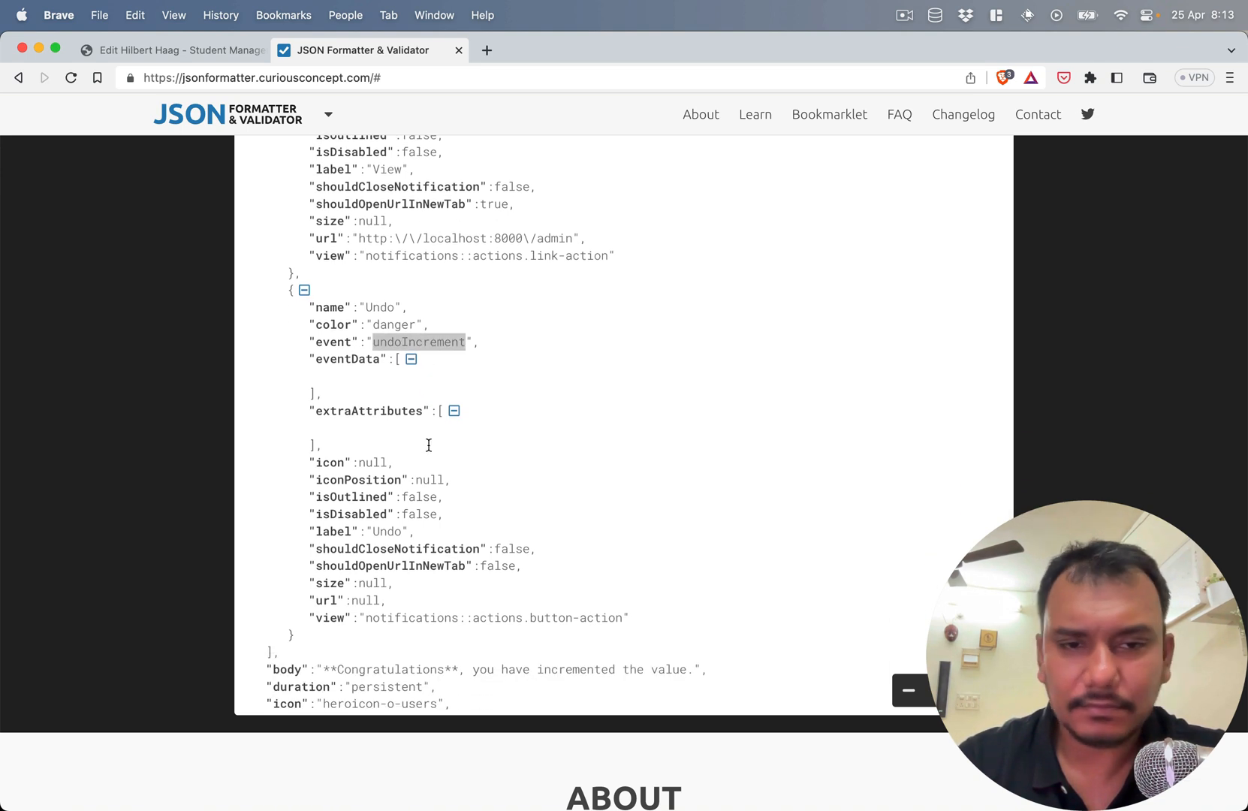
scroll(down, 3)
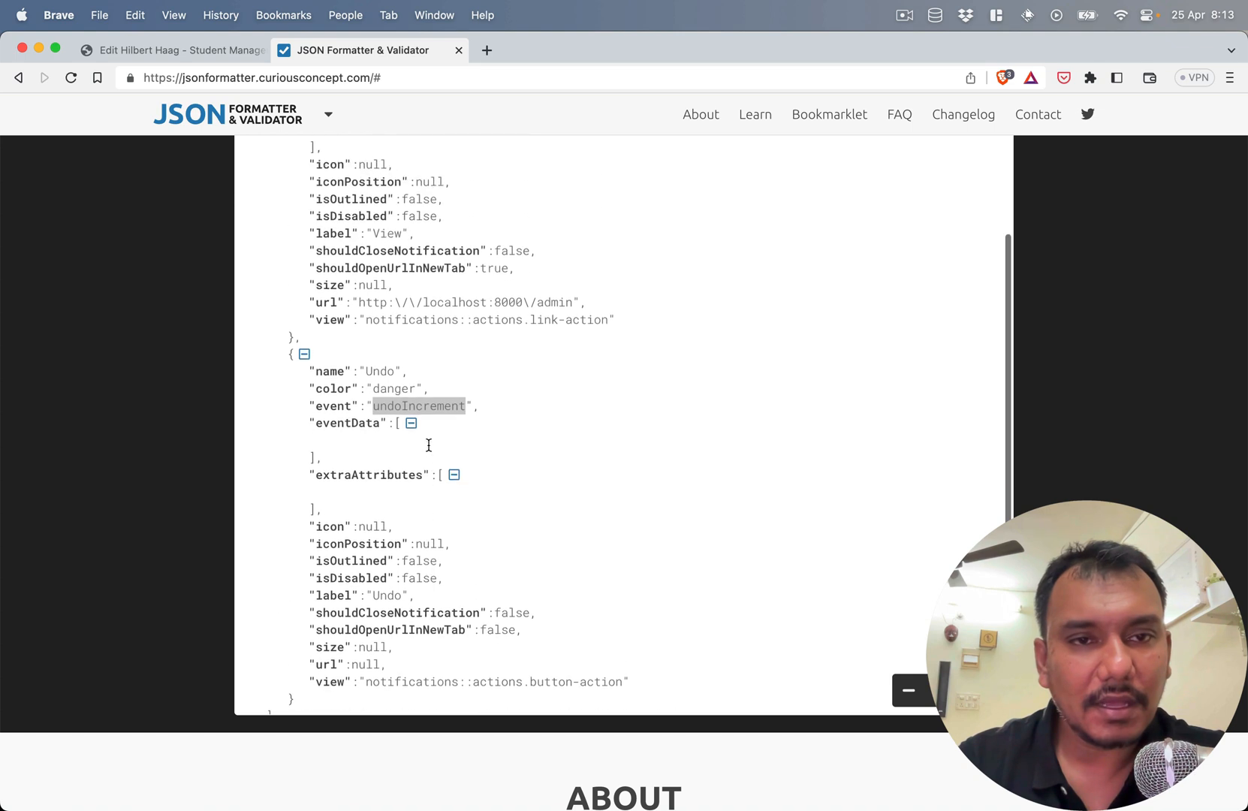
scroll(up, 3)
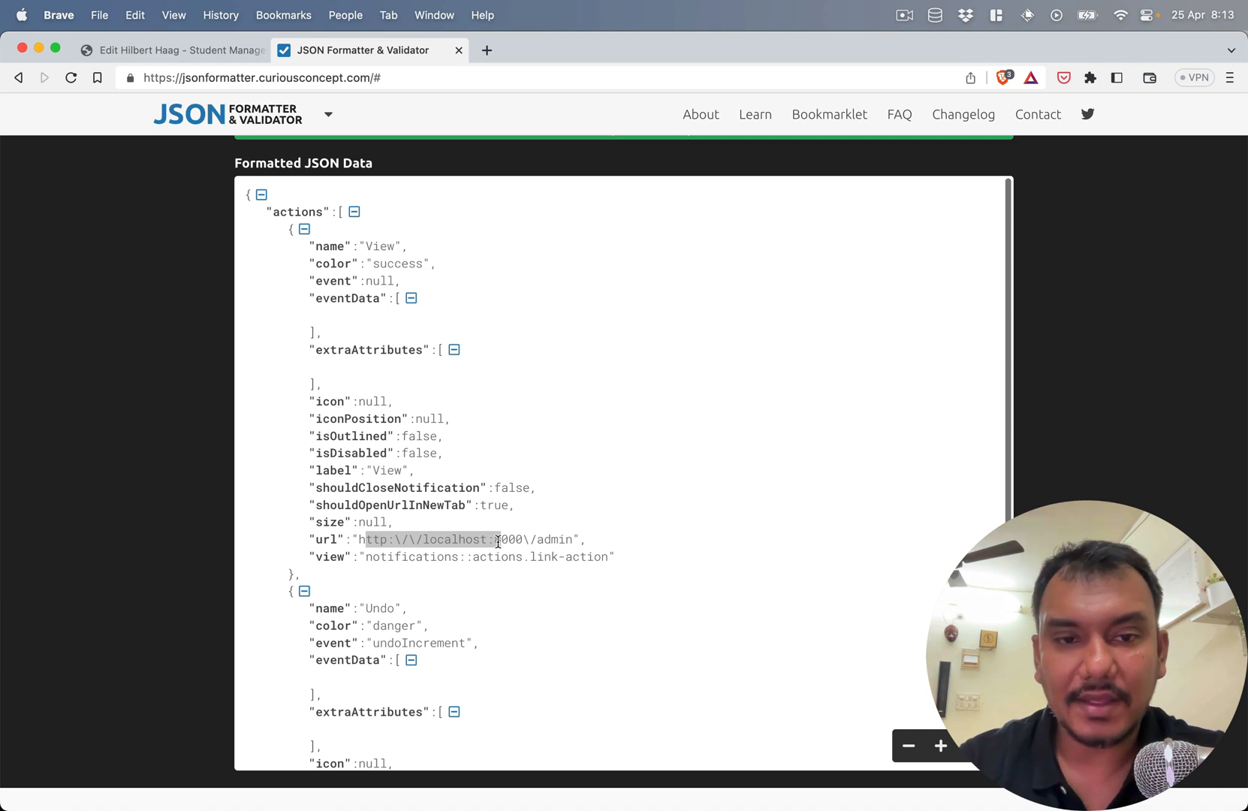
scroll(down, 3)
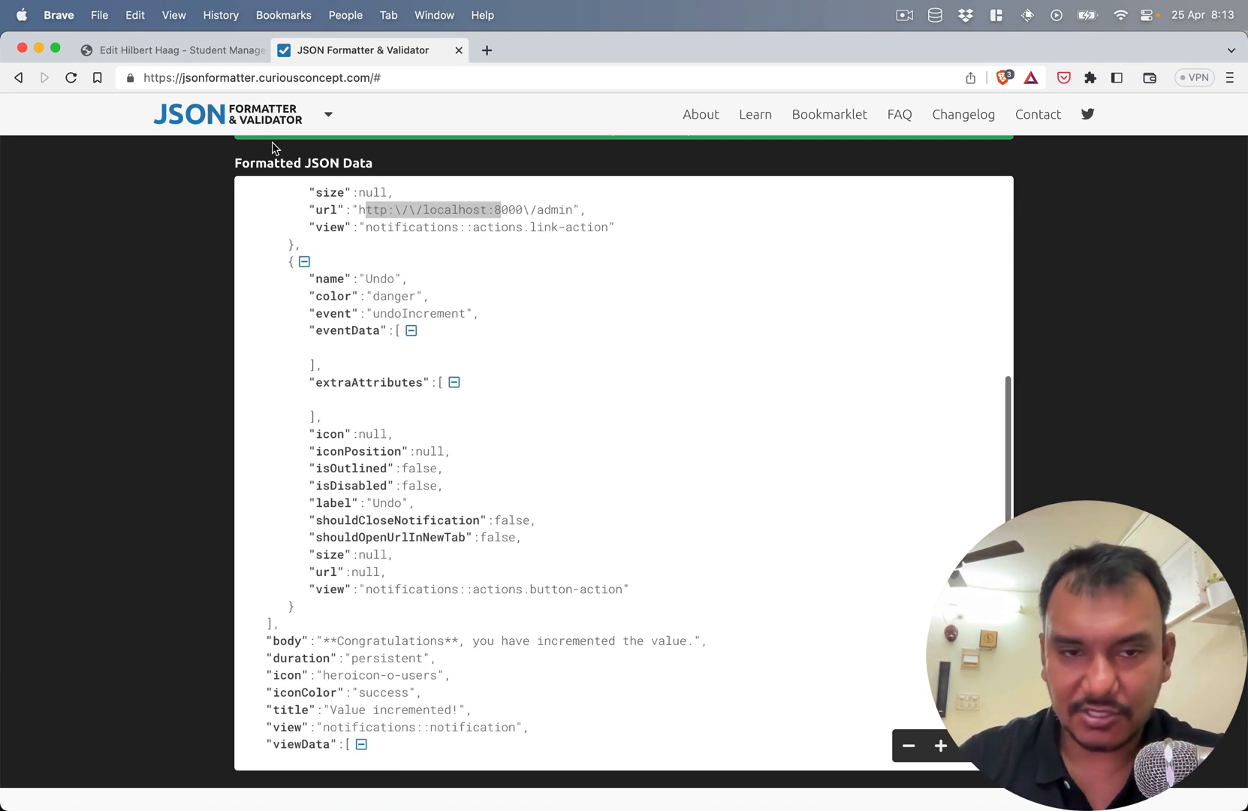
scroll(down, 3)
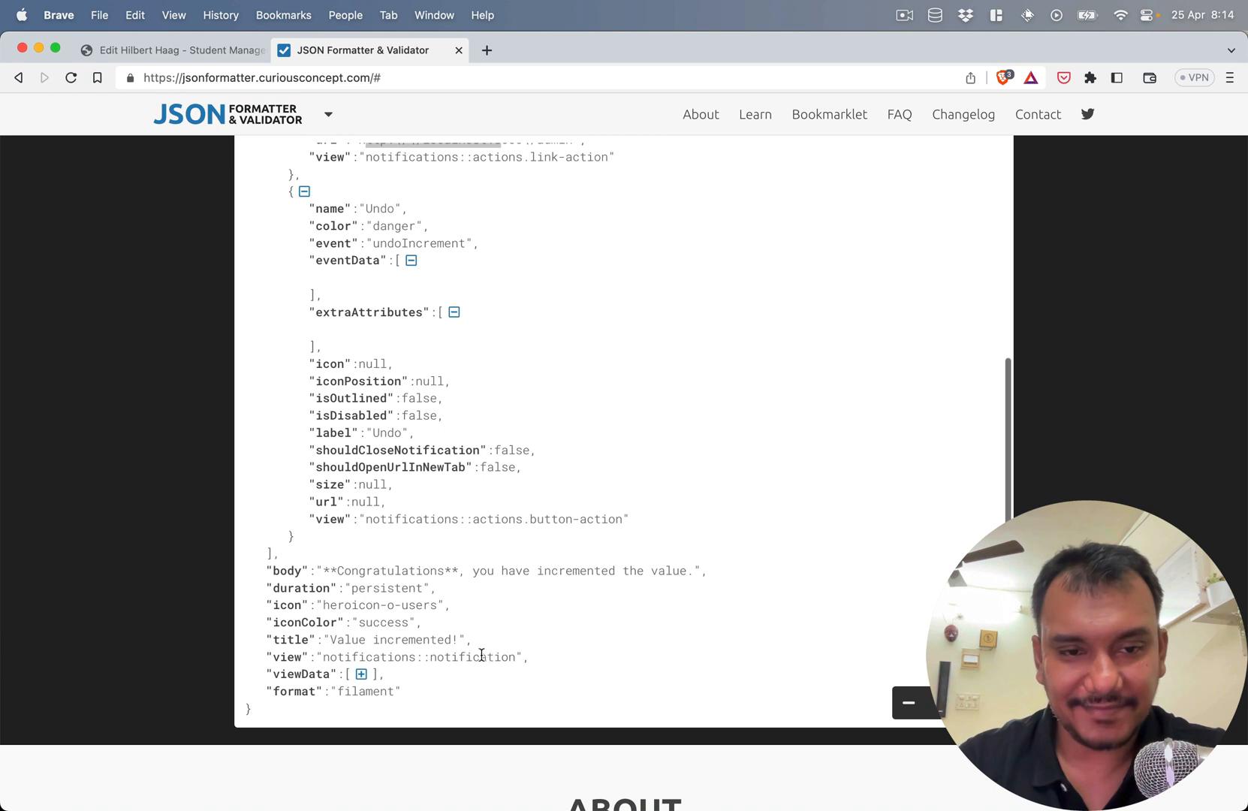
key(Cmd+Tab)
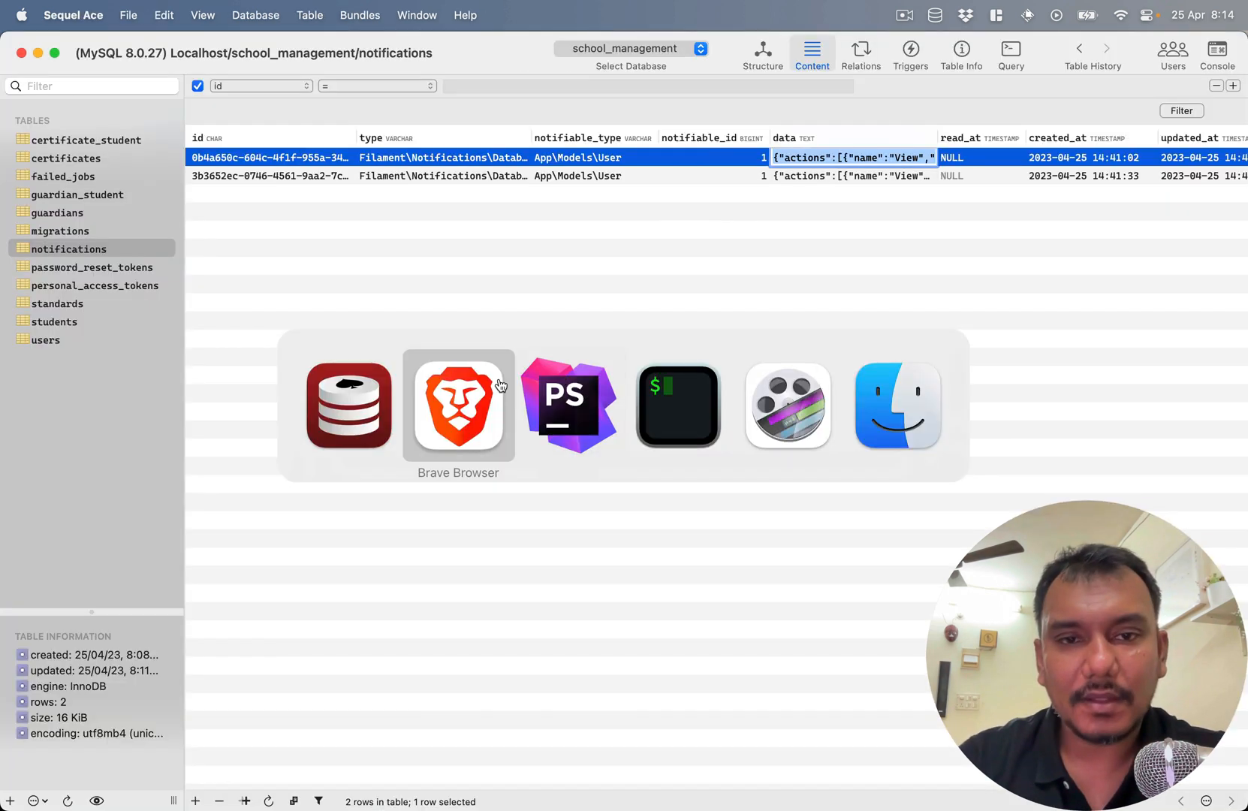
- Mark all notifications as read from the bell slide-over in the Filament admin panel
click(458, 405)
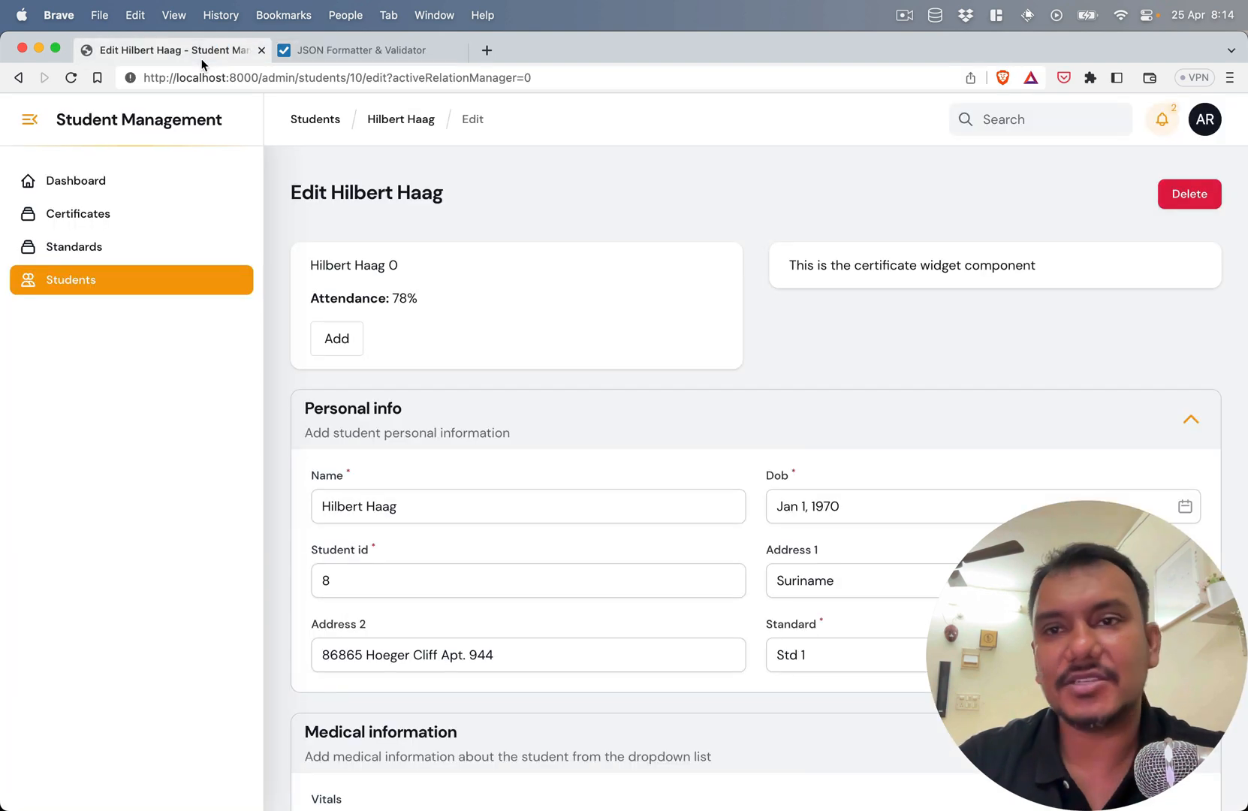
click(1161, 119)
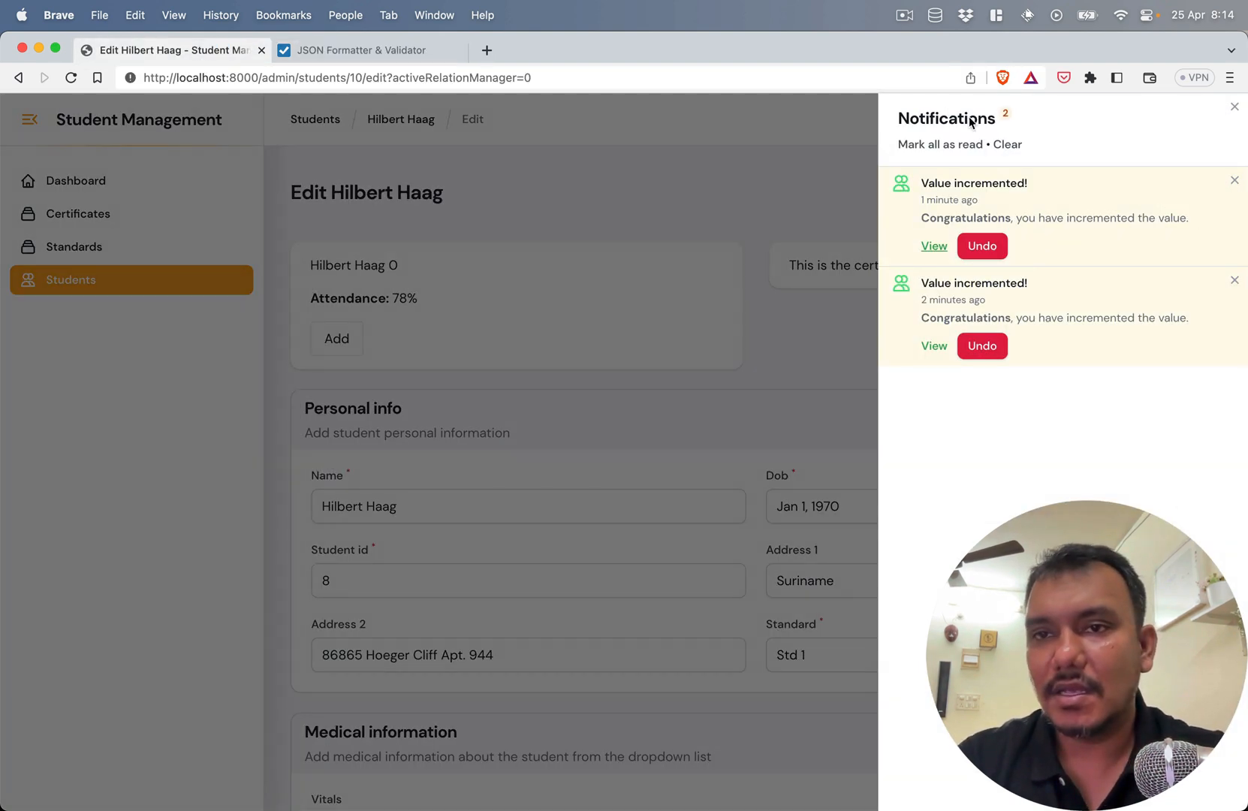
mouse_move(939, 144)
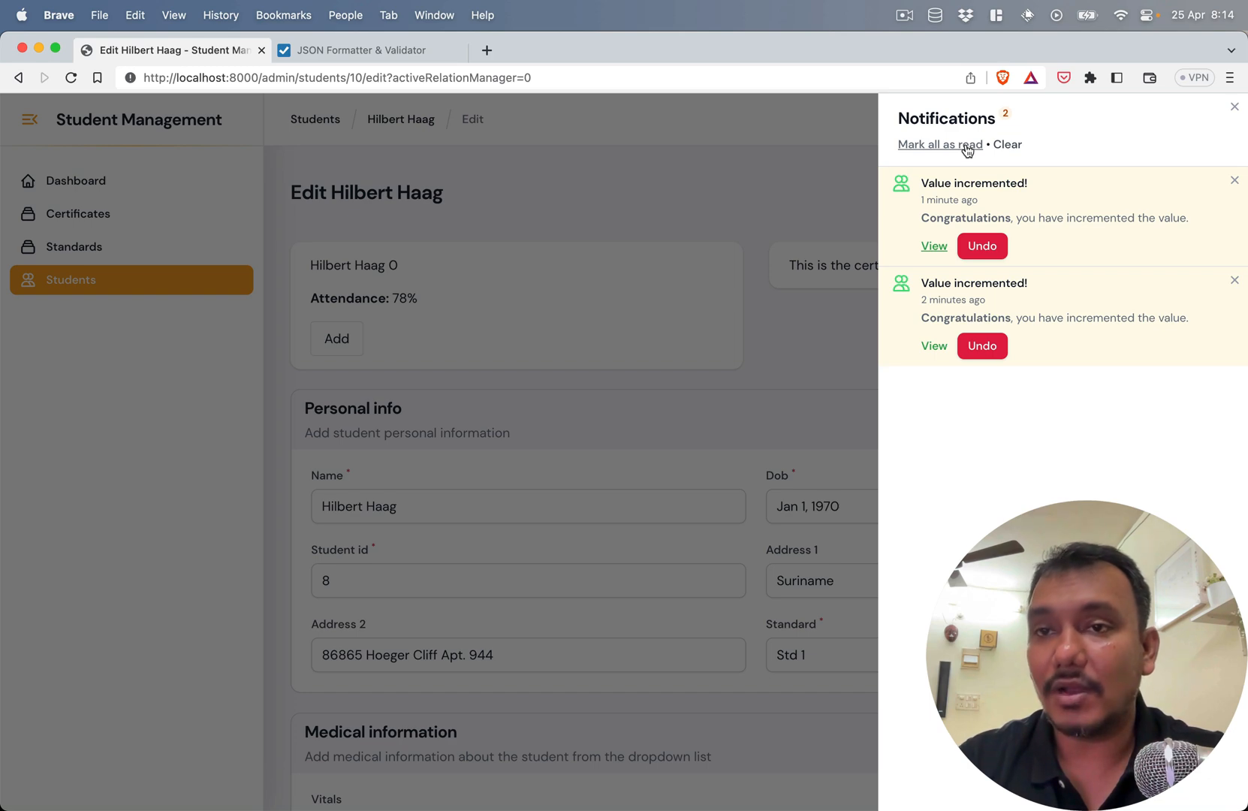
click(940, 144)
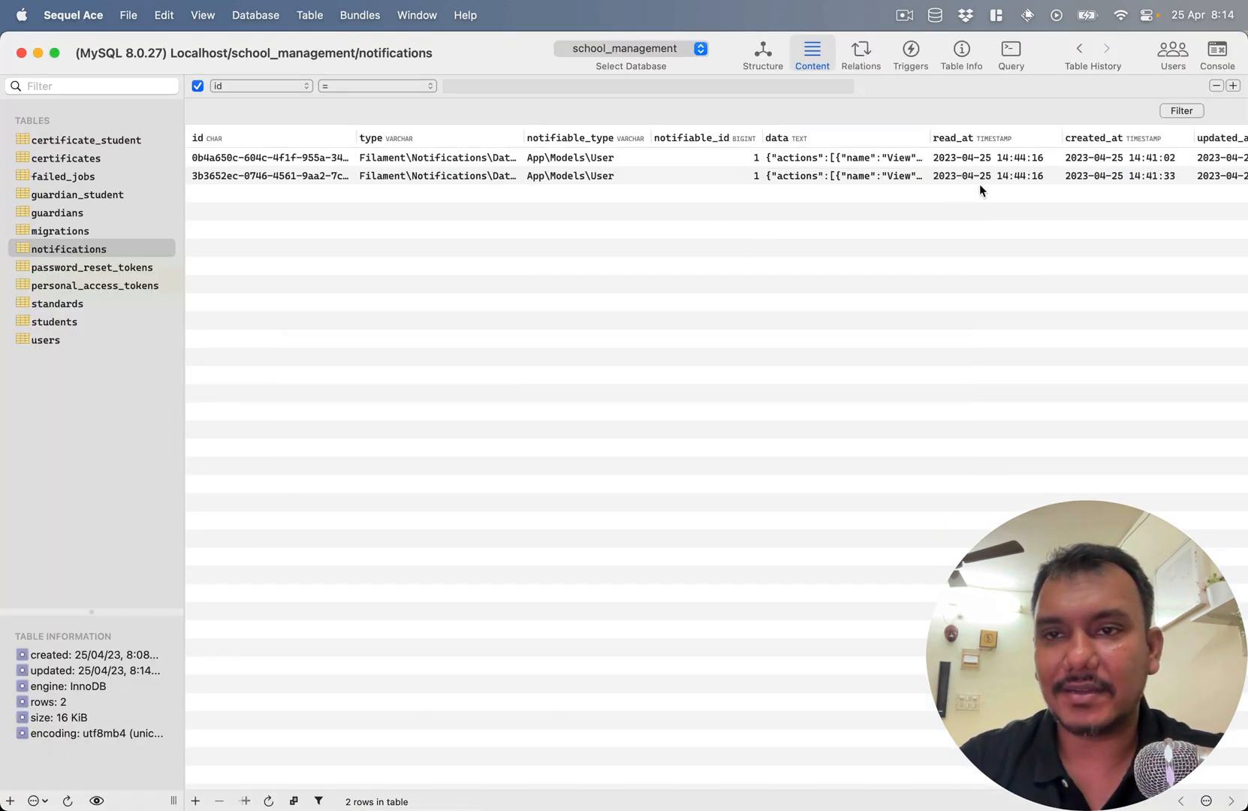
scroll(right, 3)
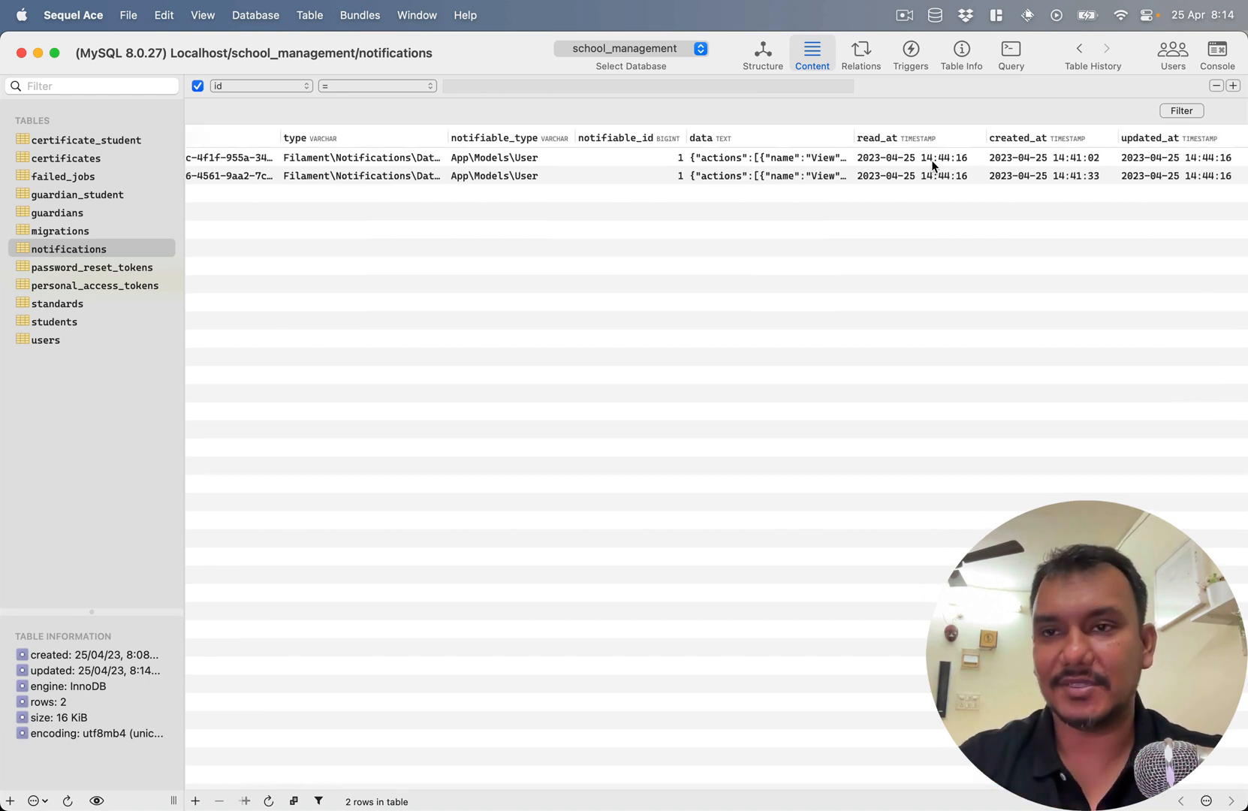
mouse_move(1162, 166)
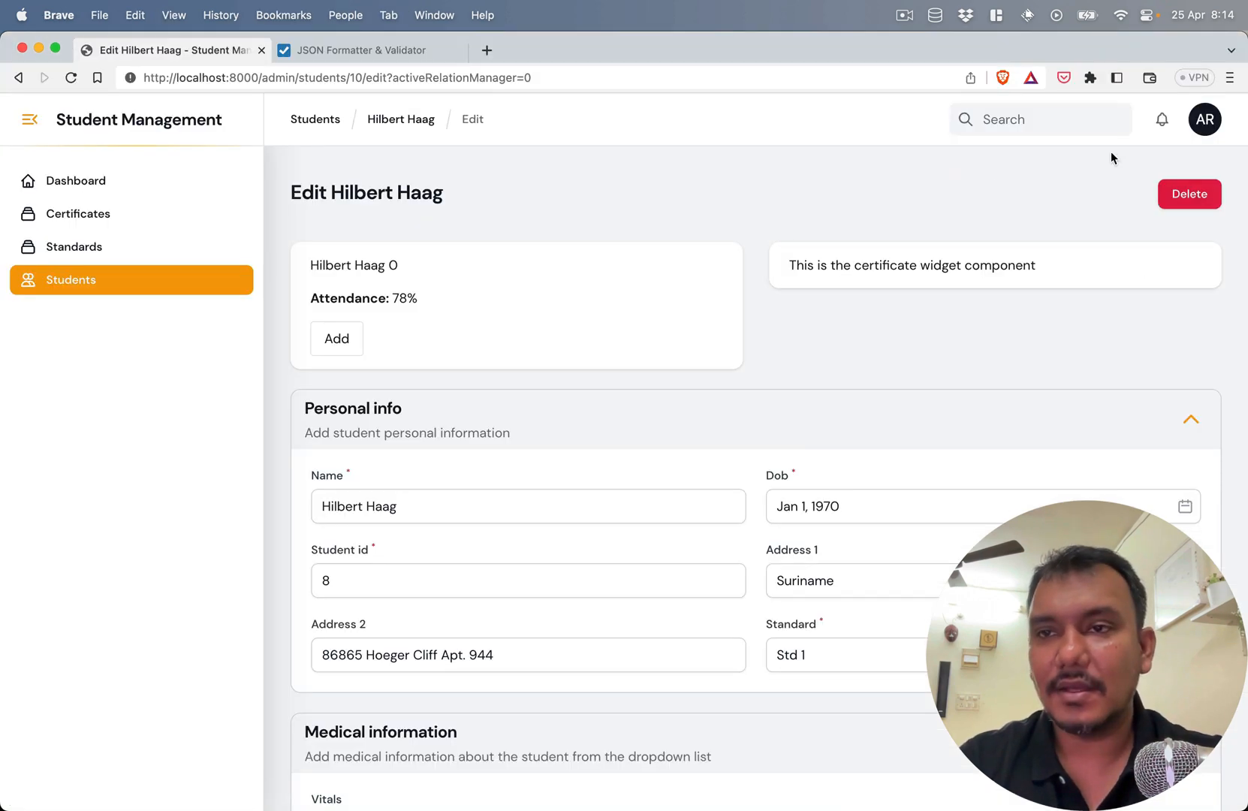
- Remove an older notification from the slide-over and increment the counter to trigger new ones
click(1161, 118)
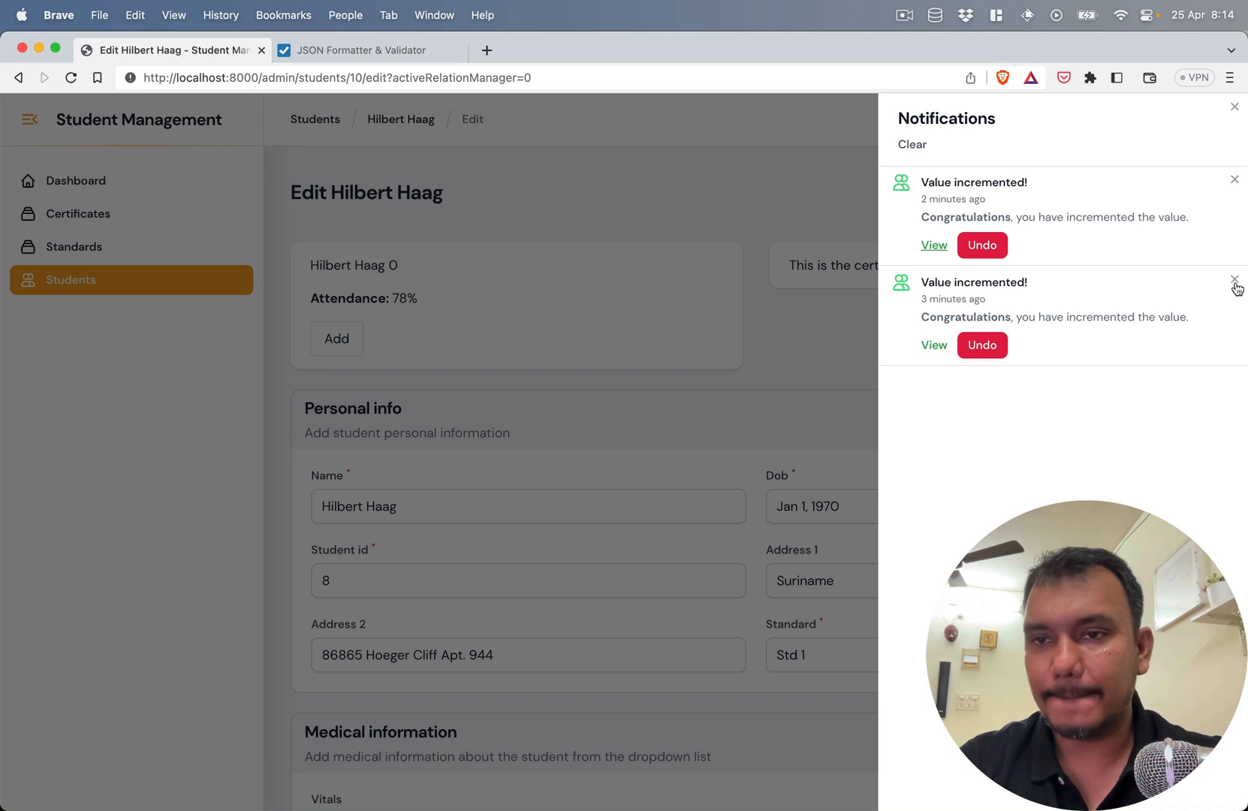
click(1235, 179)
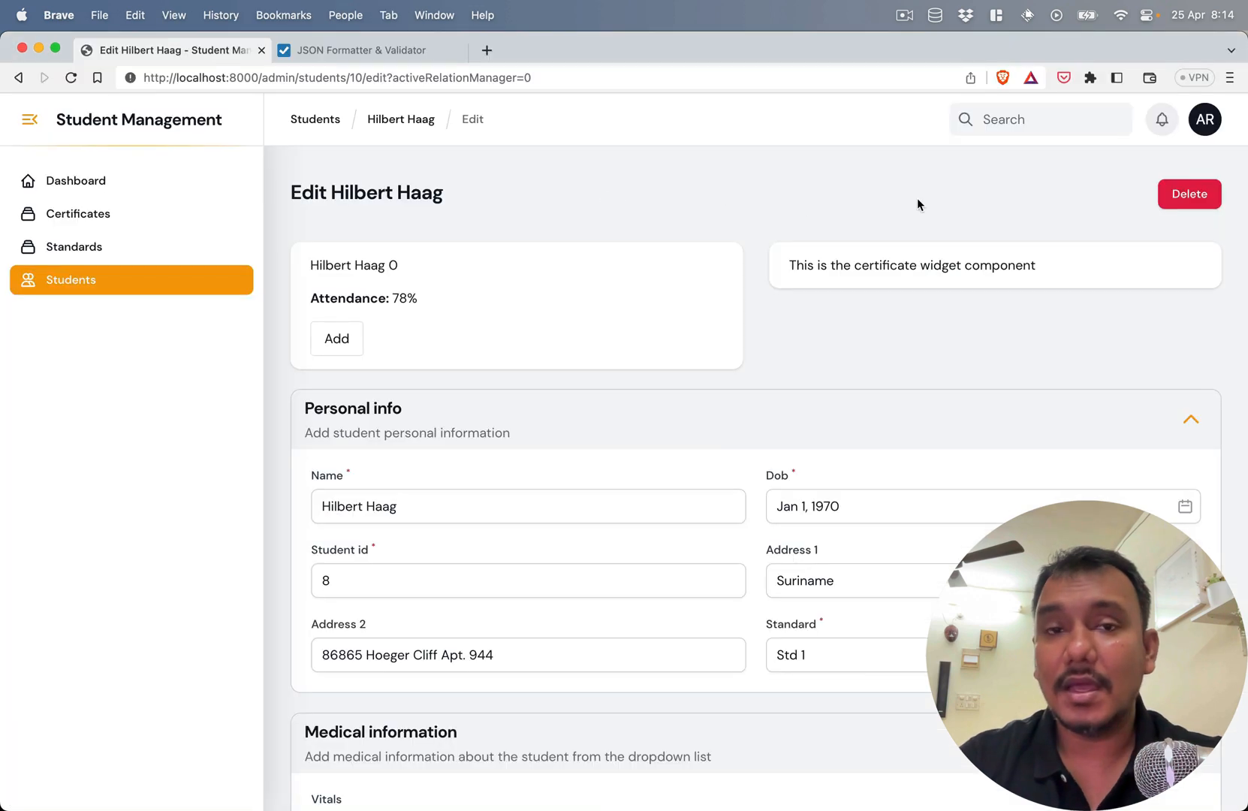
click(337, 338)
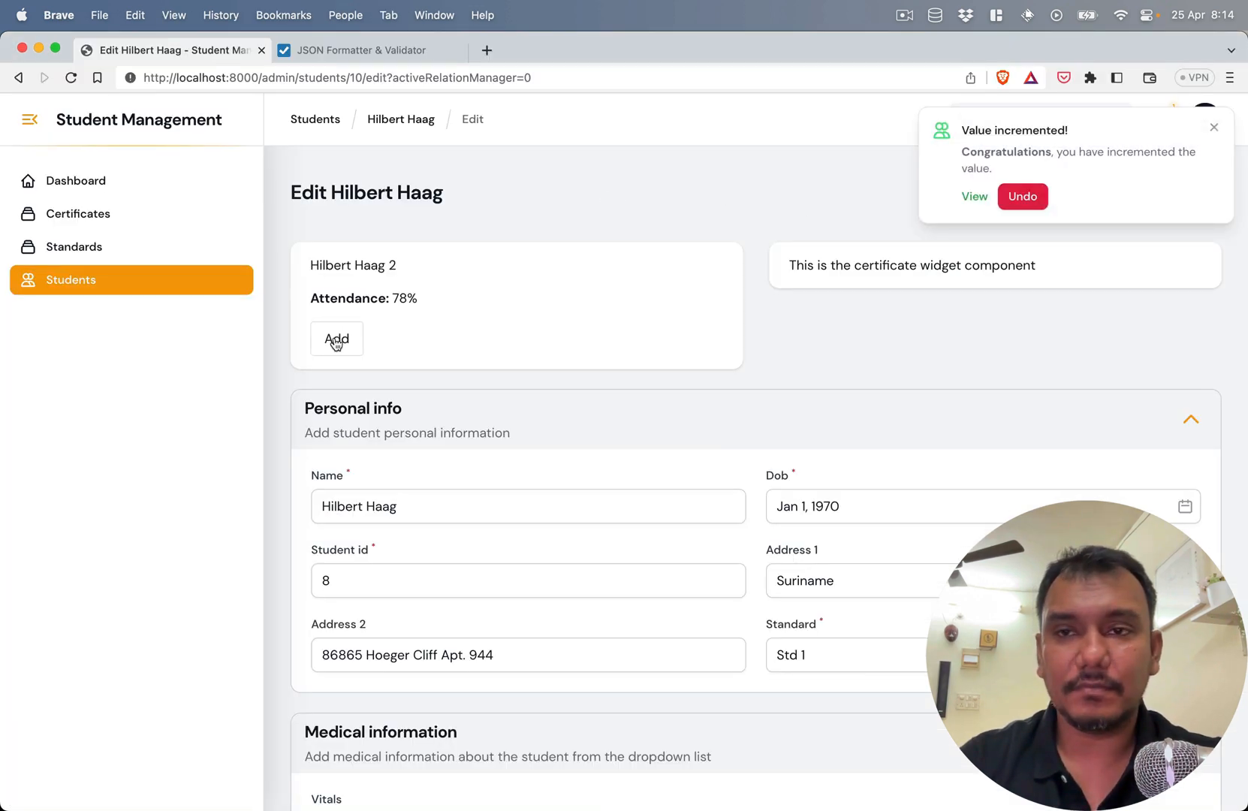
click(337, 338)
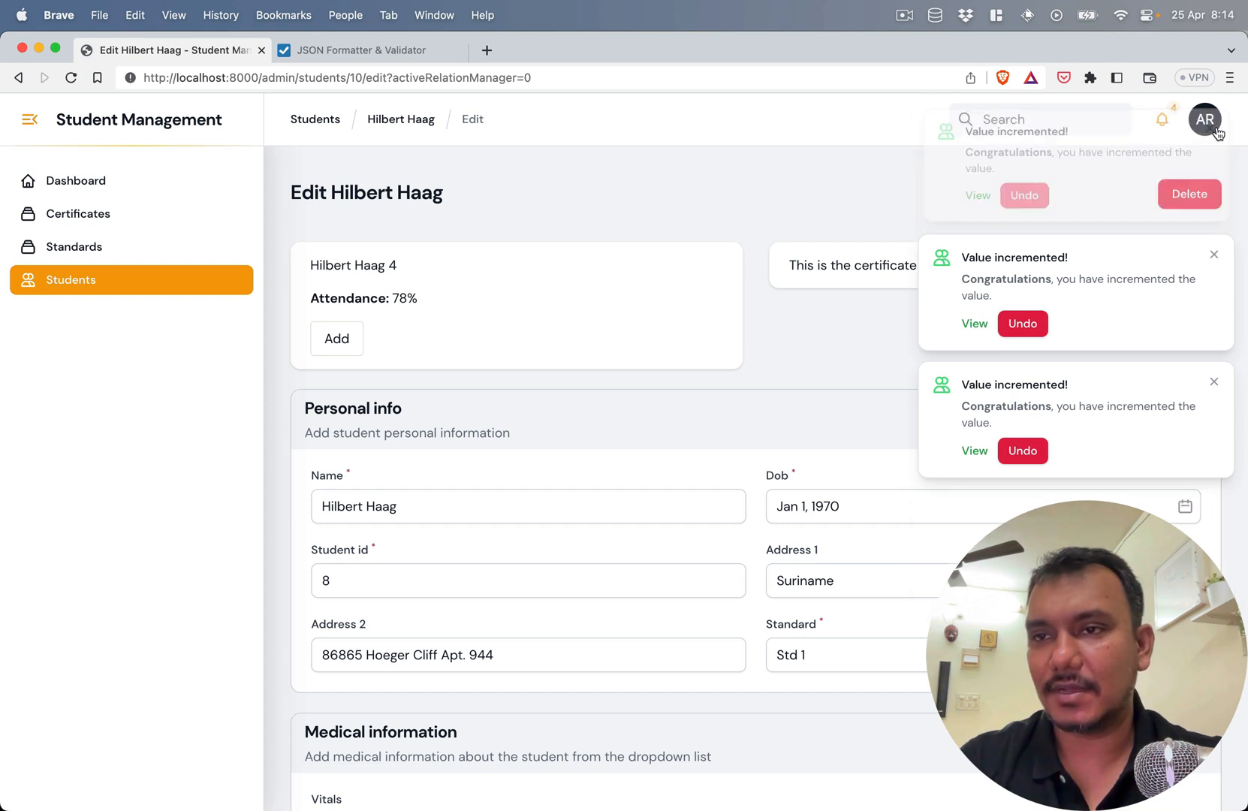
- Reload the admin panel so the bell badge shows 4 unread 'Value incremented!' notifications
click(1204, 119)
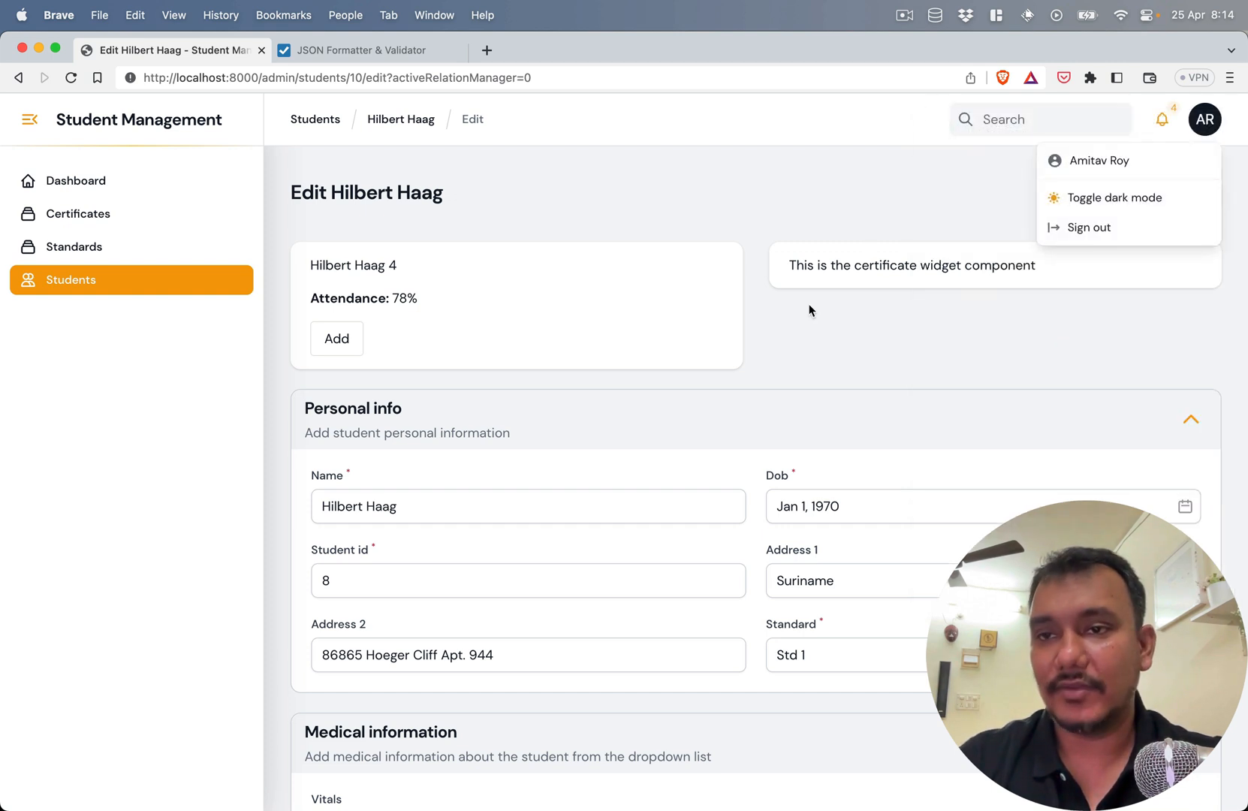
key(cmd+tab)
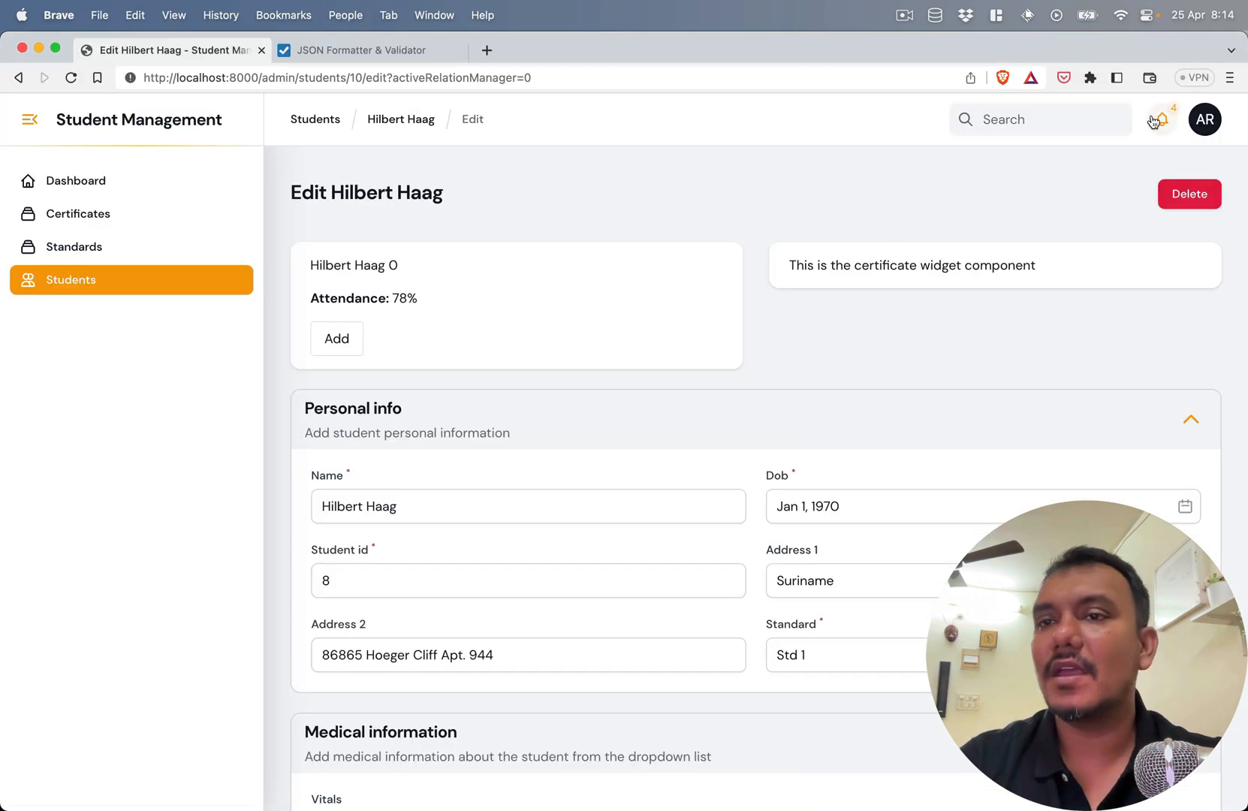
click(1159, 119)
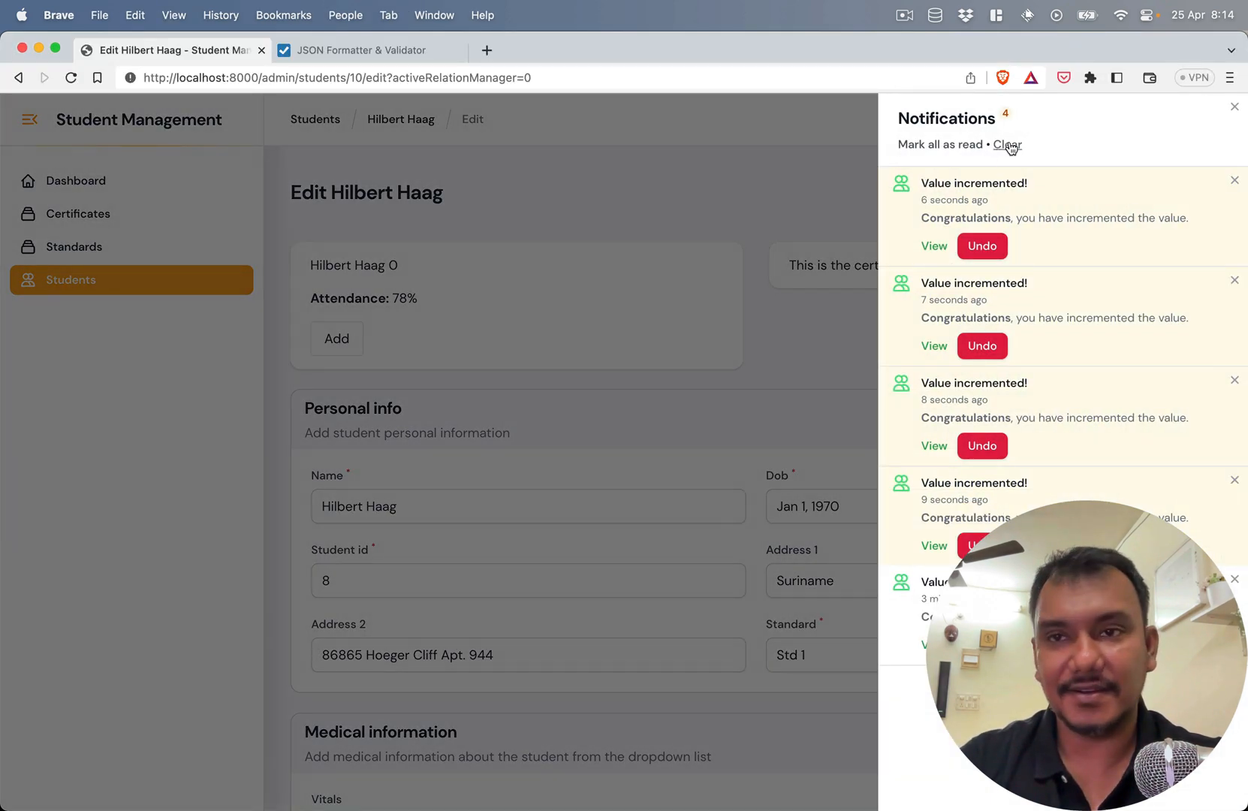